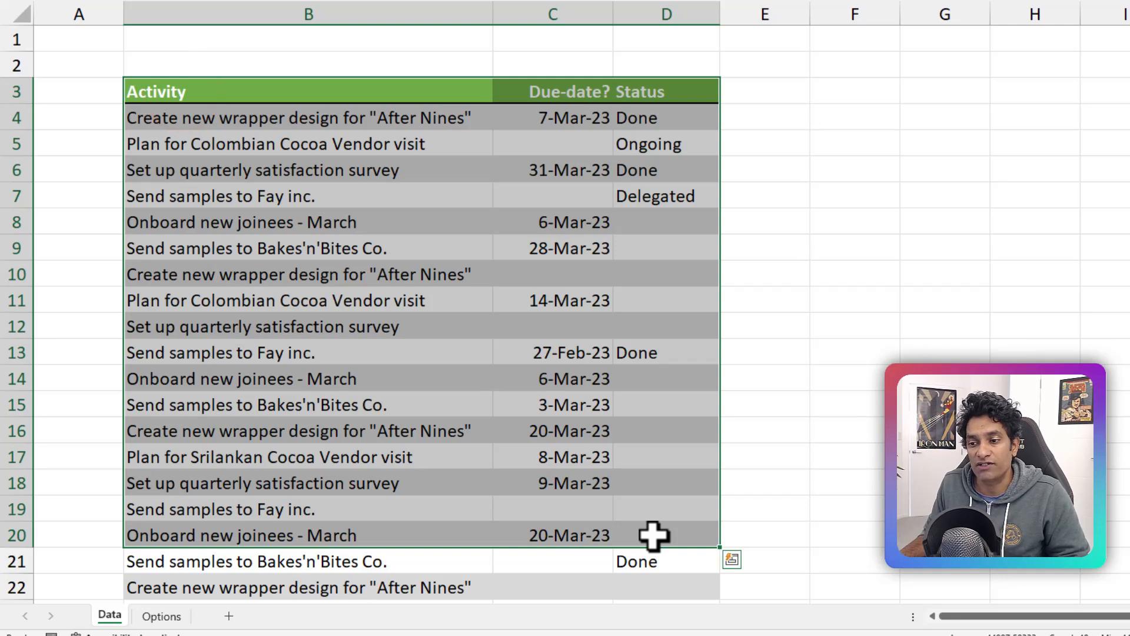
Review the Data table's activities and select the whole Status column.
{"action": "left_click", "coordinate": [163, 616]}
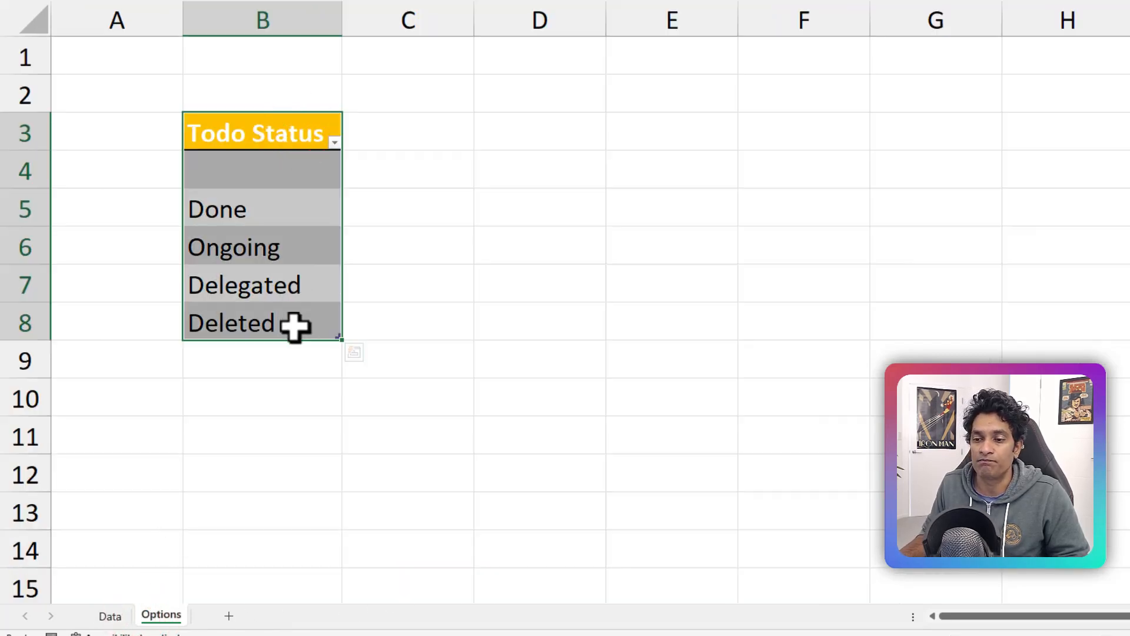
{"action": "mouse_move", "coordinate": [297, 191]}
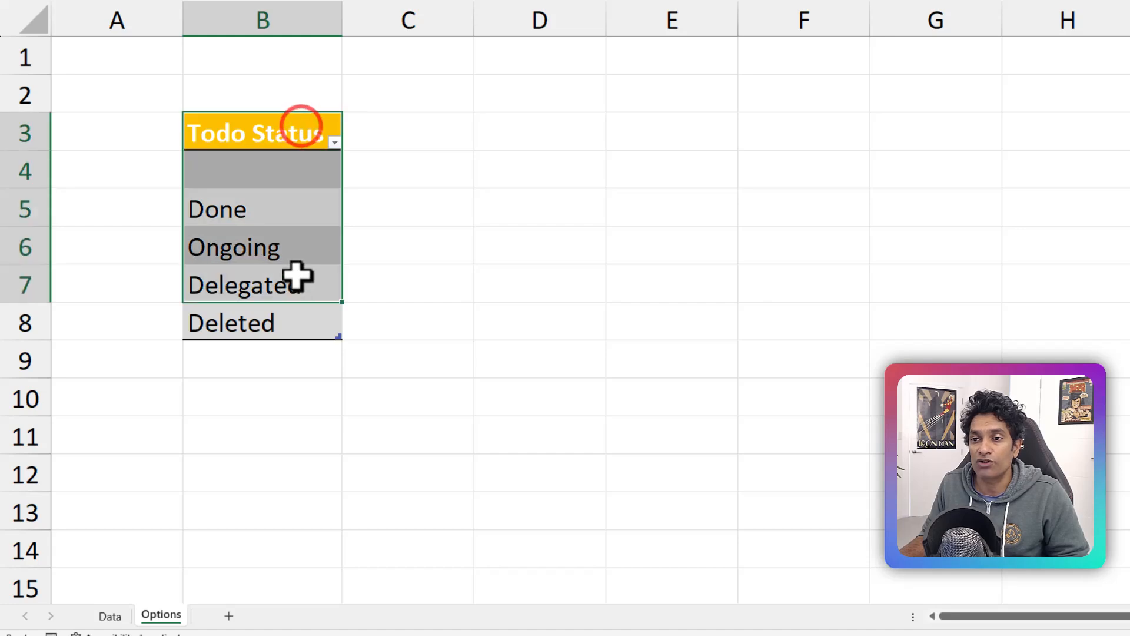
{"action": "left_click", "coordinate": [120, 614]}
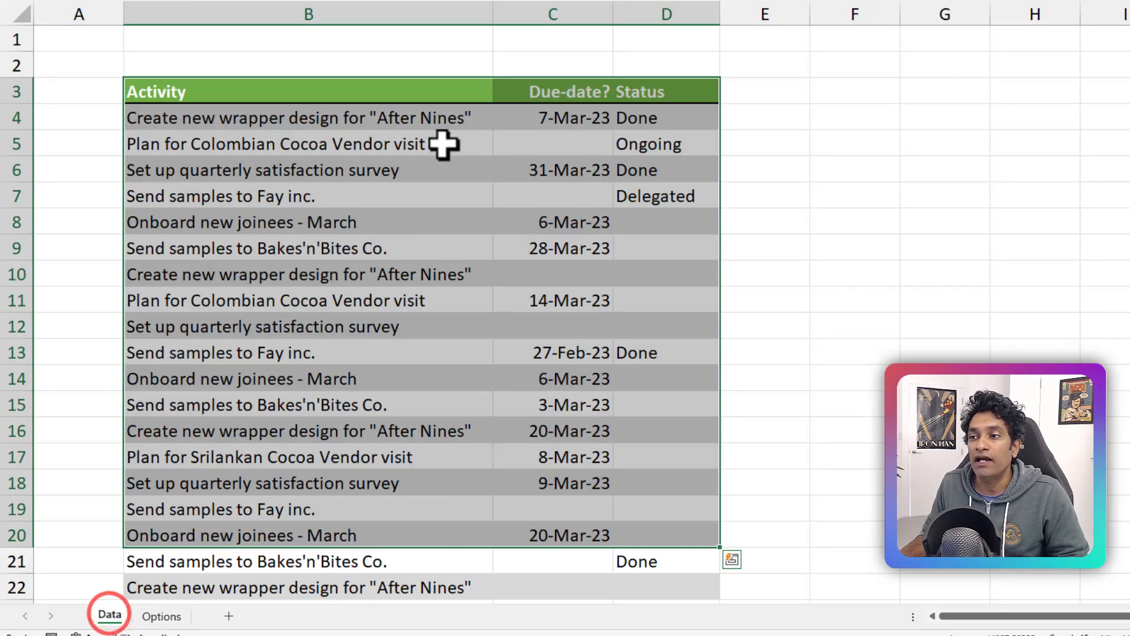
{"action": "left_click", "coordinate": [446, 144]}
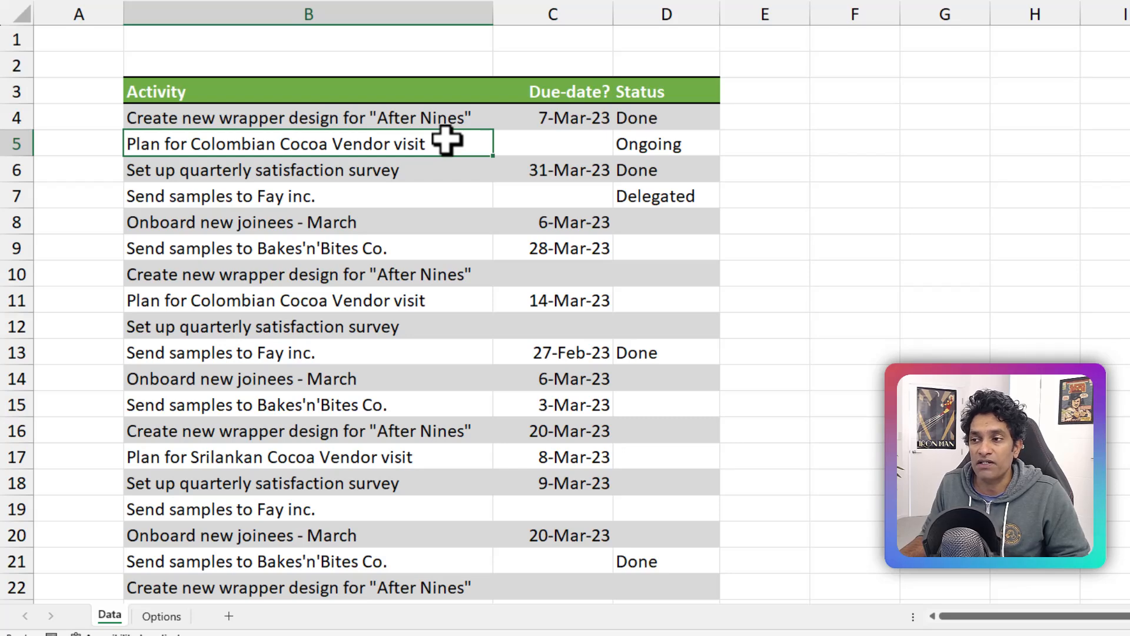
{"action": "left_click", "coordinate": [667, 13]}
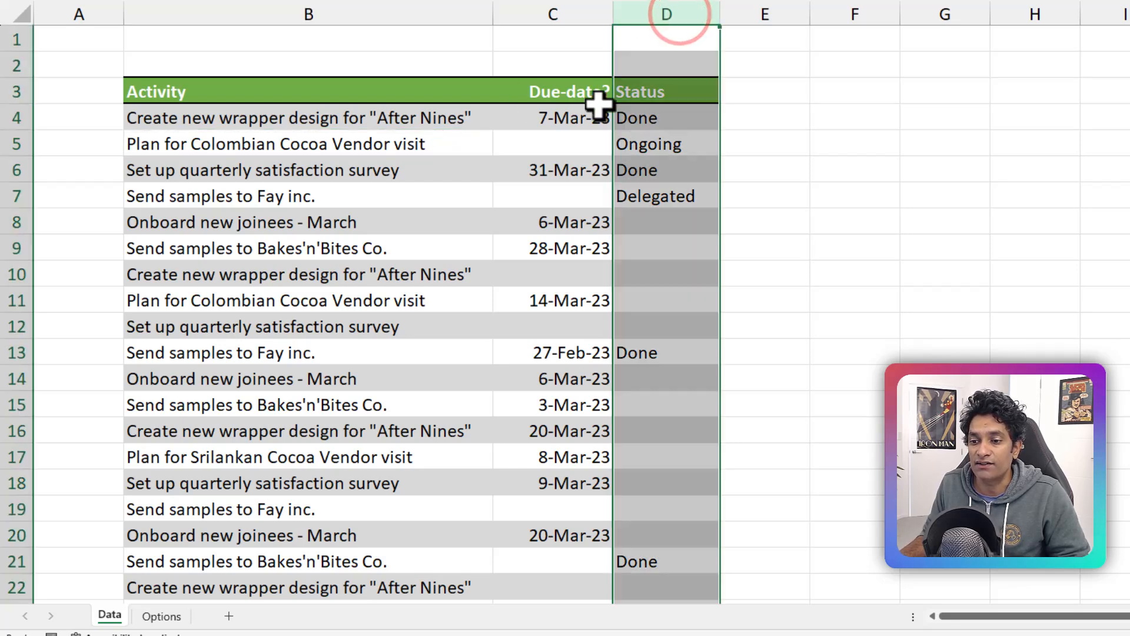
On the Options sheet, look over the Todo Status options and select the whole list.
{"action": "left_click", "coordinate": [161, 617]}
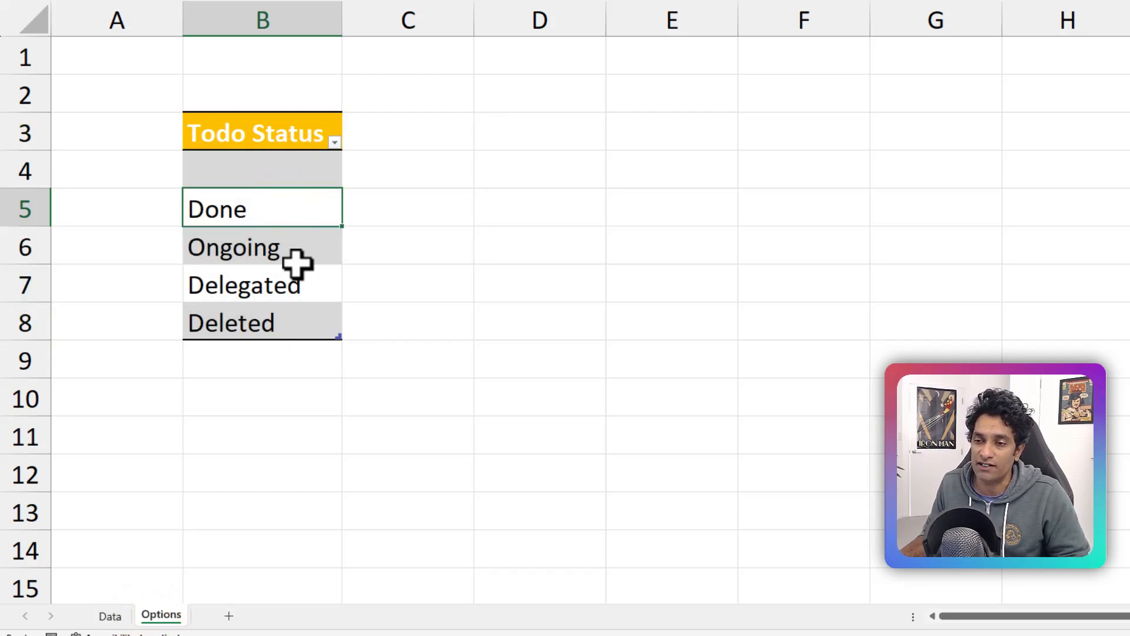
{"action": "left_click", "coordinate": [262, 172]}
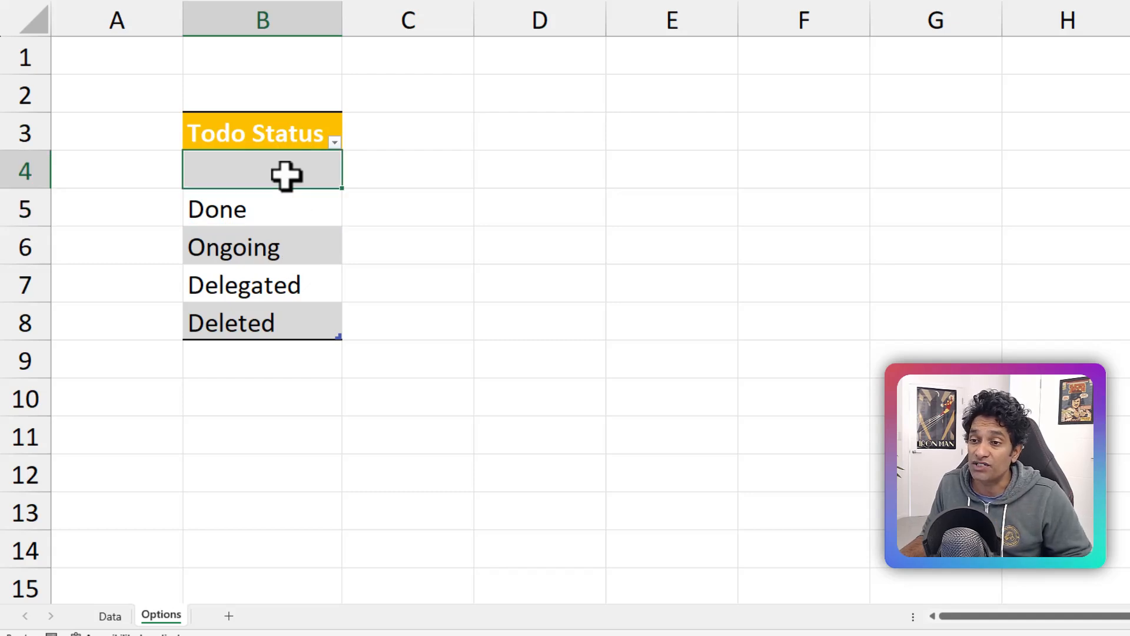
{"action": "left_click", "coordinate": [261, 210]}
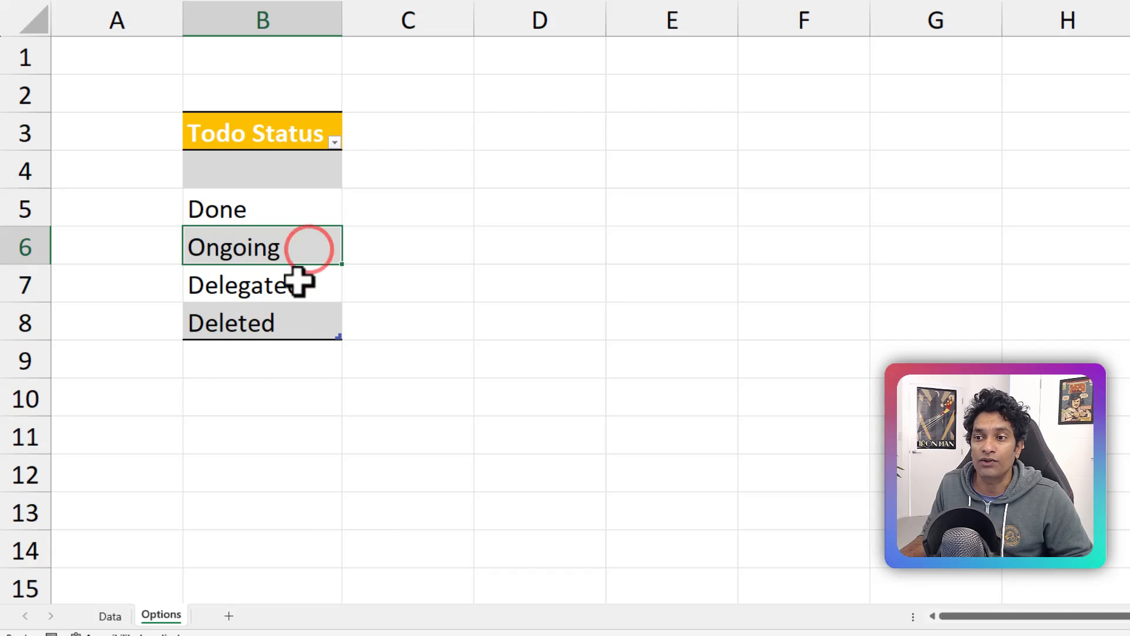
{"action": "left_click", "coordinate": [262, 321]}
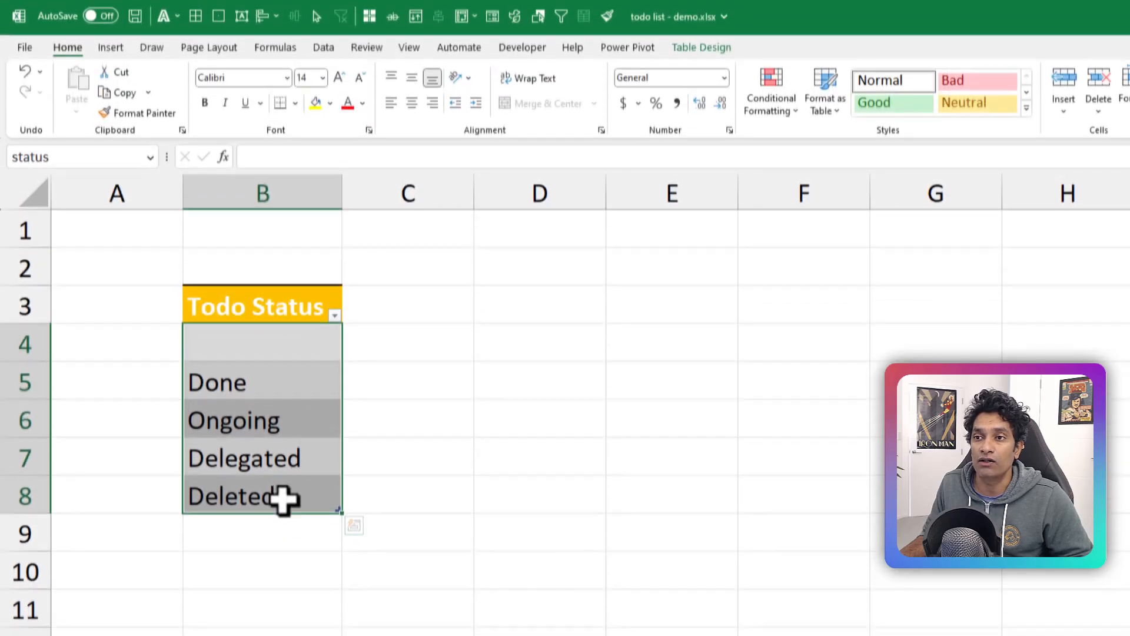
Define a new workbook name status_options for the selected Todo Status list.
{"action": "left_click", "coordinate": [276, 49]}
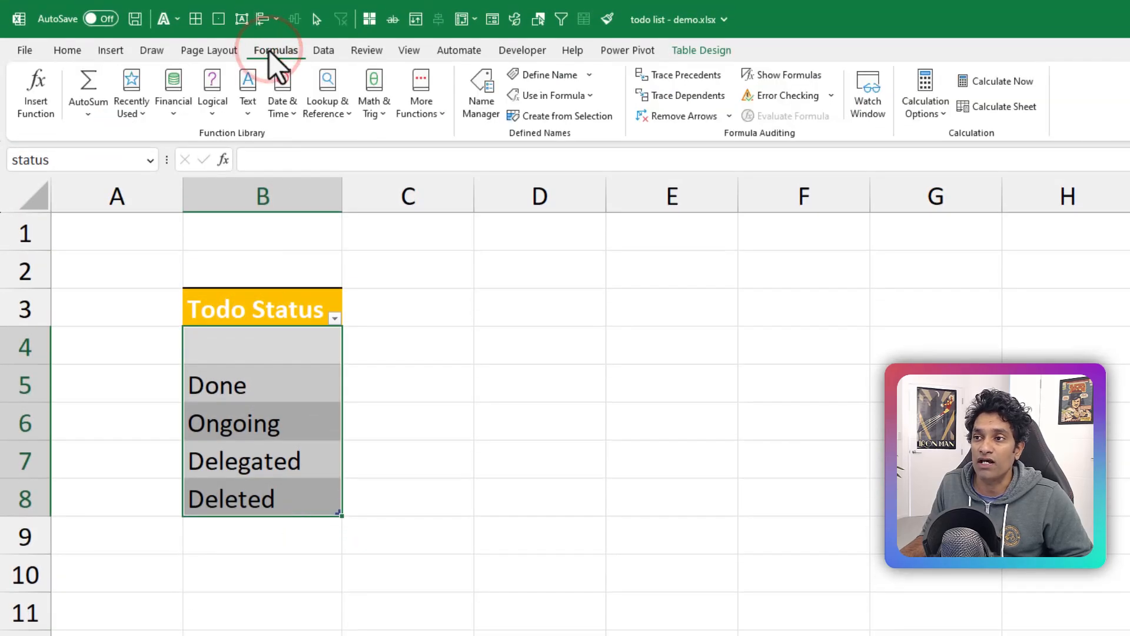
{"action": "left_click", "coordinate": [543, 75]}
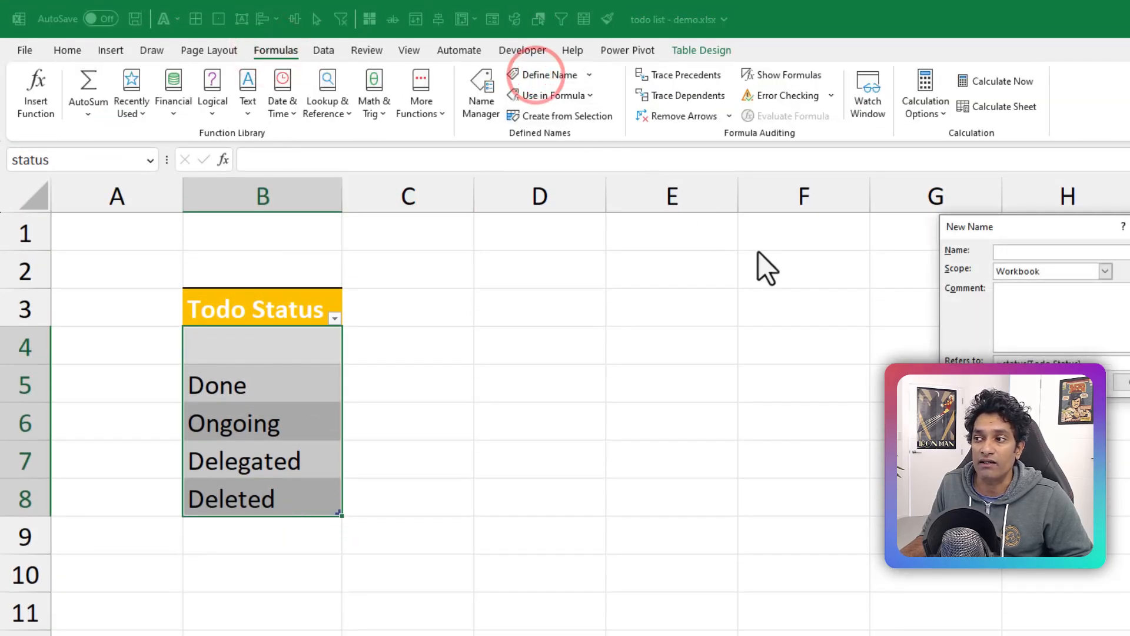
{"action": "left_click", "coordinate": [549, 76]}
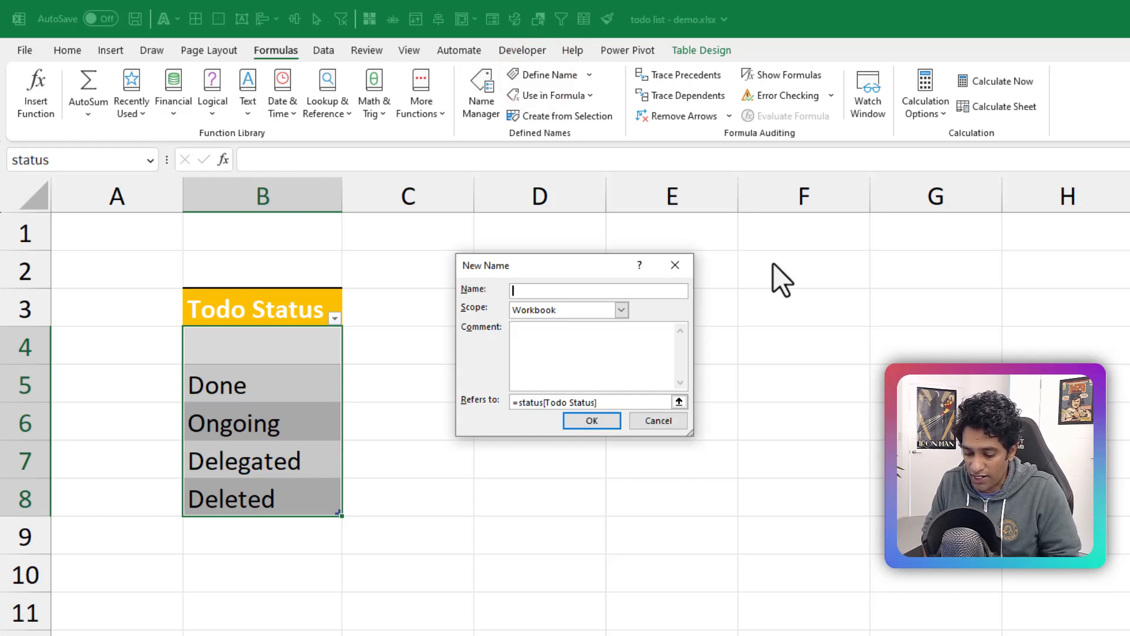
{"action": "type", "text": "status"}
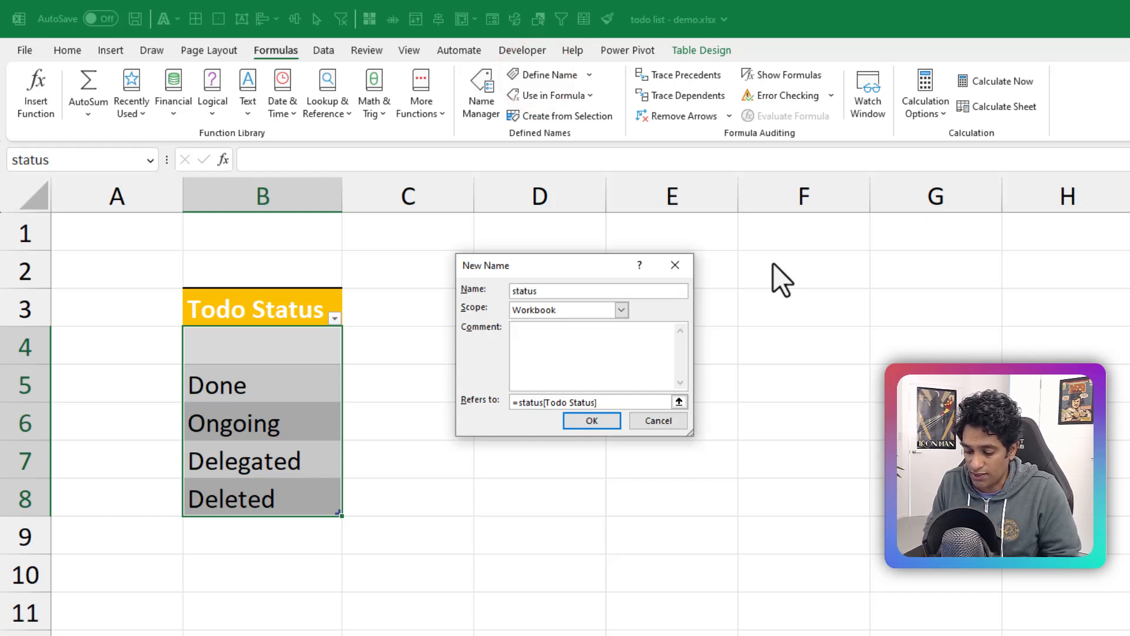
{"action": "type", "text": "_options"}
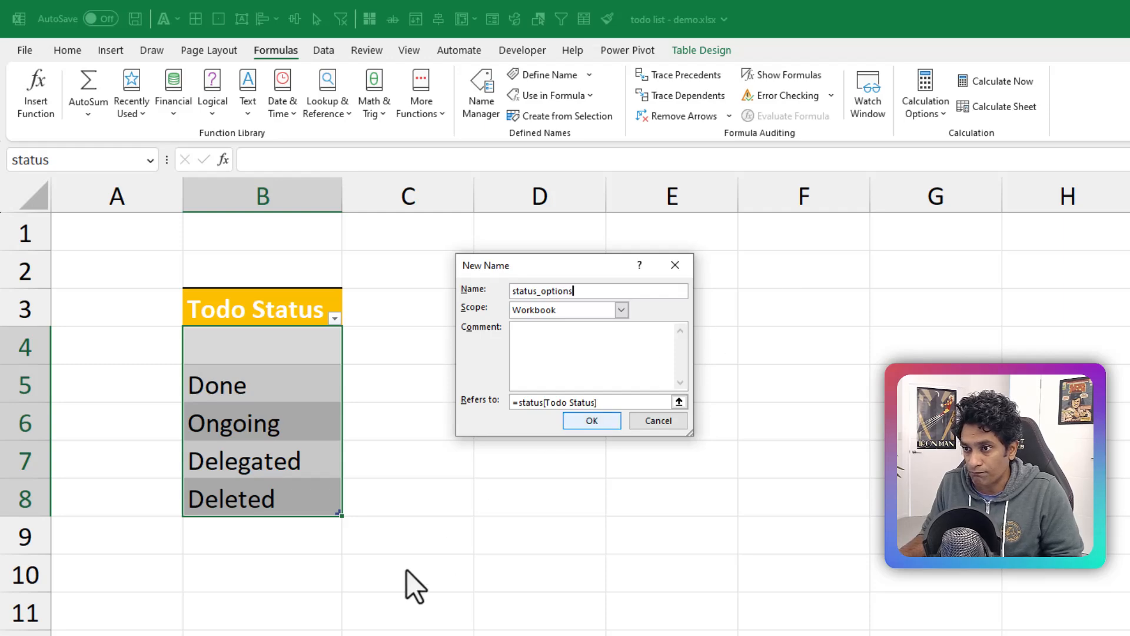
Apply List data validation to the Status column with Source =status_options and try the dropdown on a row.
{"action": "left_click", "coordinate": [591, 420]}
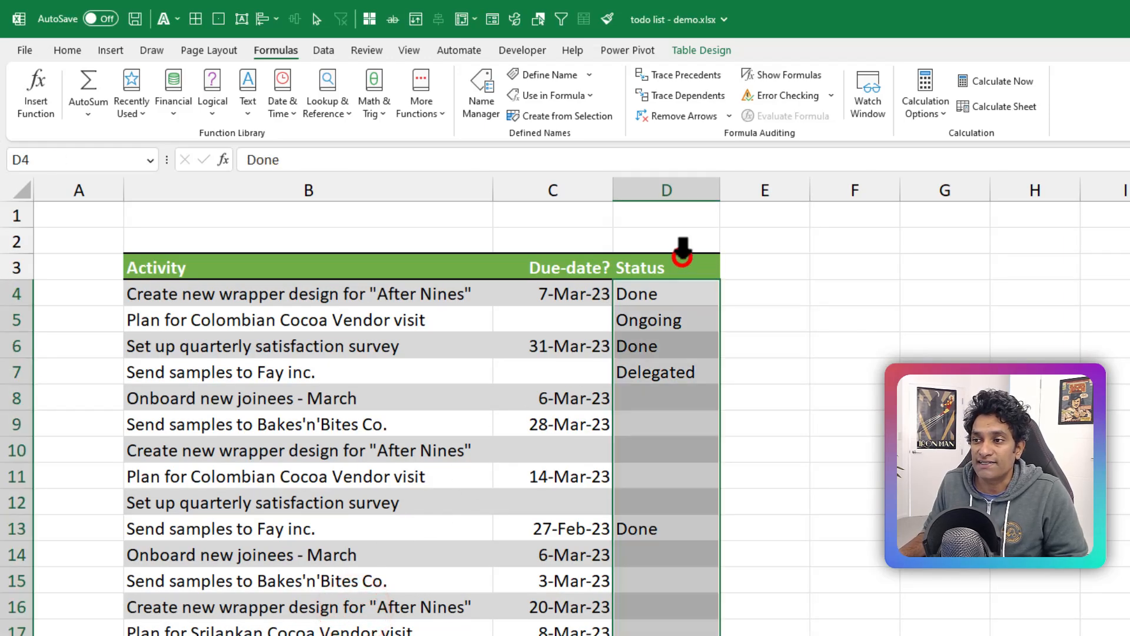
{"action": "mouse_move", "coordinate": [685, 287]}
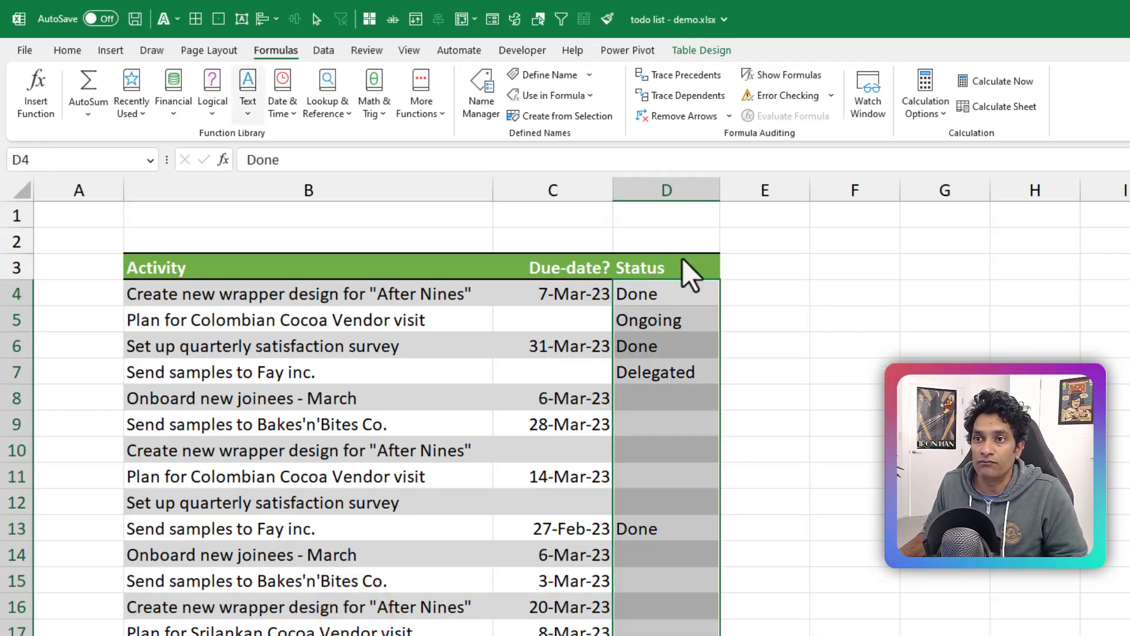
{"action": "left_click", "coordinate": [324, 49]}
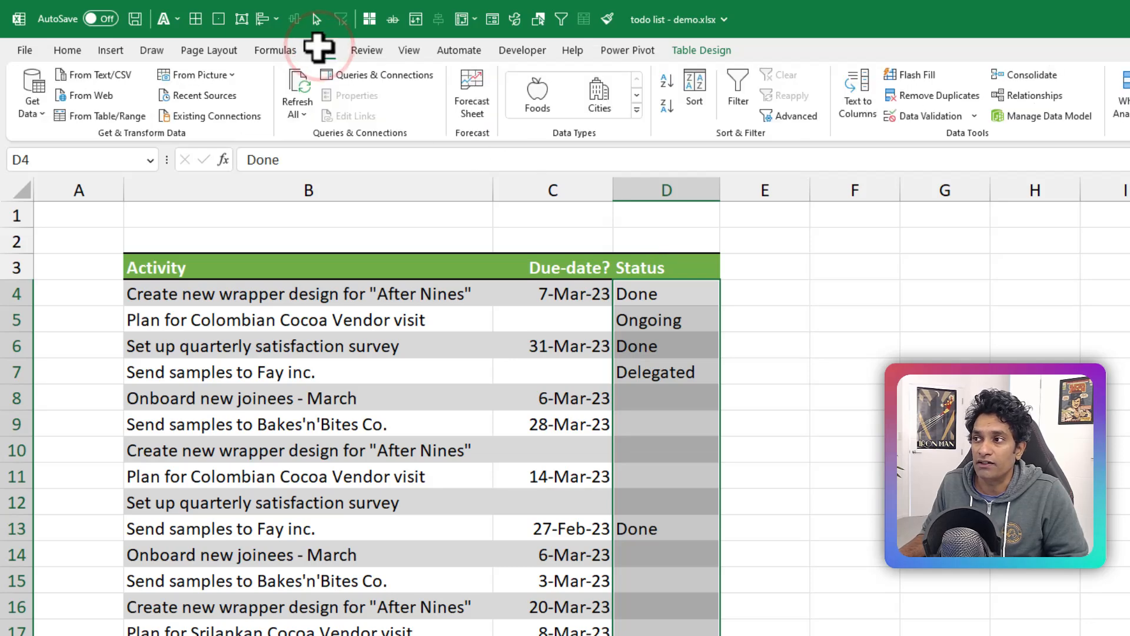
{"action": "mouse_move", "coordinate": [926, 124]}
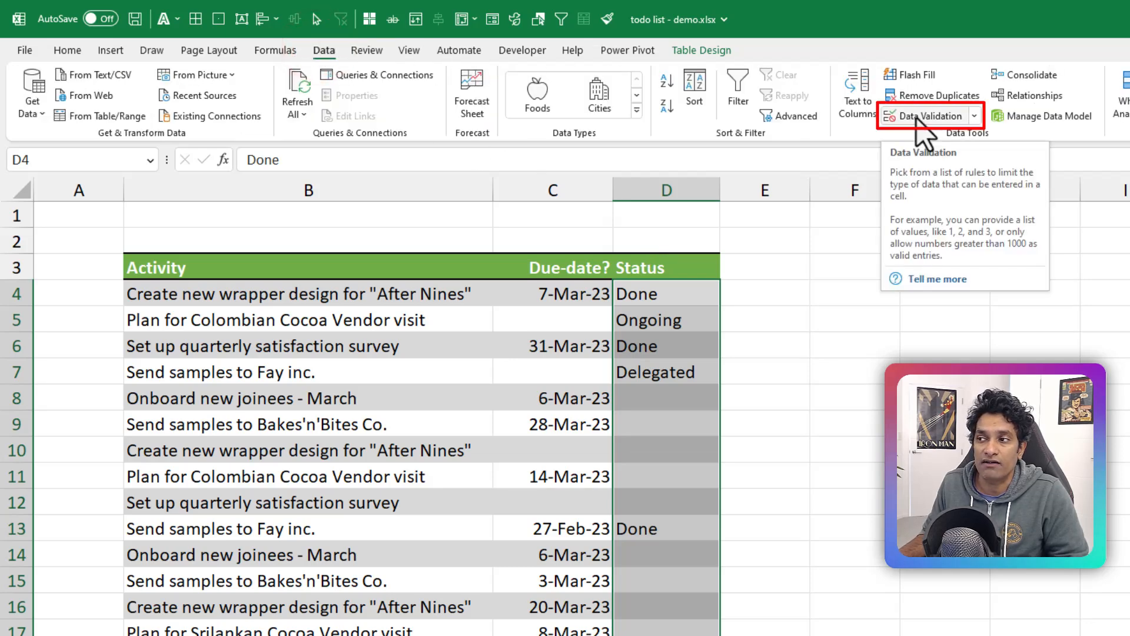
{"action": "left_click", "coordinate": [926, 115]}
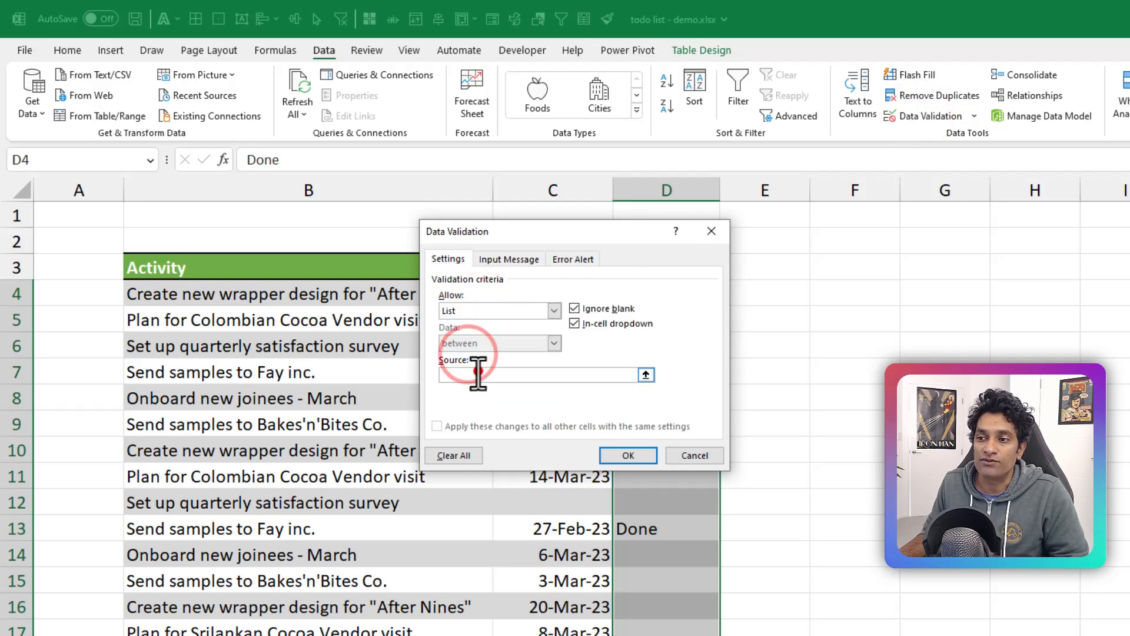
{"action": "type", "text": "=s"}
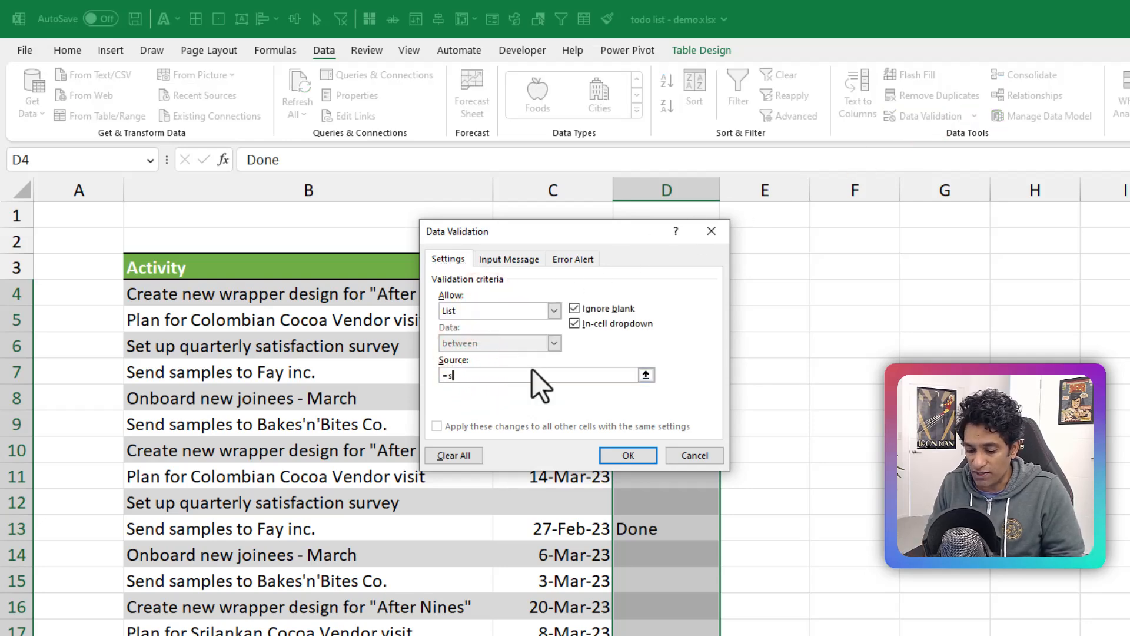
{"action": "type", "text": "tatus_op"}
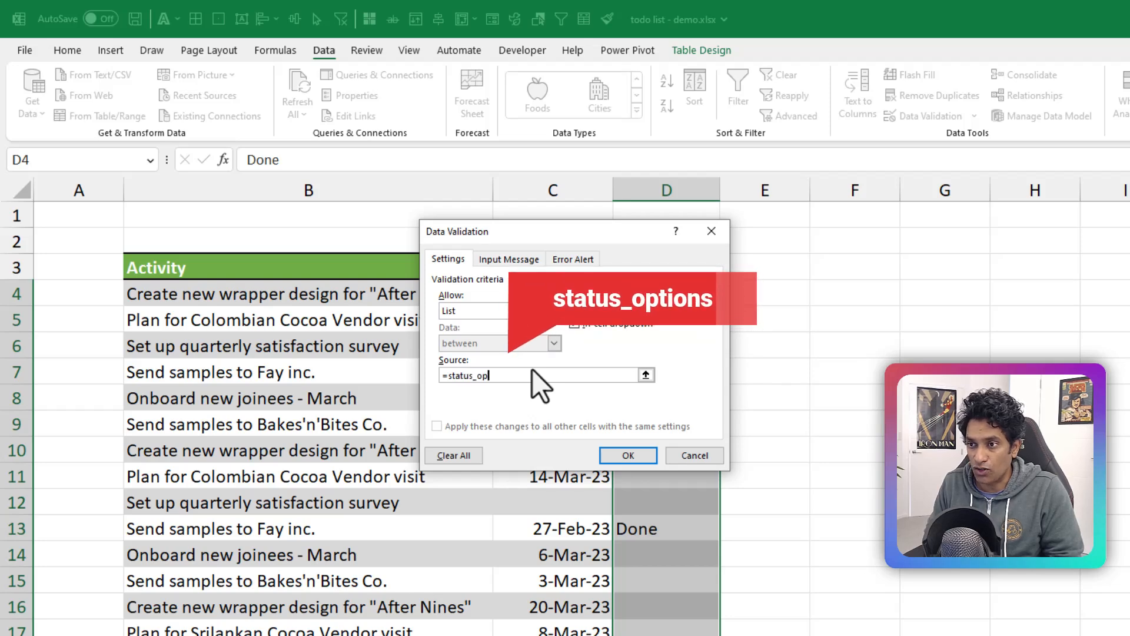
{"action": "left_click", "coordinate": [628, 454]}
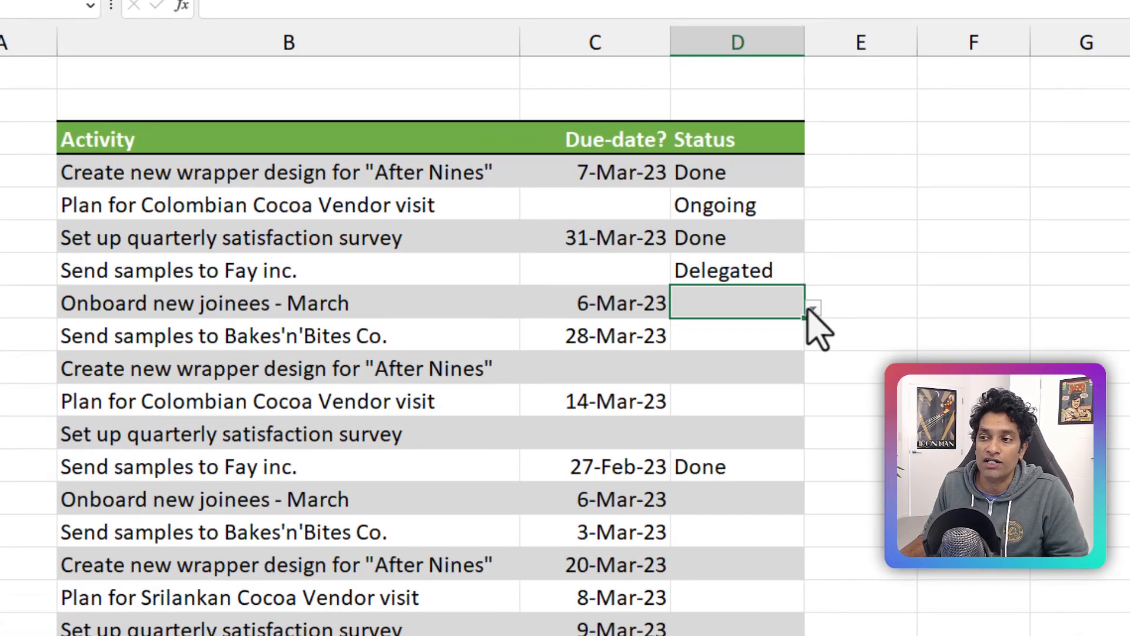
{"action": "left_click", "coordinate": [813, 306]}
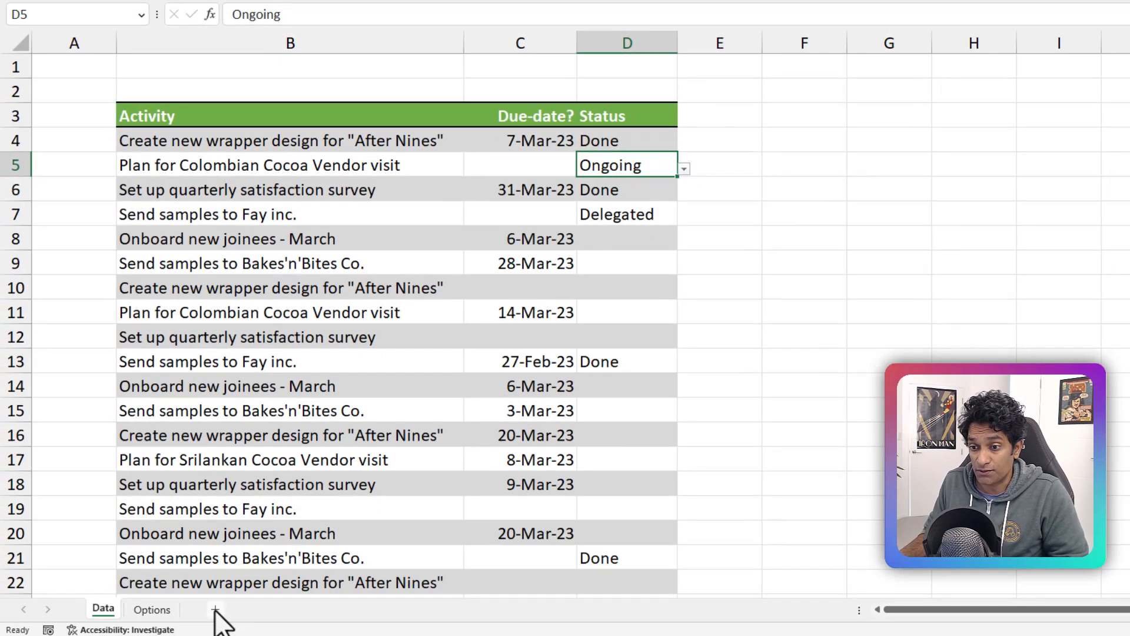
Show the finished Todo List sheet, then move to a blank worksheet to rebuild it.
{"action": "left_click", "coordinate": [217, 610]}
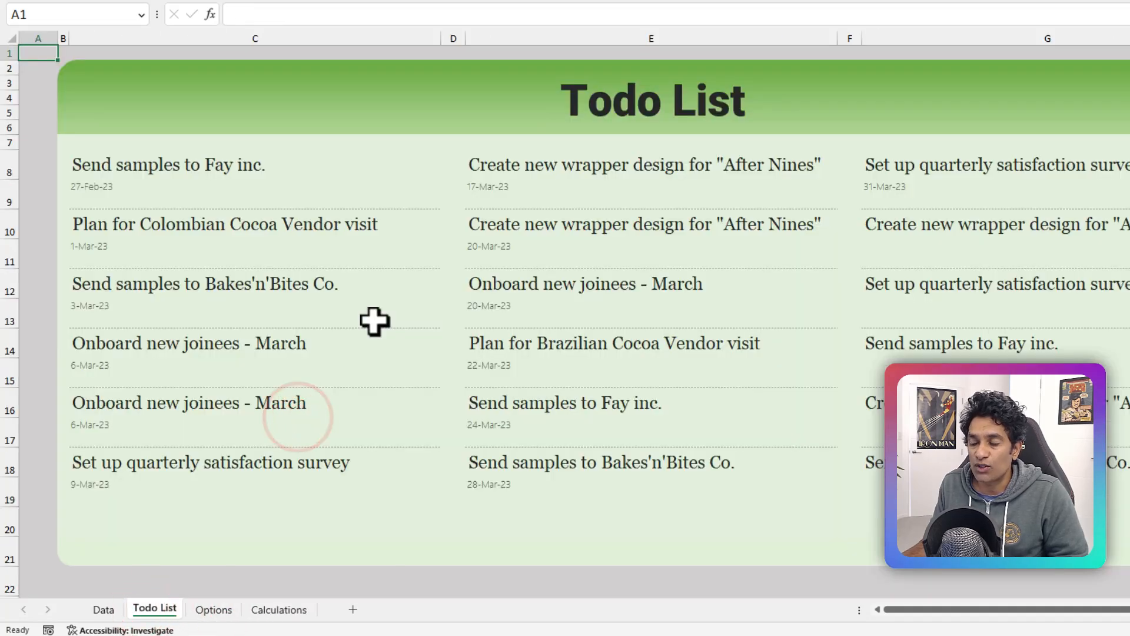
{"action": "left_click", "coordinate": [254, 39]}
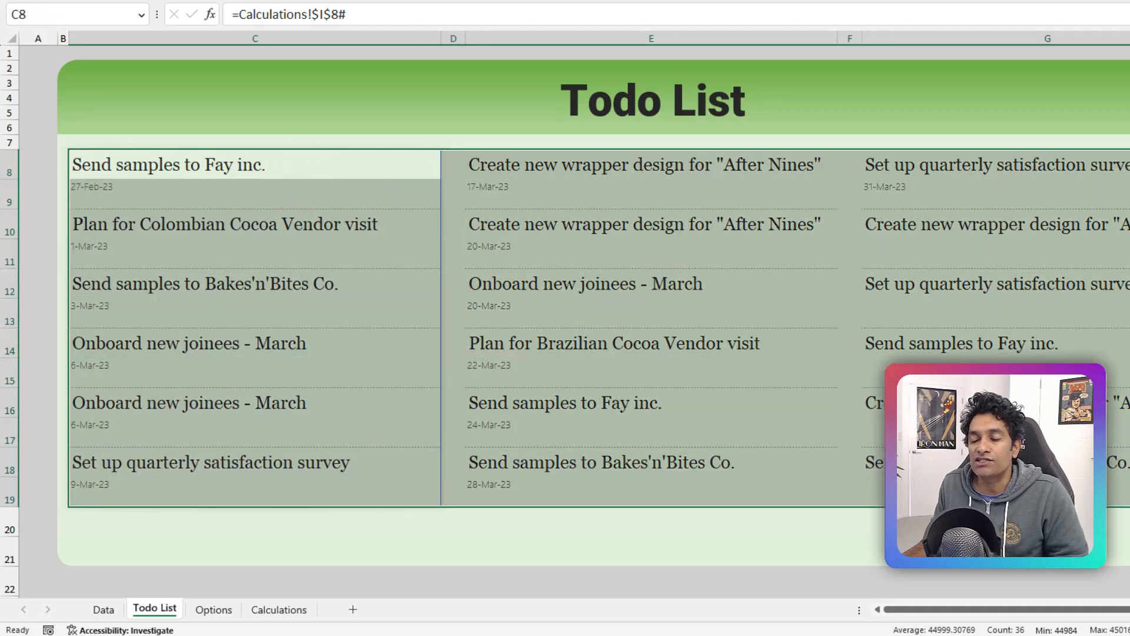
{"action": "mouse_move", "coordinate": [642, 239]}
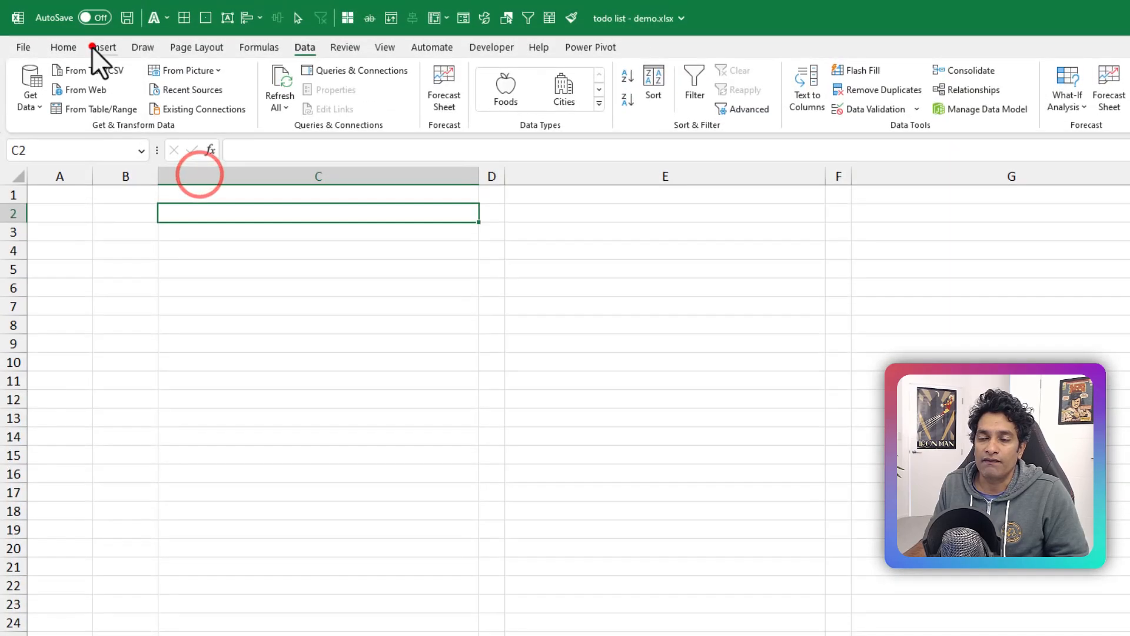
Draw a Rectangle: Top Corners Rounded shape as a banner over C2:G5.
{"action": "left_click", "coordinate": [104, 47]}
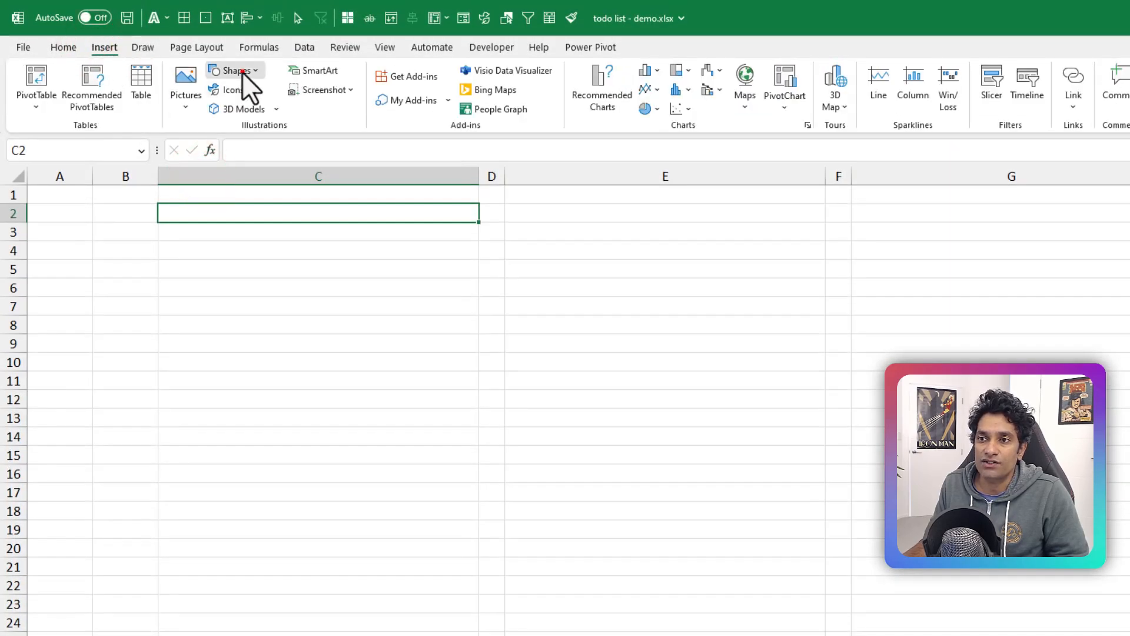
{"action": "left_click", "coordinate": [233, 71]}
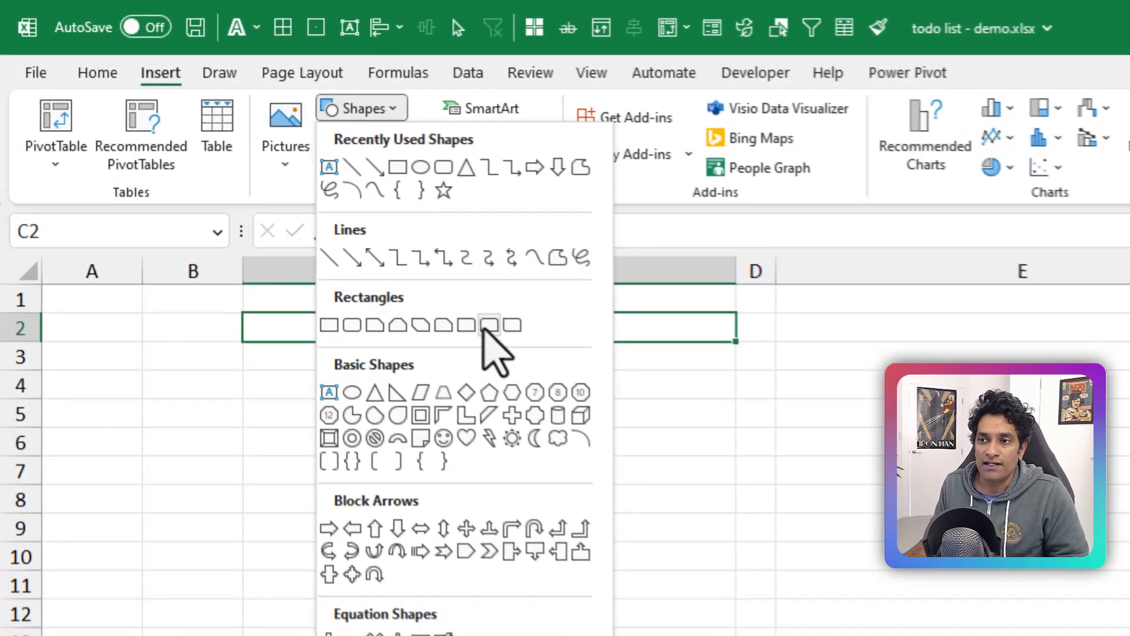
{"action": "mouse_move", "coordinate": [491, 326]}
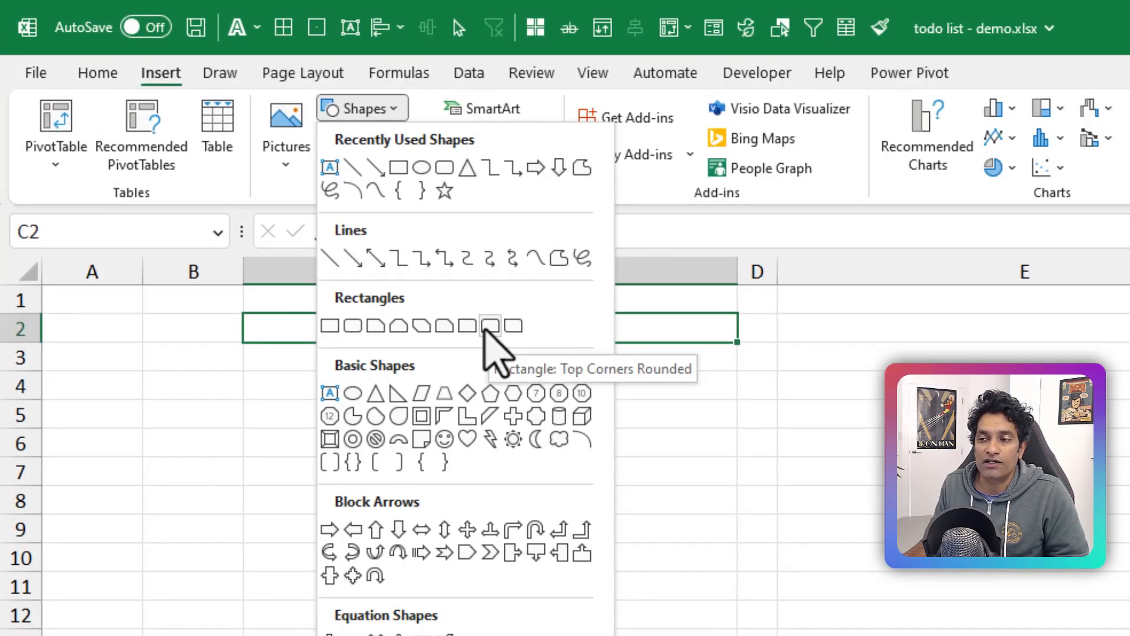
{"action": "left_click", "coordinate": [492, 327]}
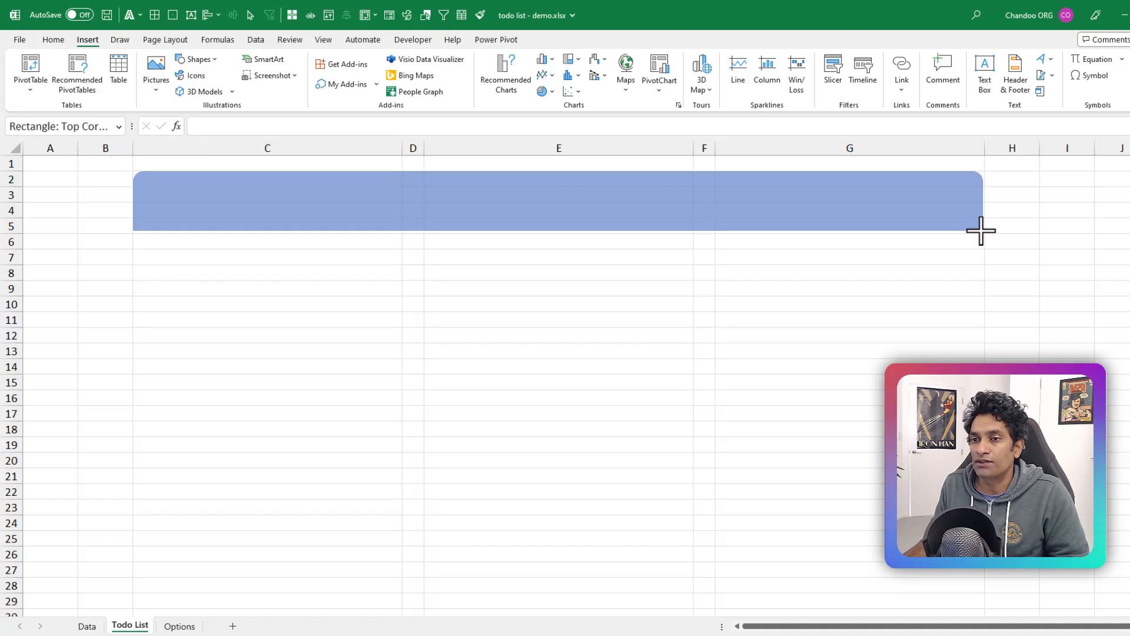
{"action": "left_click", "coordinate": [558, 201]}
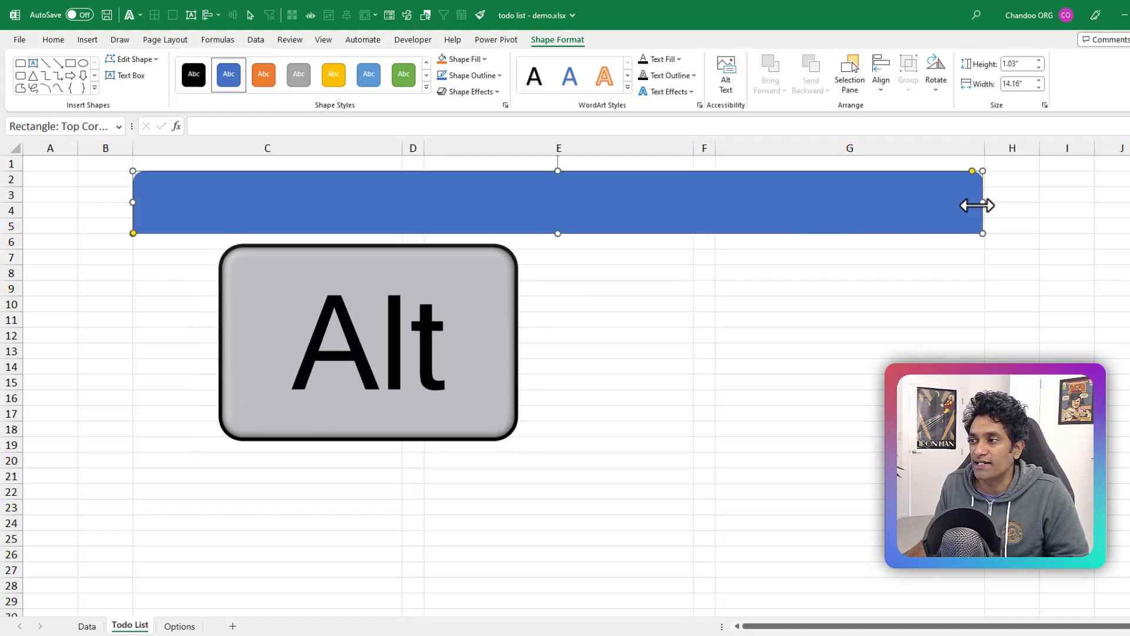
Give the banner a green gradient style and title it Todo List.
{"action": "left_click", "coordinate": [403, 75]}
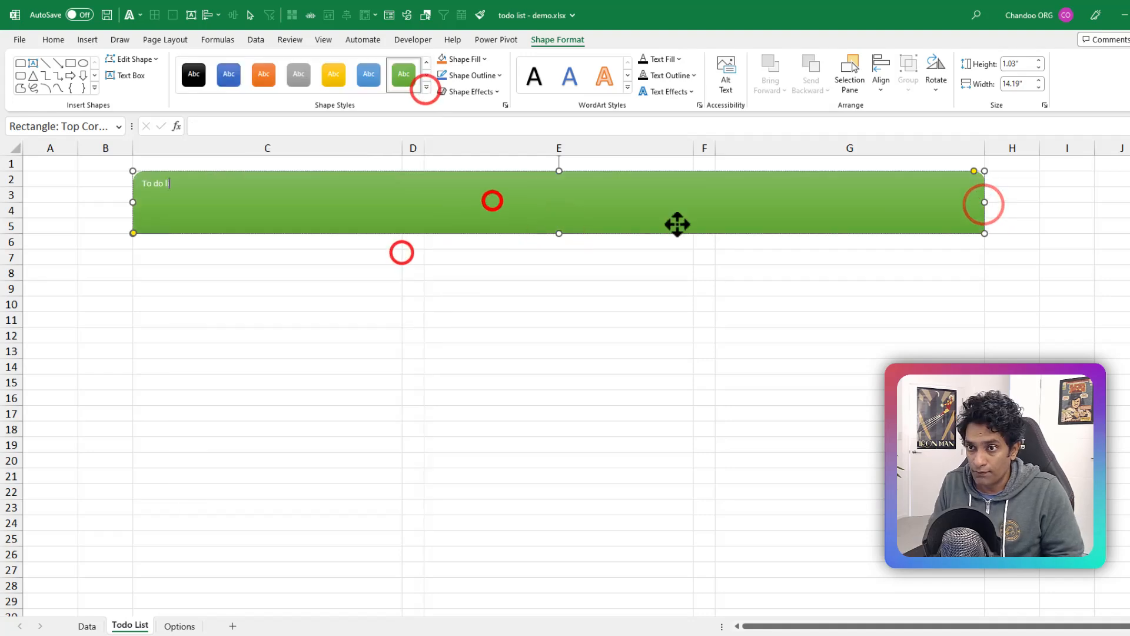
{"action": "left_click", "coordinate": [676, 59]}
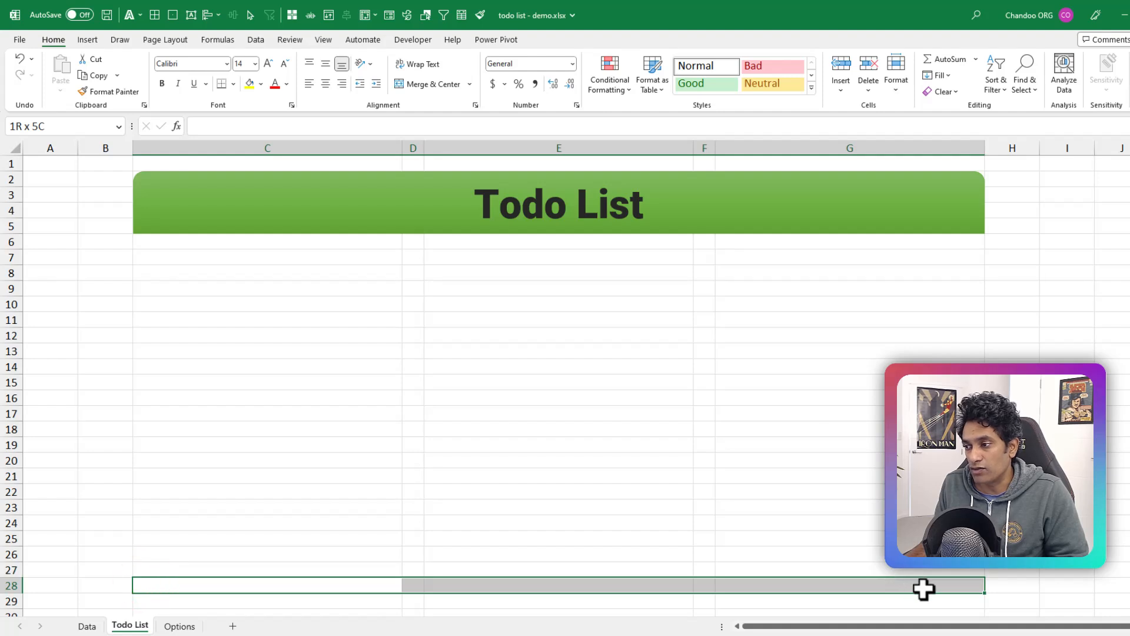
{"action": "left_click", "coordinate": [87, 40]}
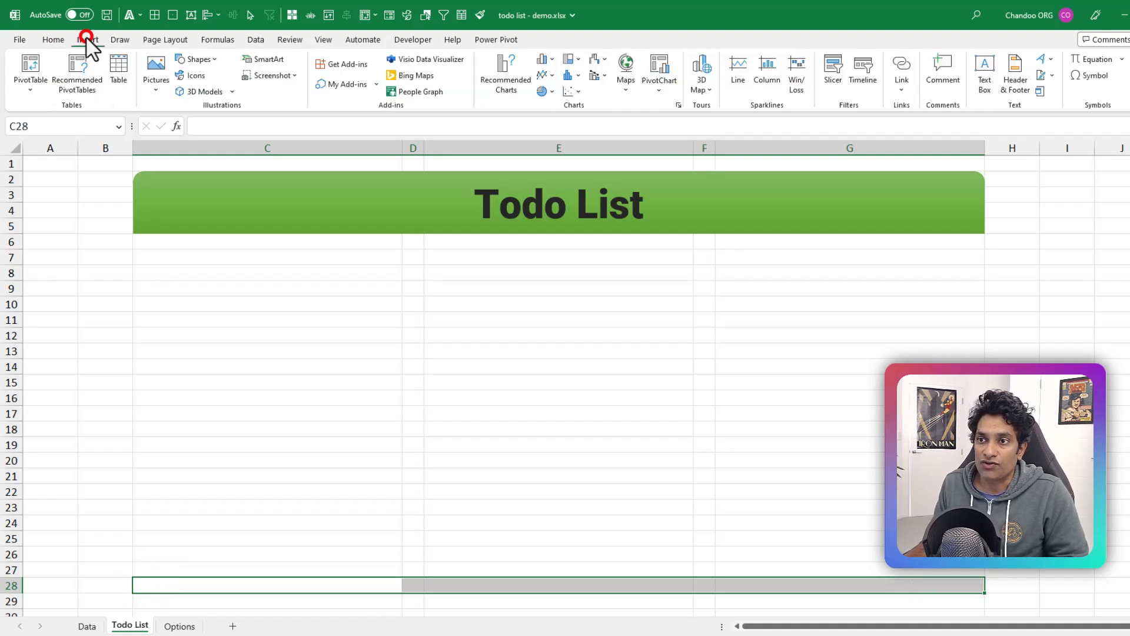
Add a second green bar at rows 18-19 and fill C6:G16 light green between the bars.
{"action": "left_click", "coordinate": [196, 59]}
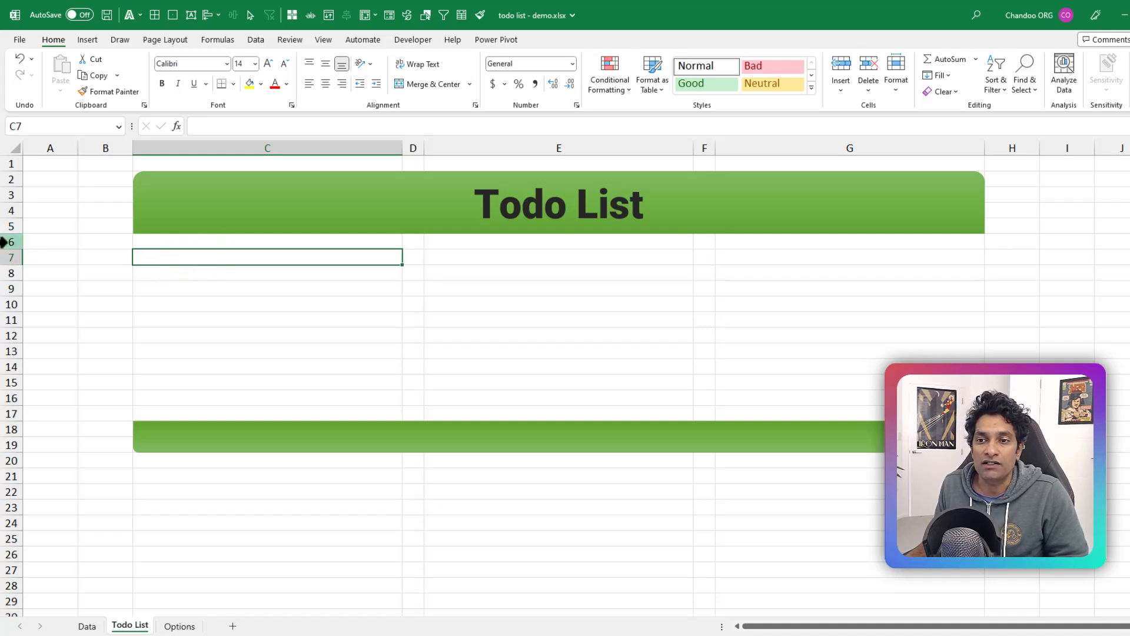
{"action": "left_click_drag", "start_coordinate": [10, 241], "coordinate": [11, 232]}
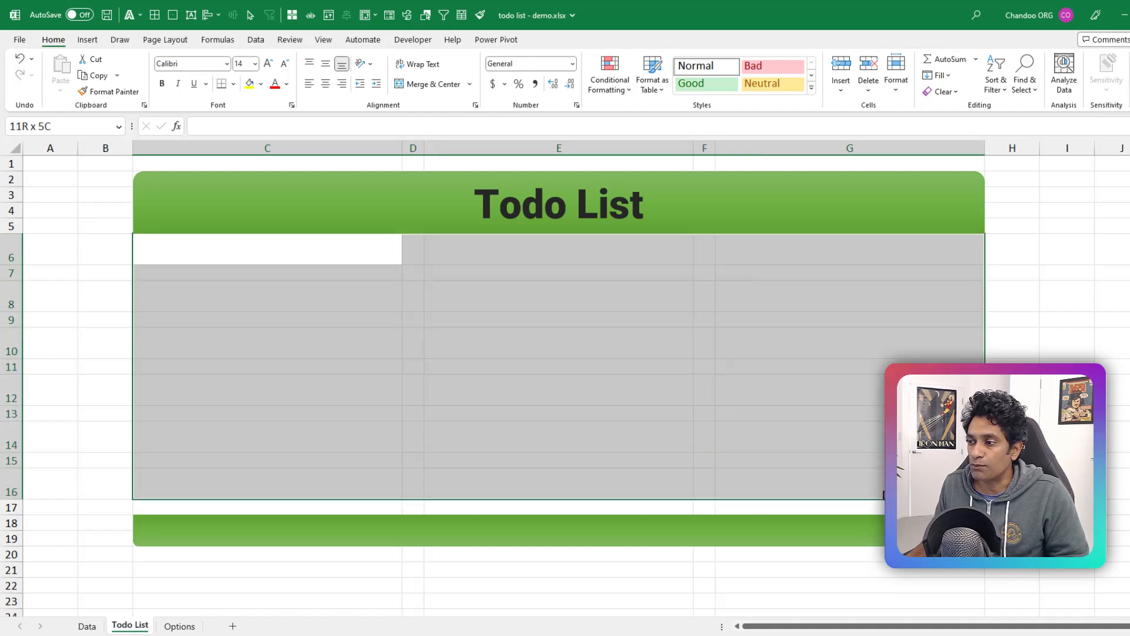
{"action": "left_click", "coordinate": [259, 83]}
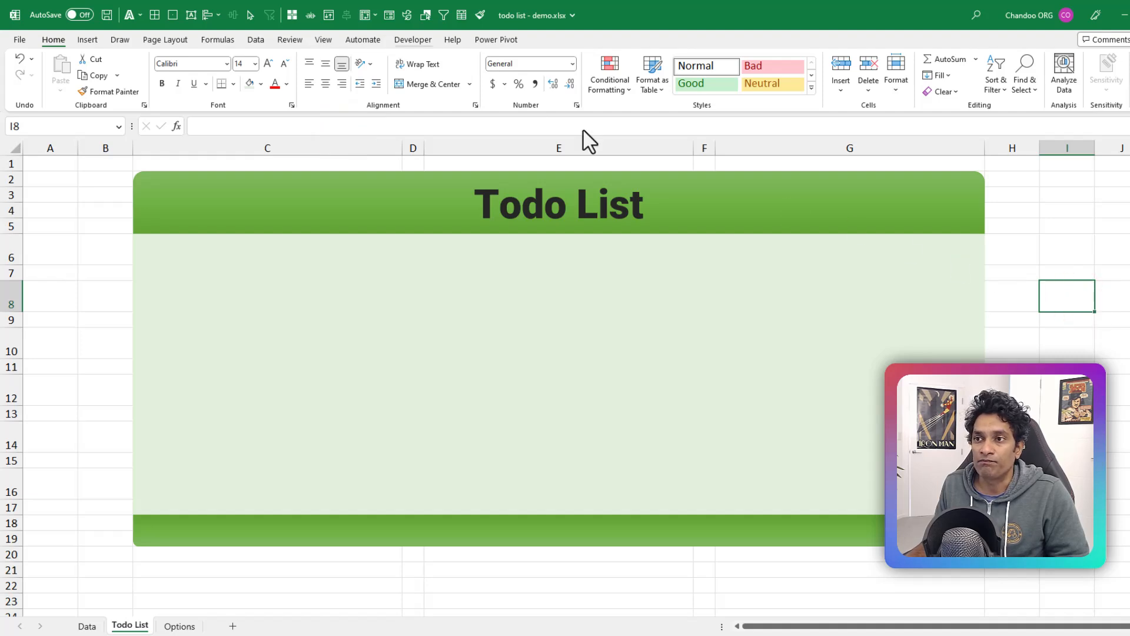
Uncheck Gridlines on the View tab and insert a new blank sheet.
{"action": "left_click", "coordinate": [323, 40]}
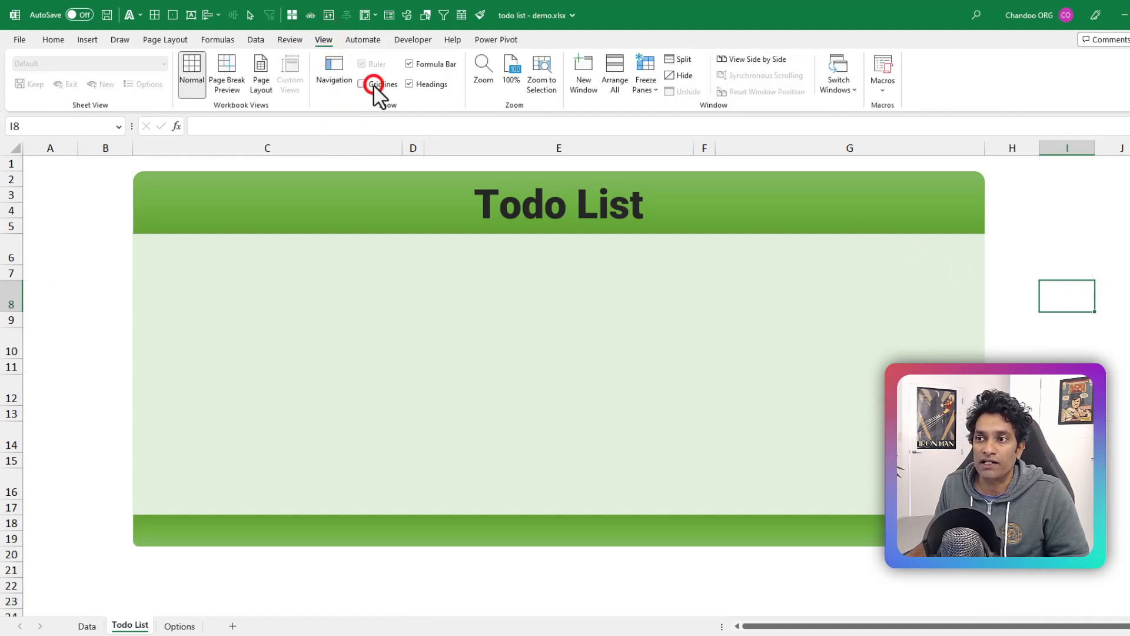
{"action": "left_click", "coordinate": [363, 84]}
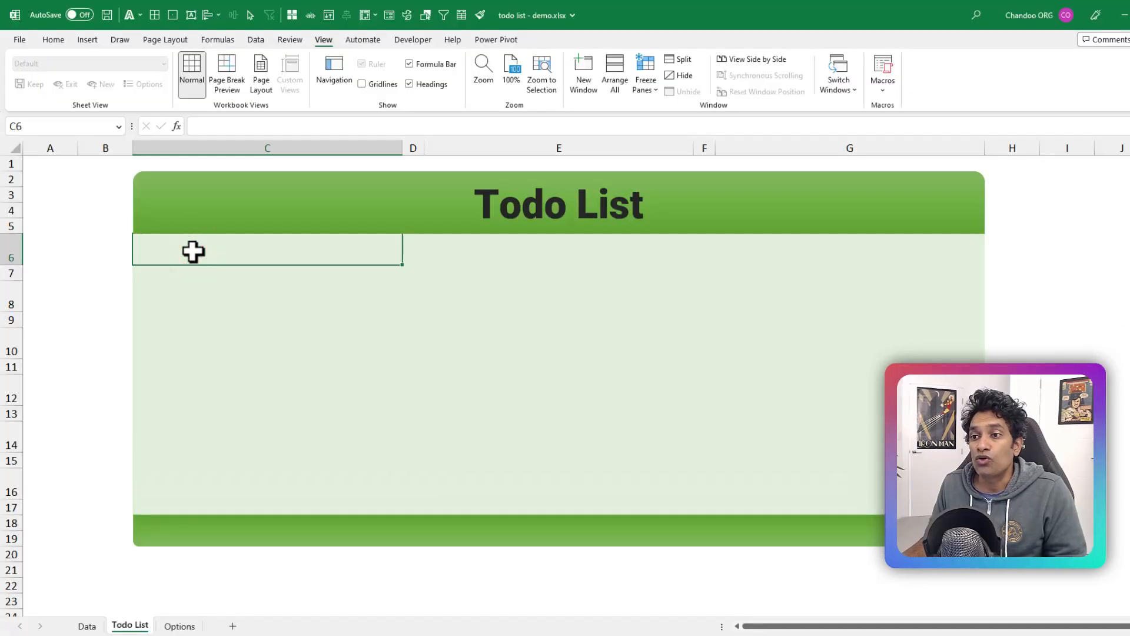
{"action": "mouse_move", "coordinate": [290, 273]}
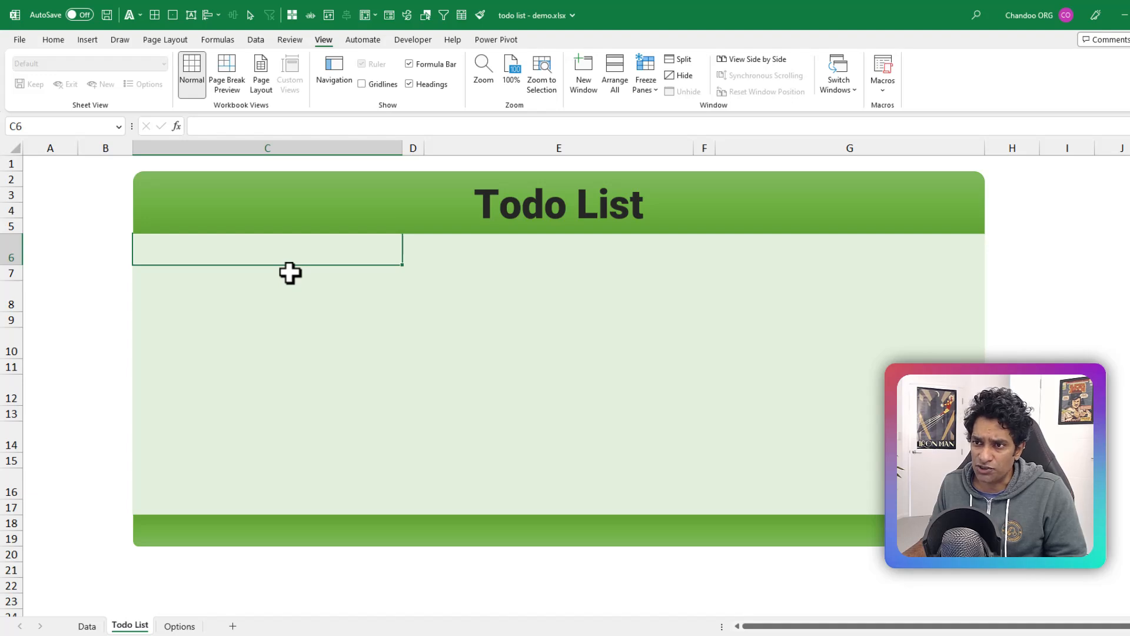
{"action": "left_click_drag", "start_coordinate": [258, 249], "coordinate": [845, 428]}
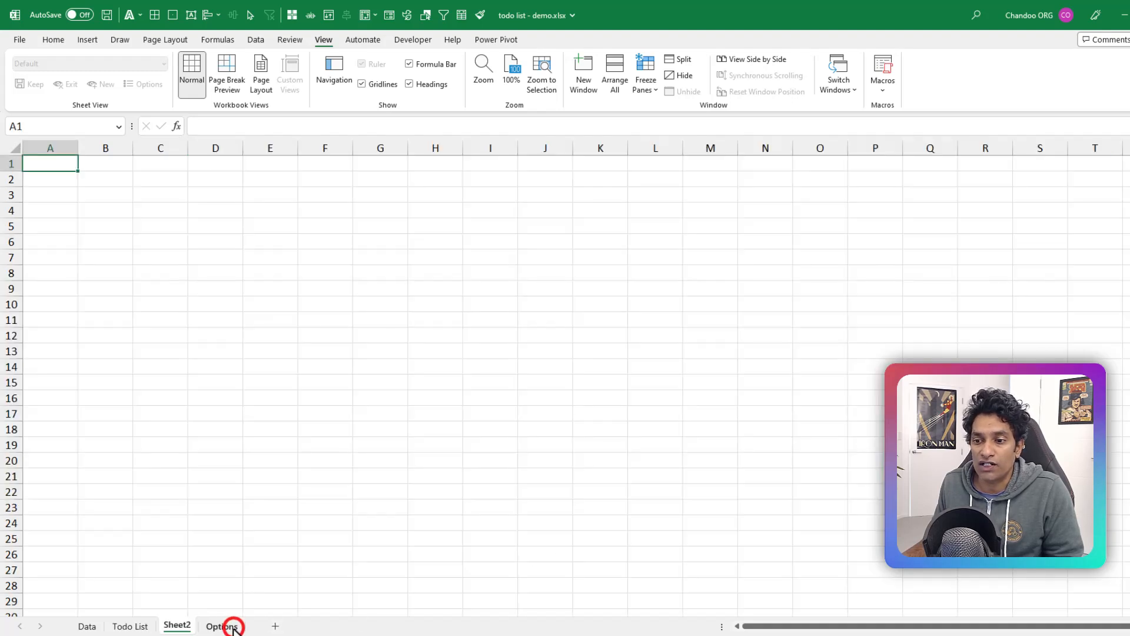
Rename Sheet2 to Calculations, check the blank Status cells on Data, and start a formula in B3.
{"action": "left_click", "coordinate": [177, 626]}
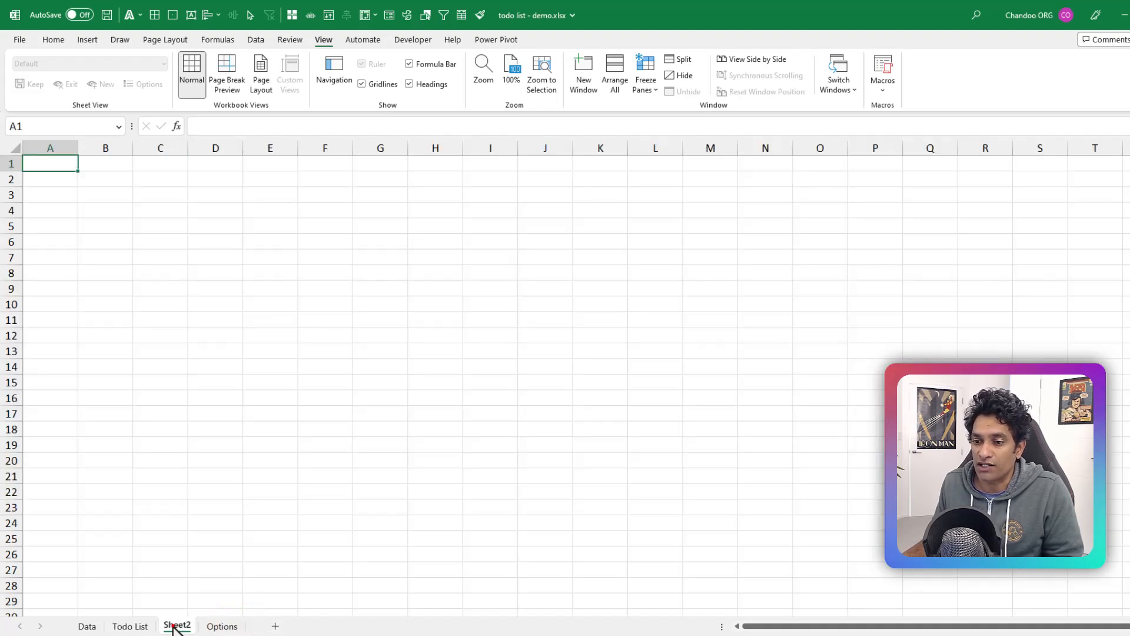
{"action": "left_click", "coordinate": [89, 627]}
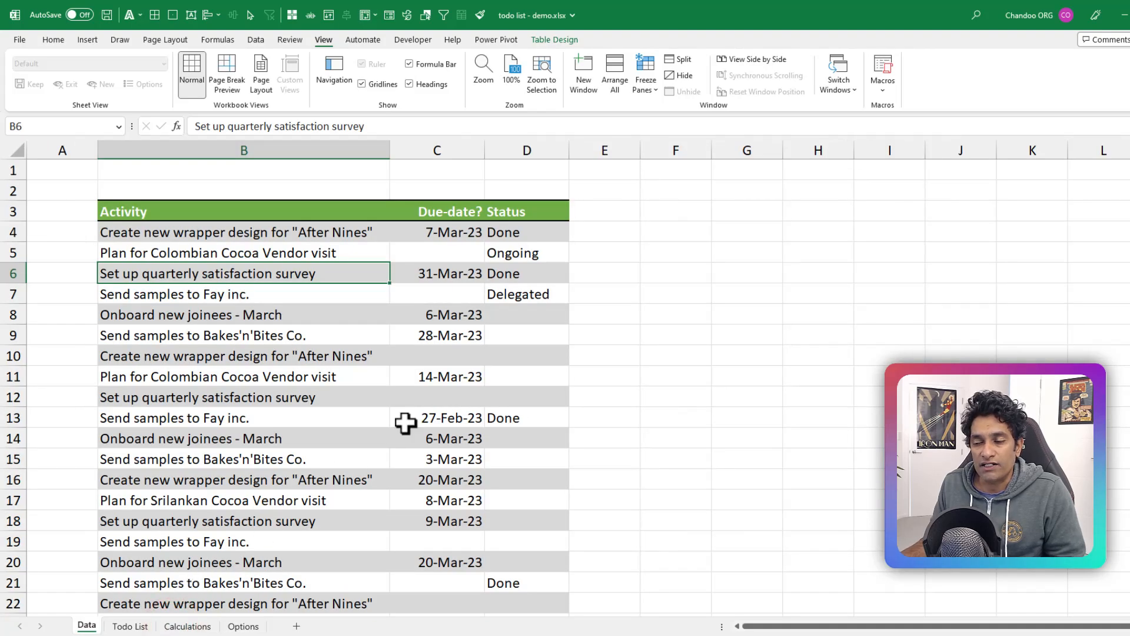
{"action": "left_click", "coordinate": [528, 314]}
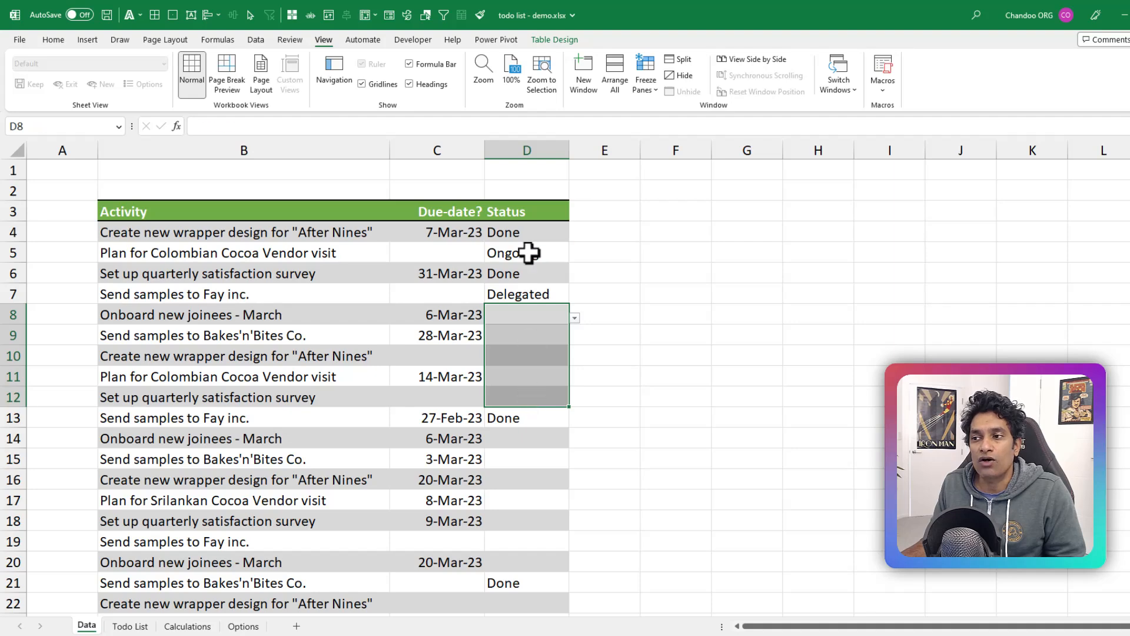
{"action": "left_click", "coordinate": [512, 252]}
{"action": "type", "text": "="}
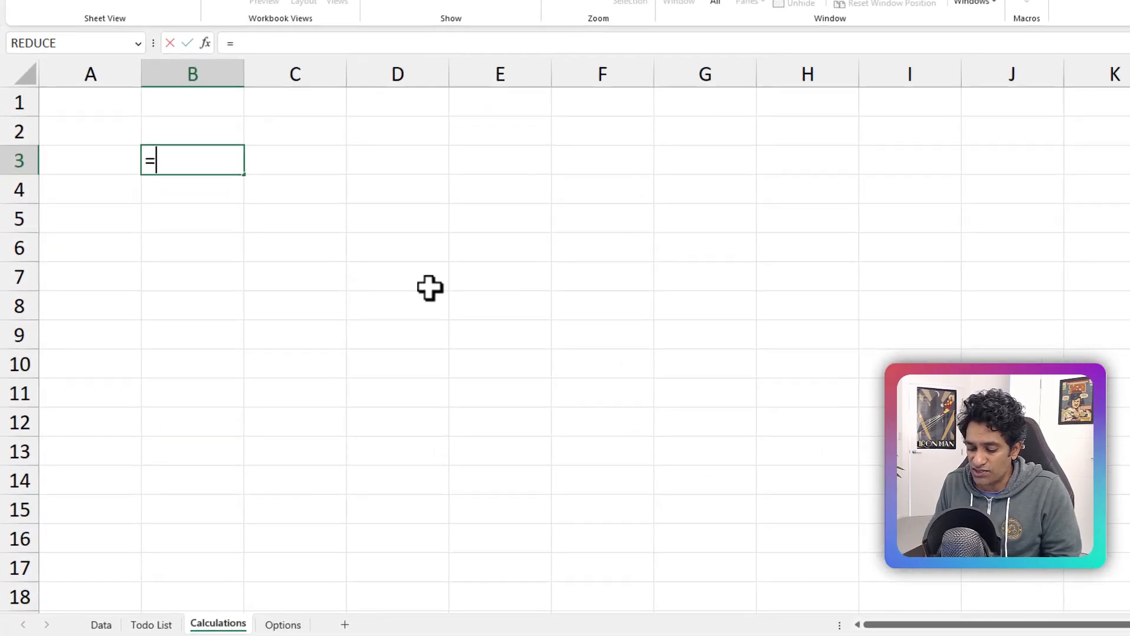
Type =FILTER(todo[[Activity]:[Due-date?]], as the array to keep.
{"action": "type", "text": "FILTER("}
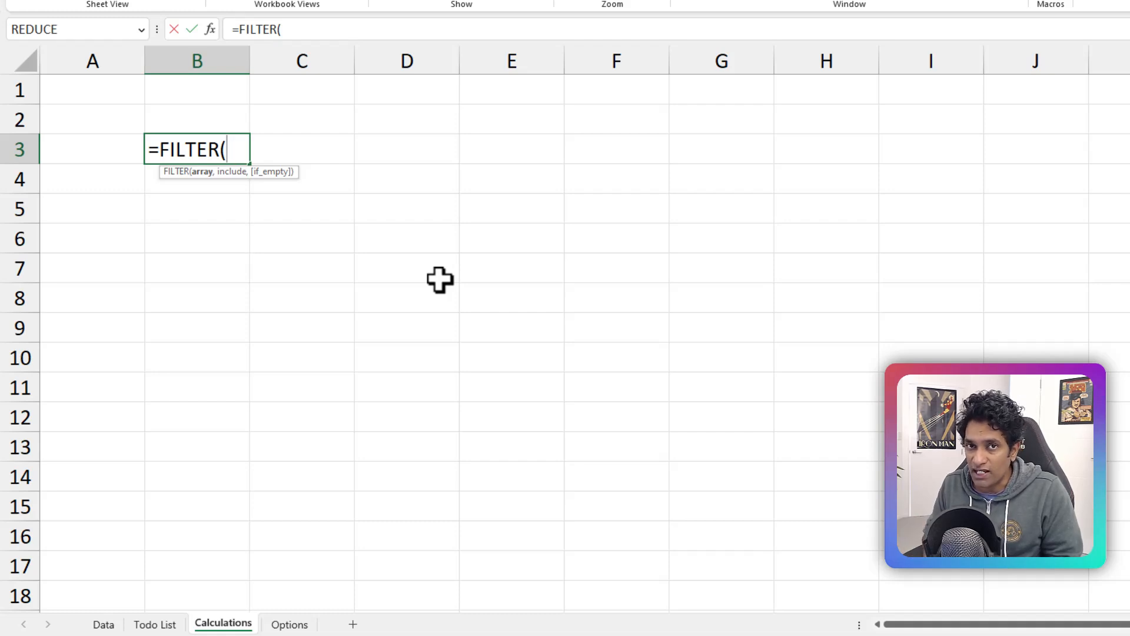
{"action": "type", "text": "t"}
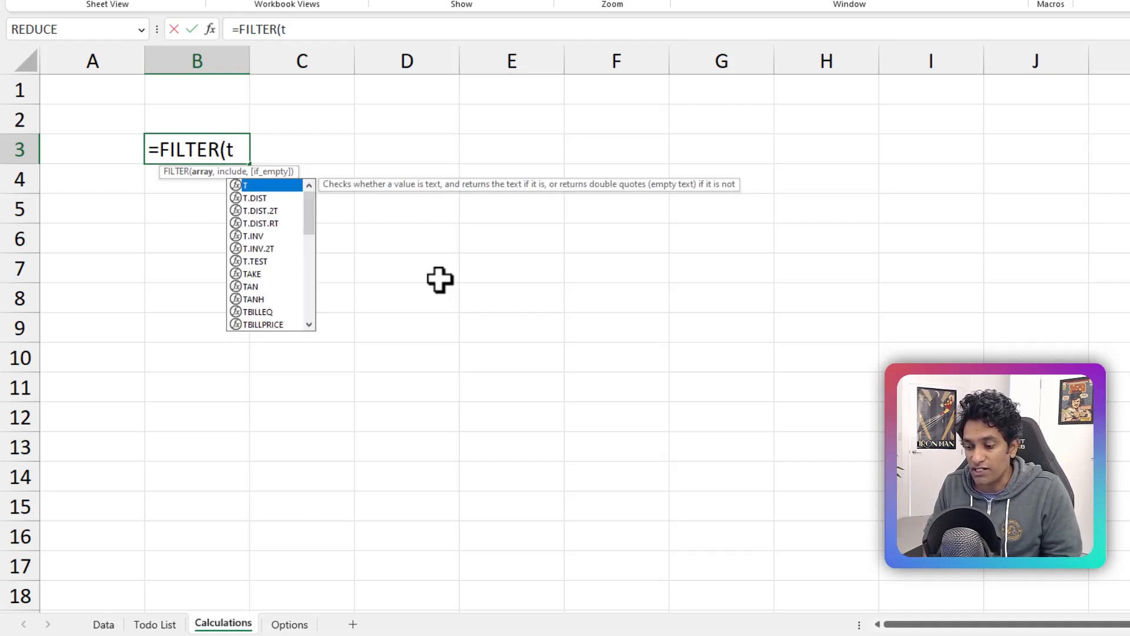
{"action": "type", "text": "odo"}
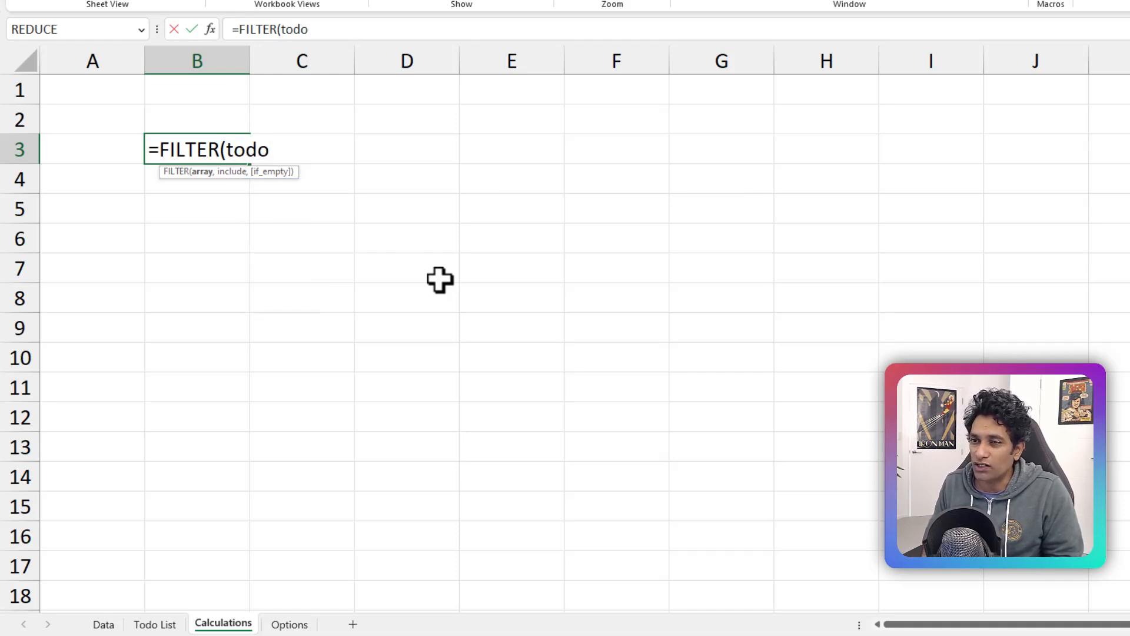
{"action": "type", "text": "["}
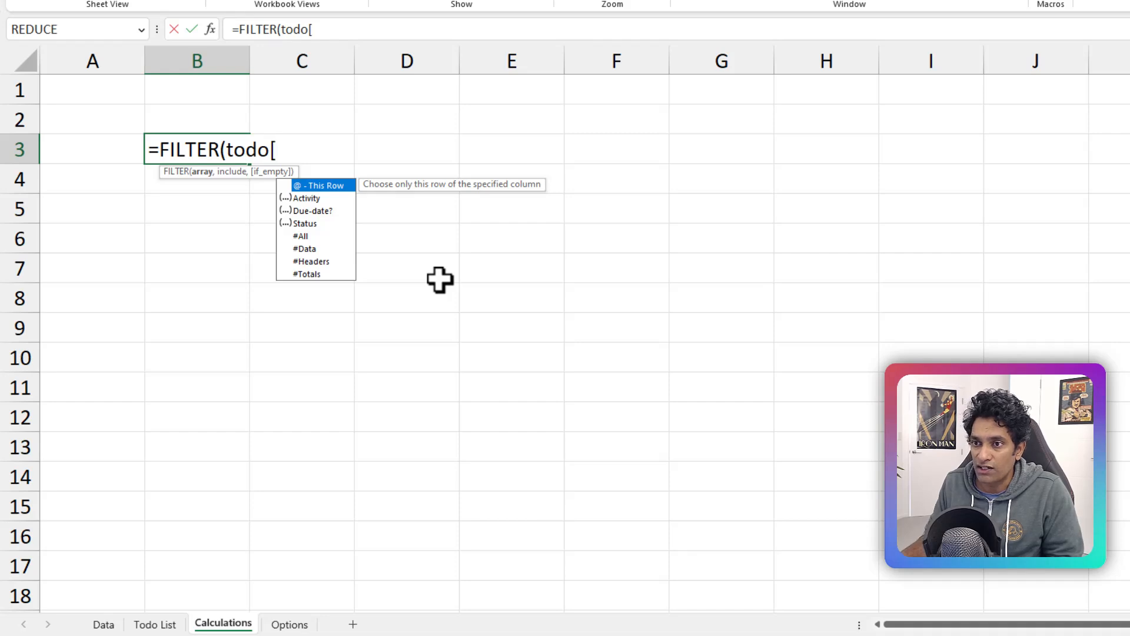
{"action": "type", "text": "["}
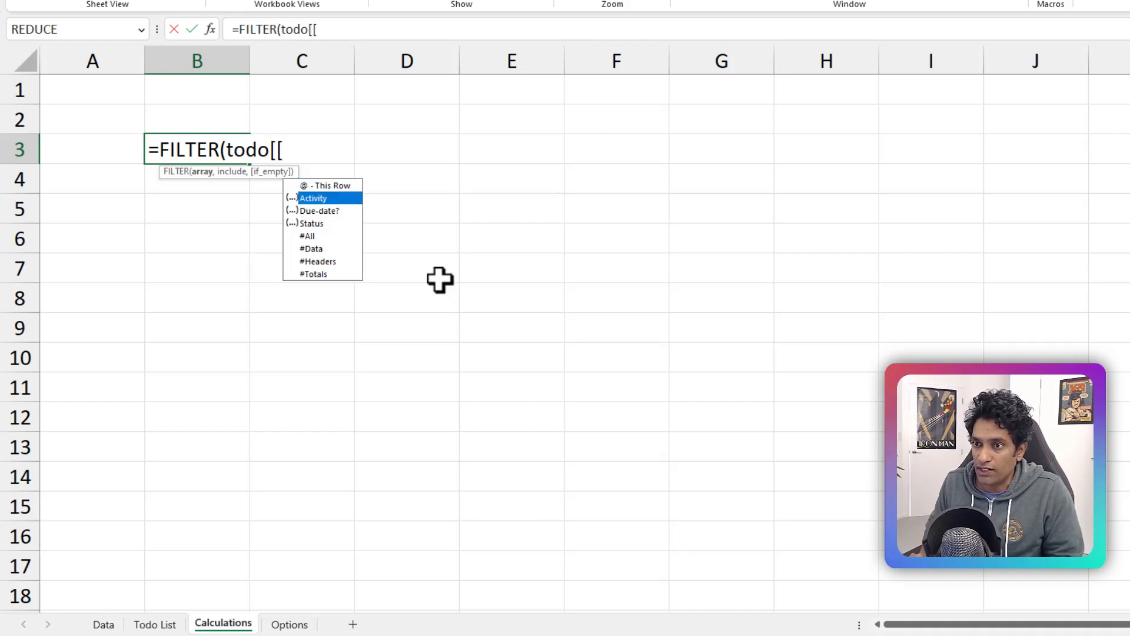
{"action": "type", "text": "[Activity]:[Due-date?"}
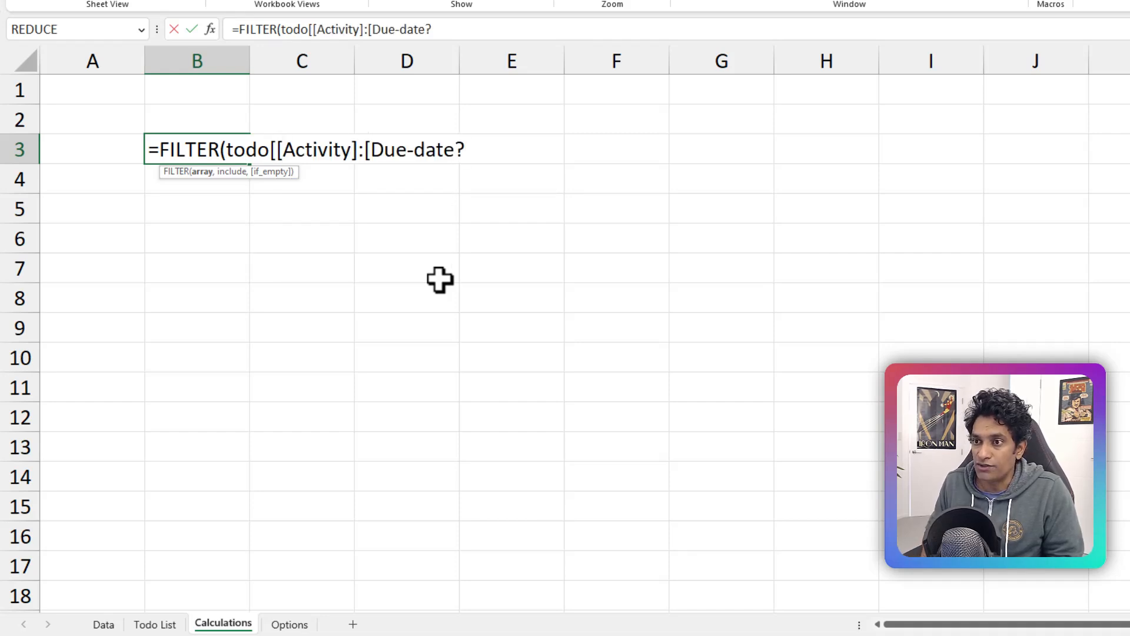
{"action": "type", "text": "]]"}
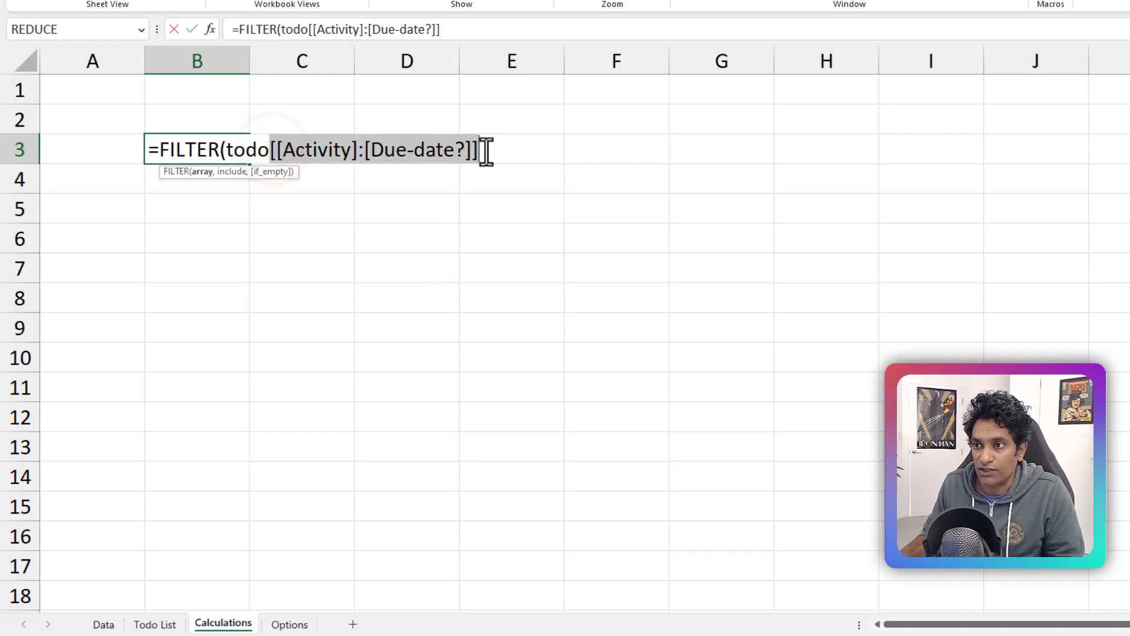
{"action": "type", "text": ","}
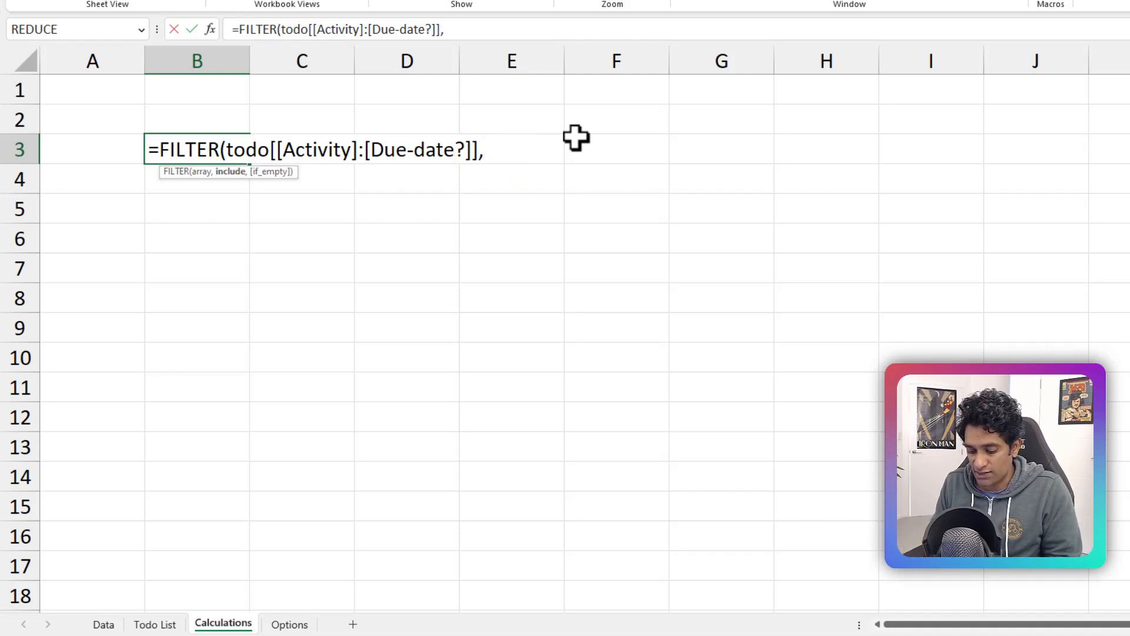
Add the include condition (todo[Status]="Ongoing")+(todo[Status]="") and close the formula.
{"action": "type", "text": "todo"}
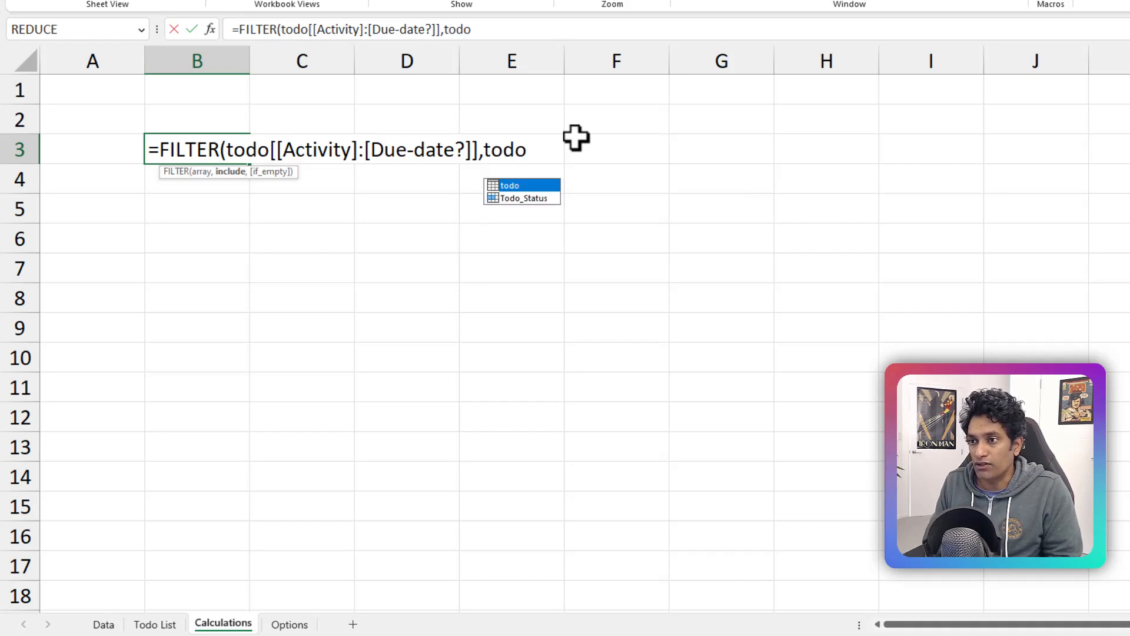
{"action": "type", "text": "[Status]="}
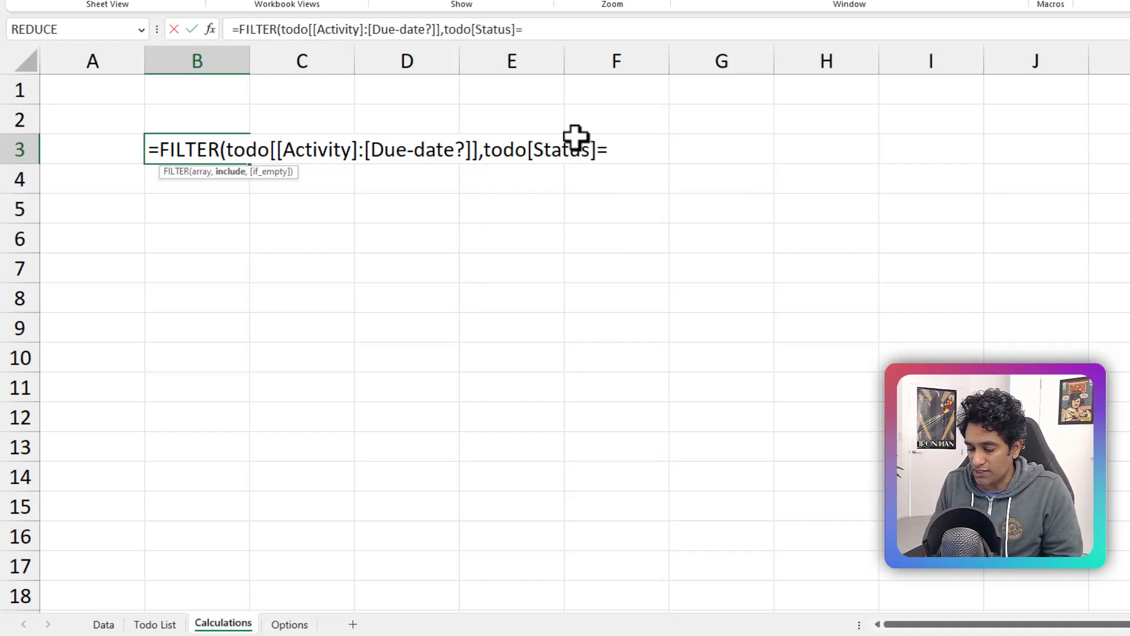
{"action": "type", "text": "\"Ongoin"}
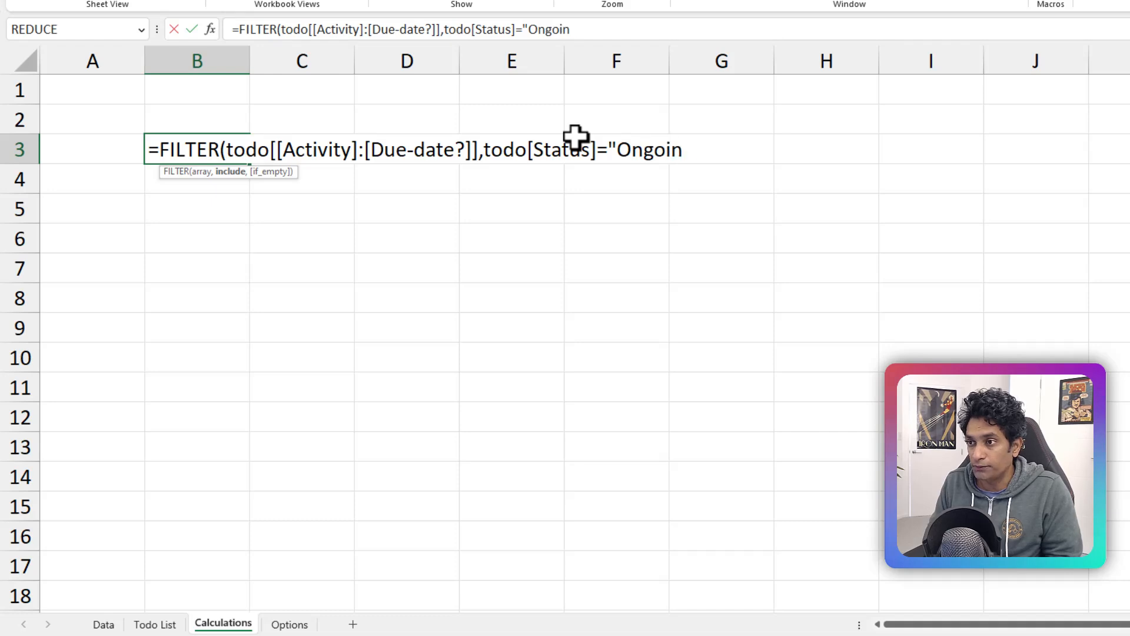
{"action": "type", "text": "g\""}
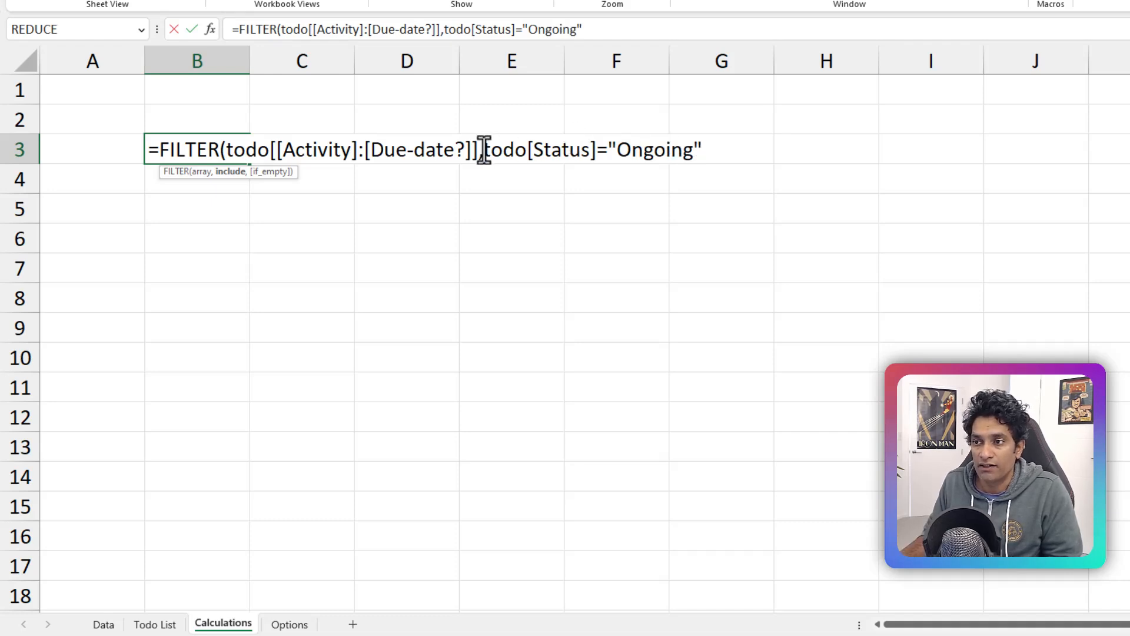
{"action": "type", "text": "("}
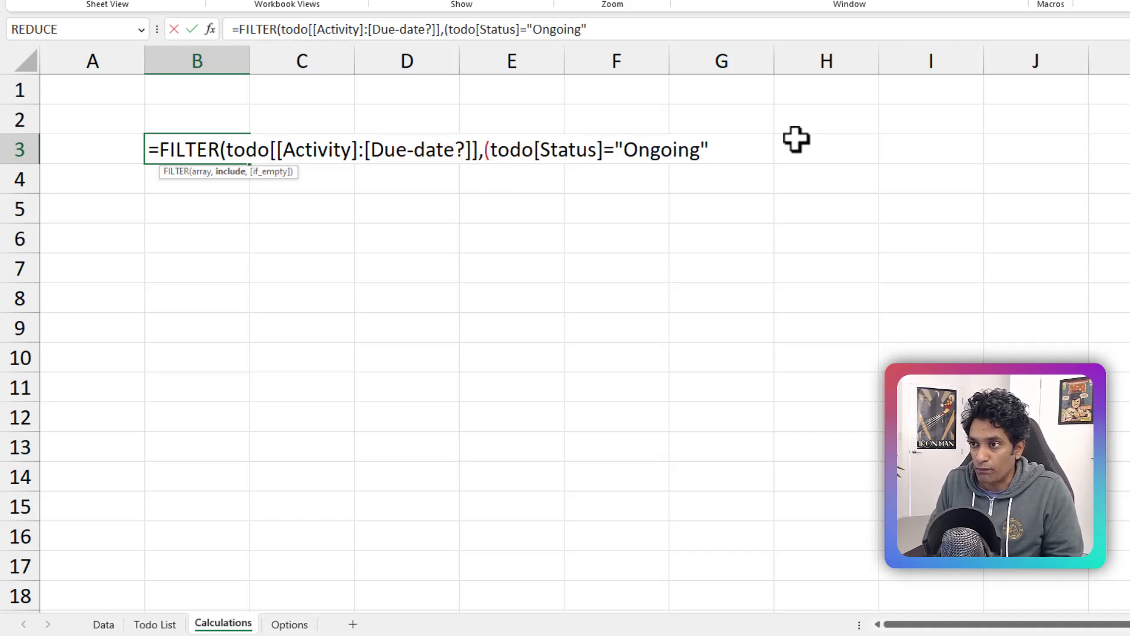
{"action": "type", "text": ")+"}
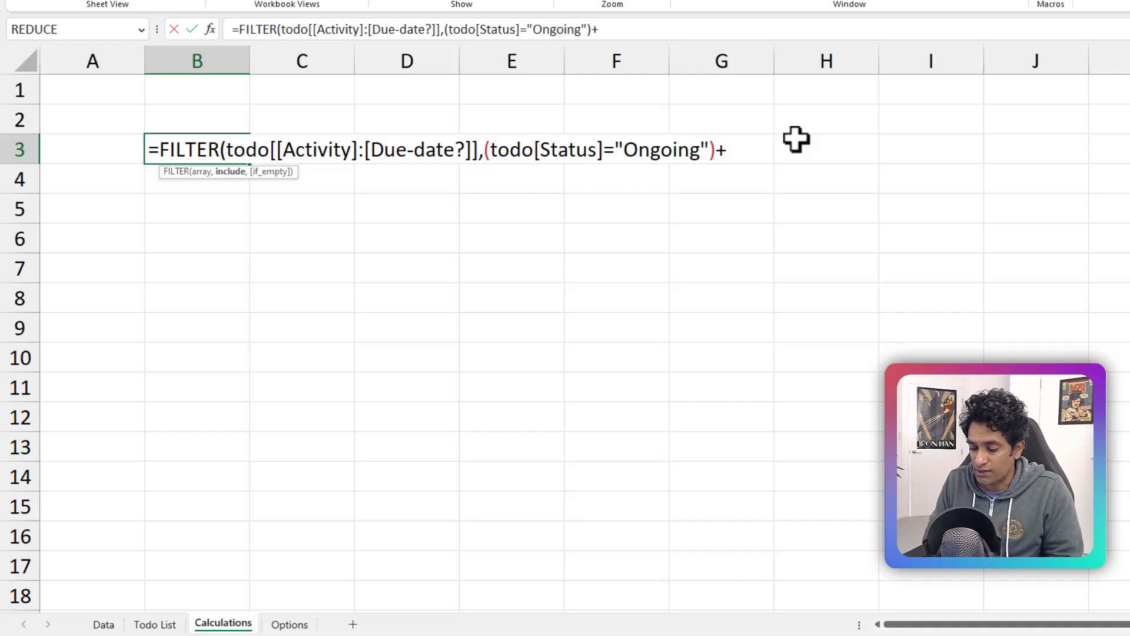
{"action": "type", "text": "(tod"}
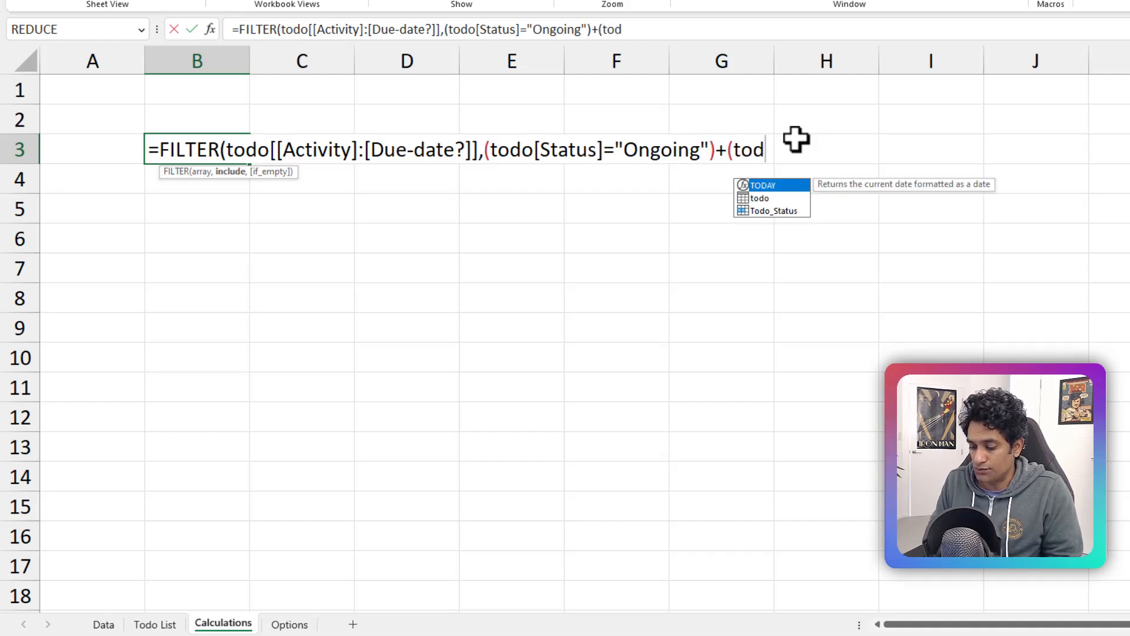
{"action": "type", "text": "[Status]"}
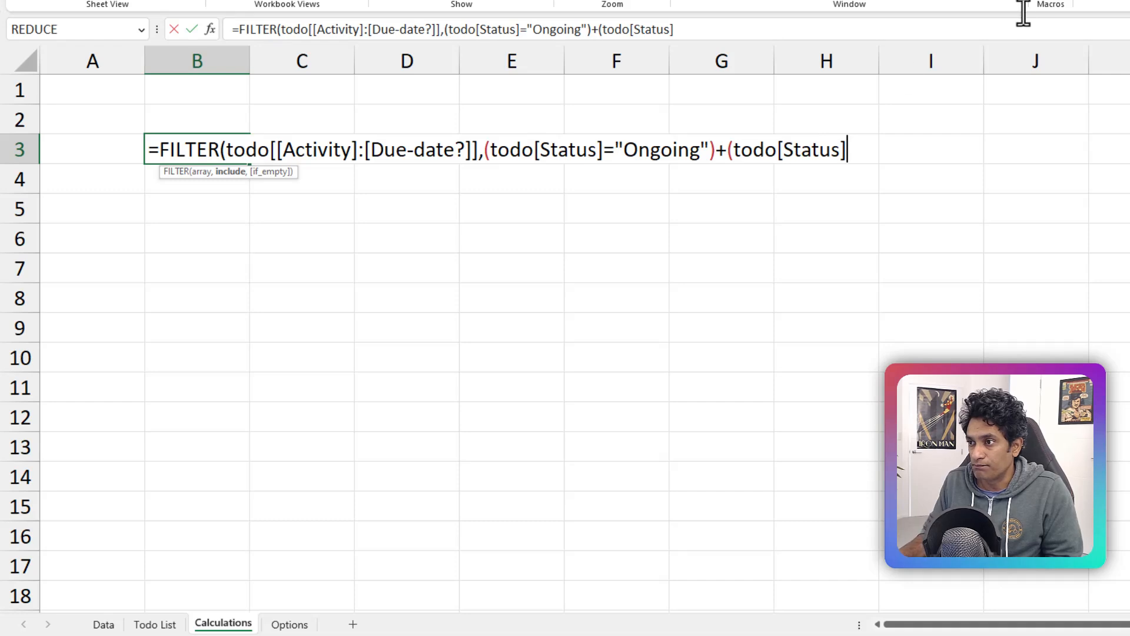
{"action": "type", "text": "=\"\")"}
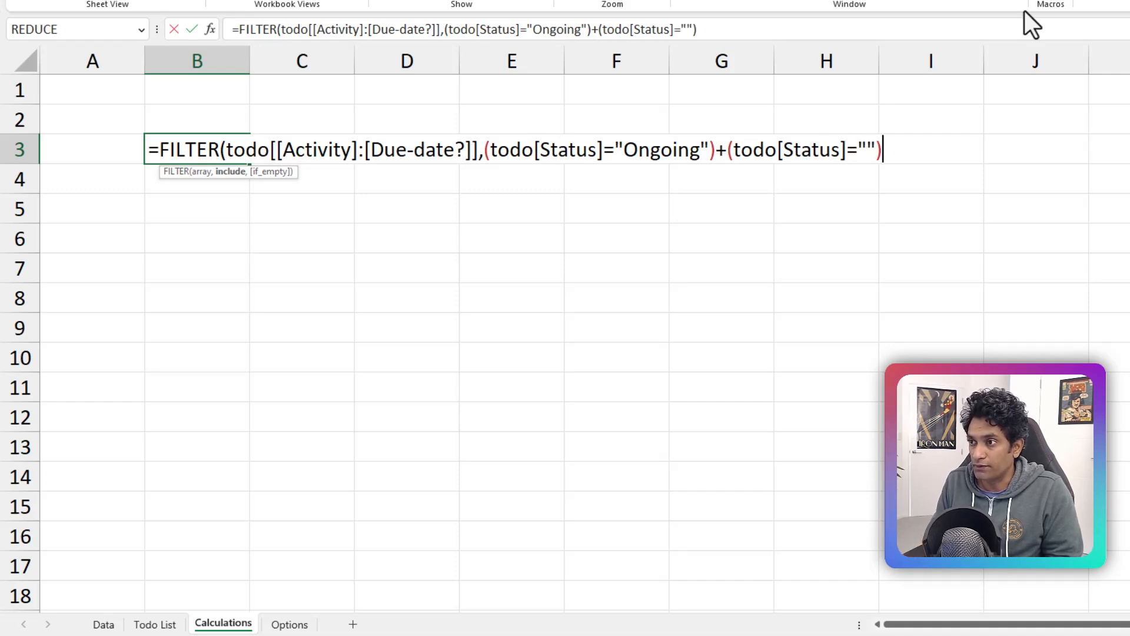
{"action": "type", "text": ")"}
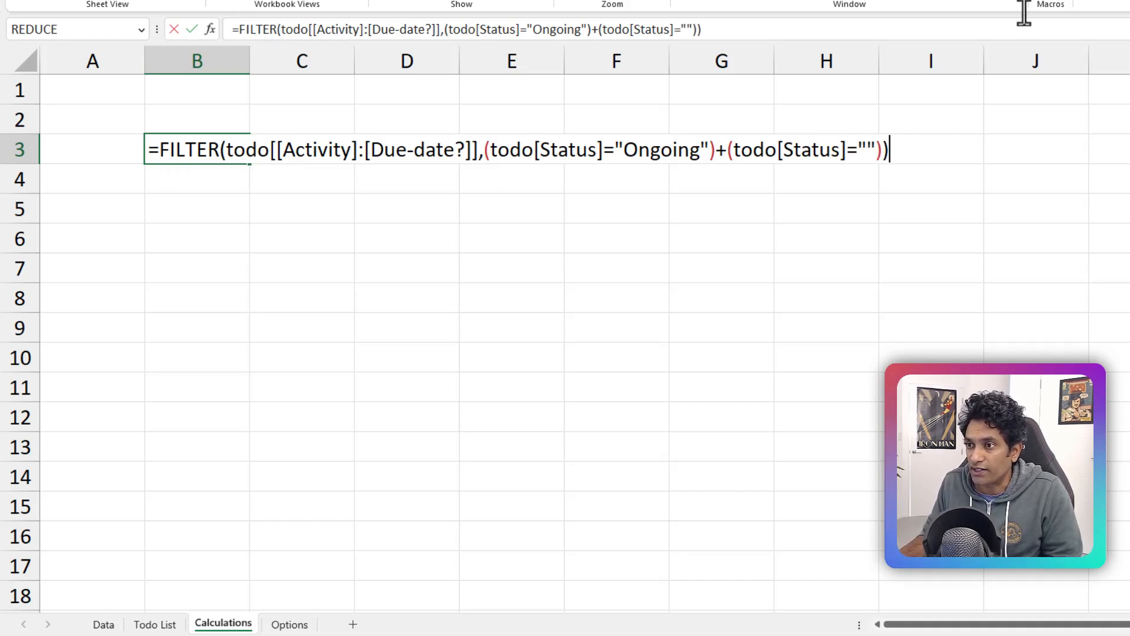
{"action": "left_click_drag", "start_coordinate": [490, 149], "coordinate": [710, 149]}
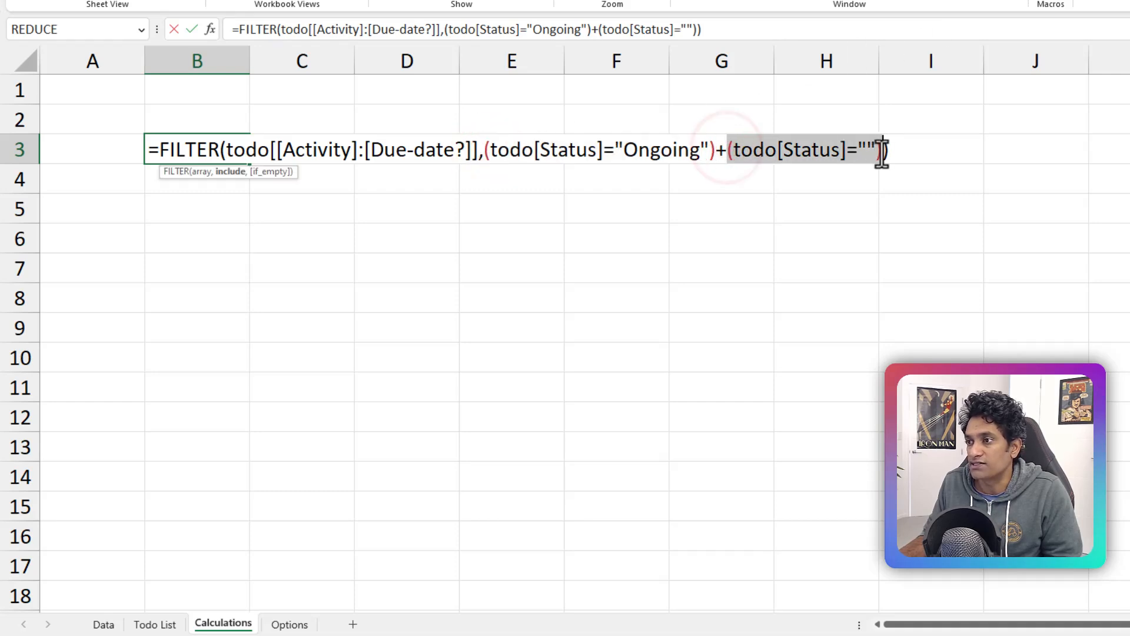
Spill the FILTER results, compare with the Data sheet, and label B2 'Pending Activities' and F2 'In one column'.
{"action": "key", "text": "Enter"}
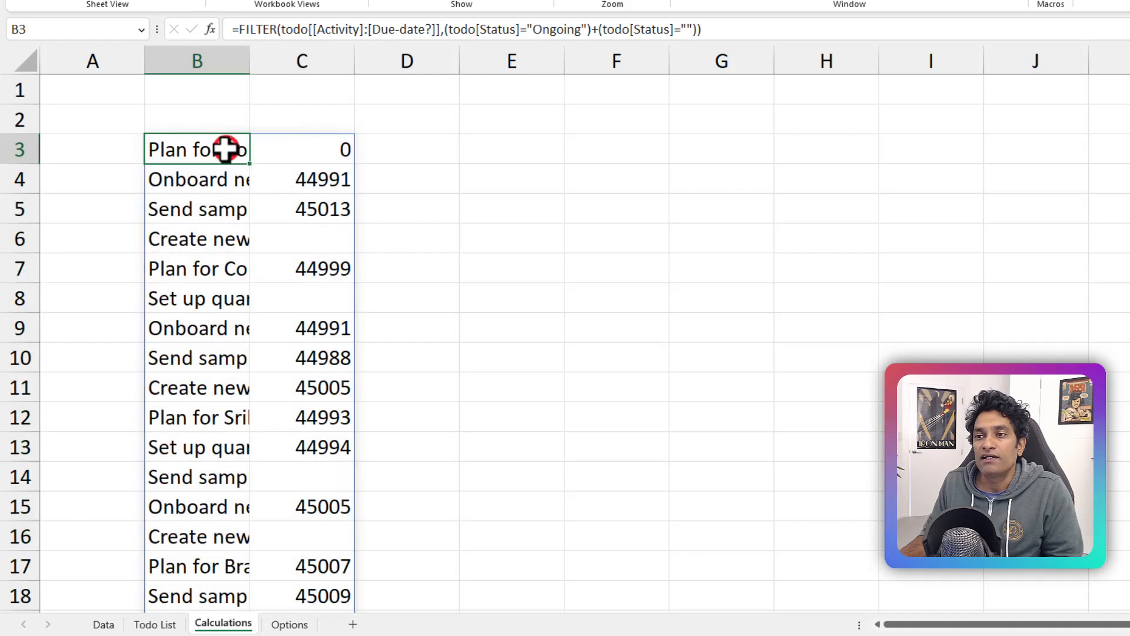
{"action": "scroll", "scroll_direction": "down", "scroll_amount": 3}
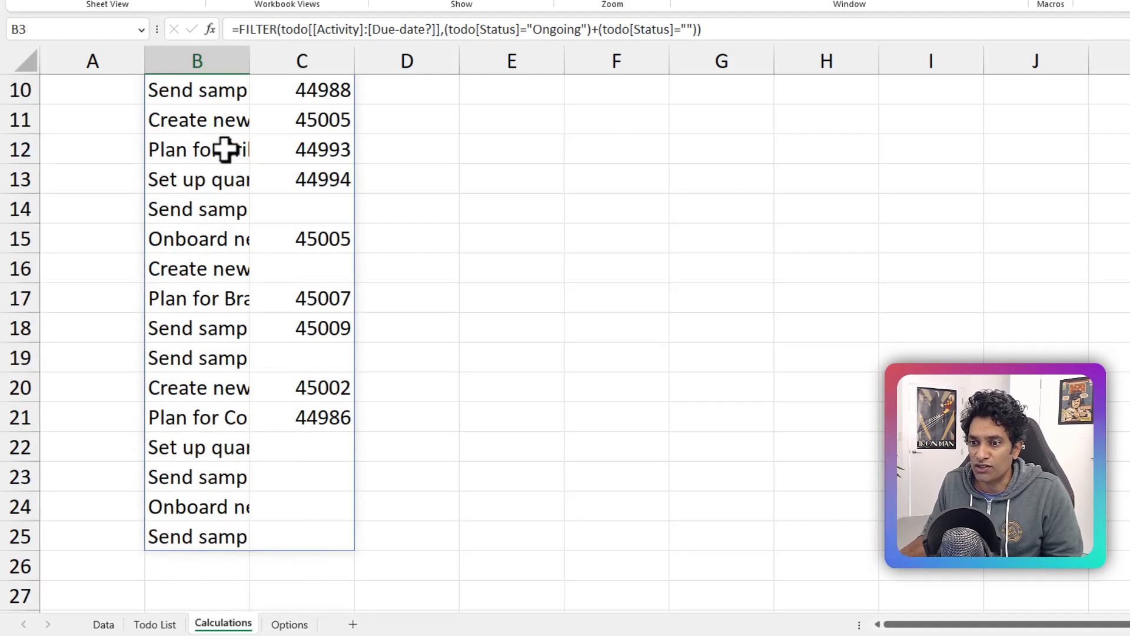
{"action": "left_click", "coordinate": [106, 624]}
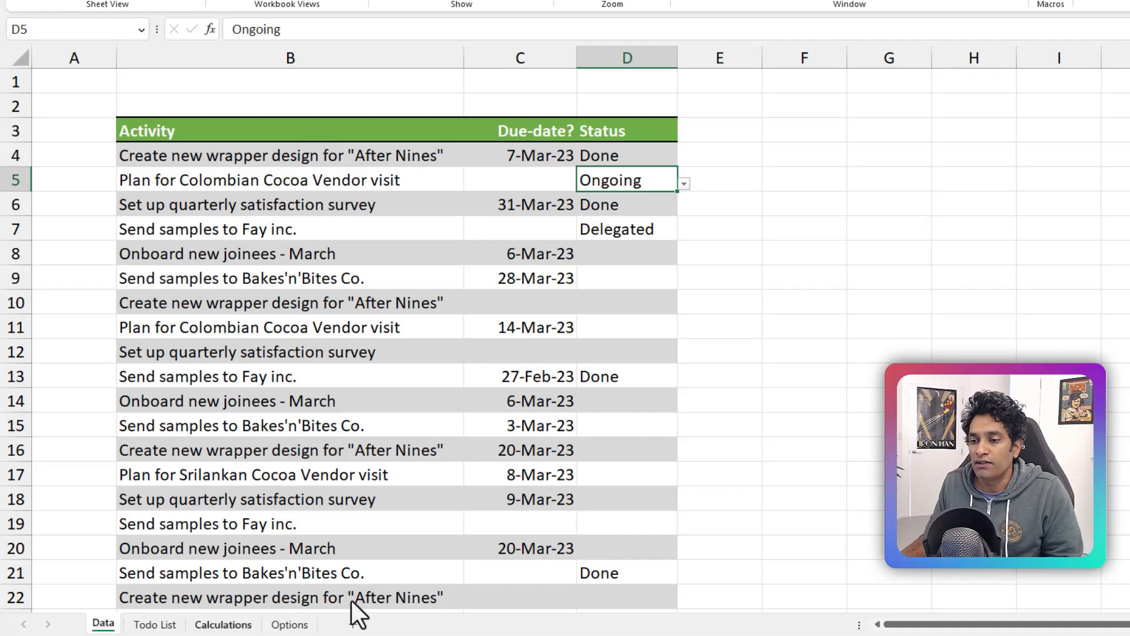
{"action": "left_click", "coordinate": [224, 624]}
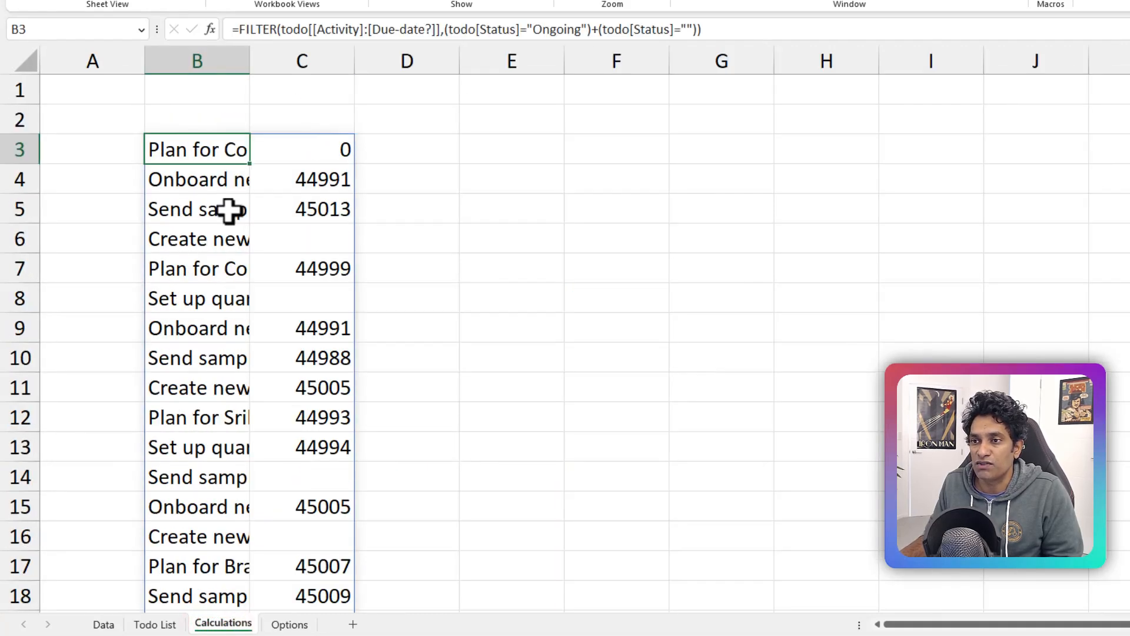
{"action": "mouse_move", "coordinate": [275, 210]}
{"action": "type", "text": "Pending Activities"}
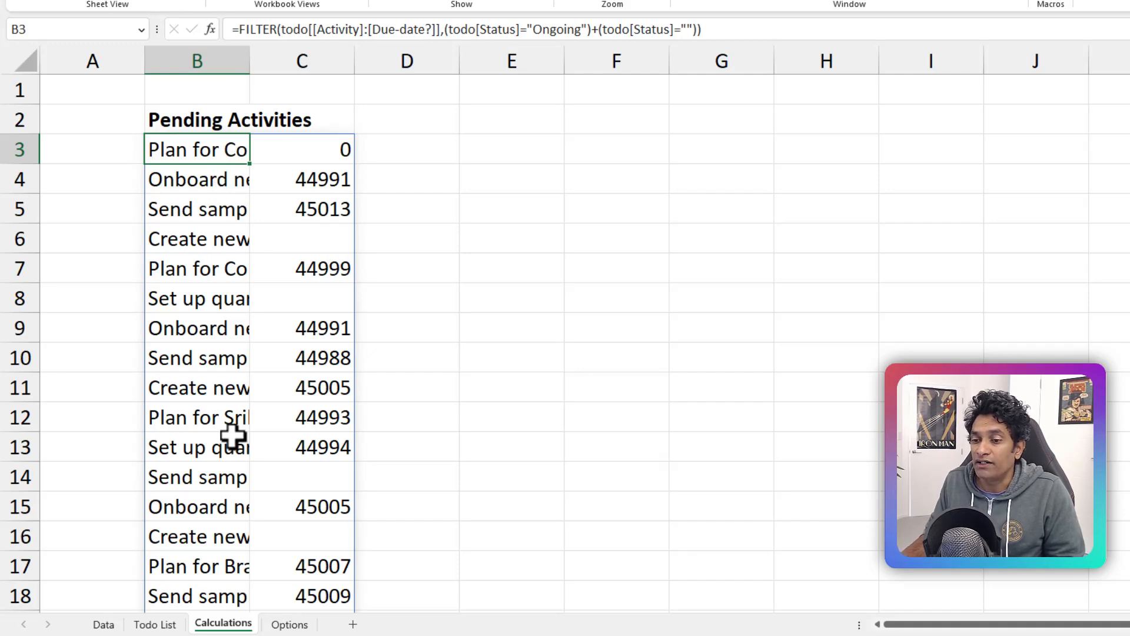
{"action": "left_click", "coordinate": [155, 624]}
{"action": "type", "text": "In one column"}
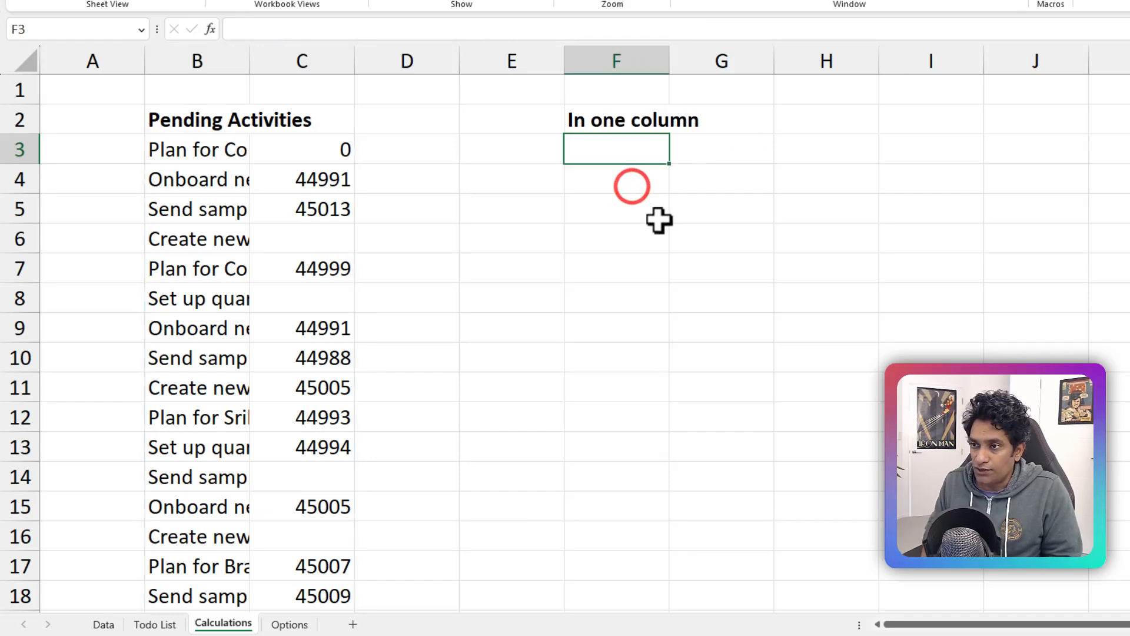
Enter =TOCOL(B3#) in F3 to spill each pending activity and its date into one column.
{"action": "type", "text": "=to"}
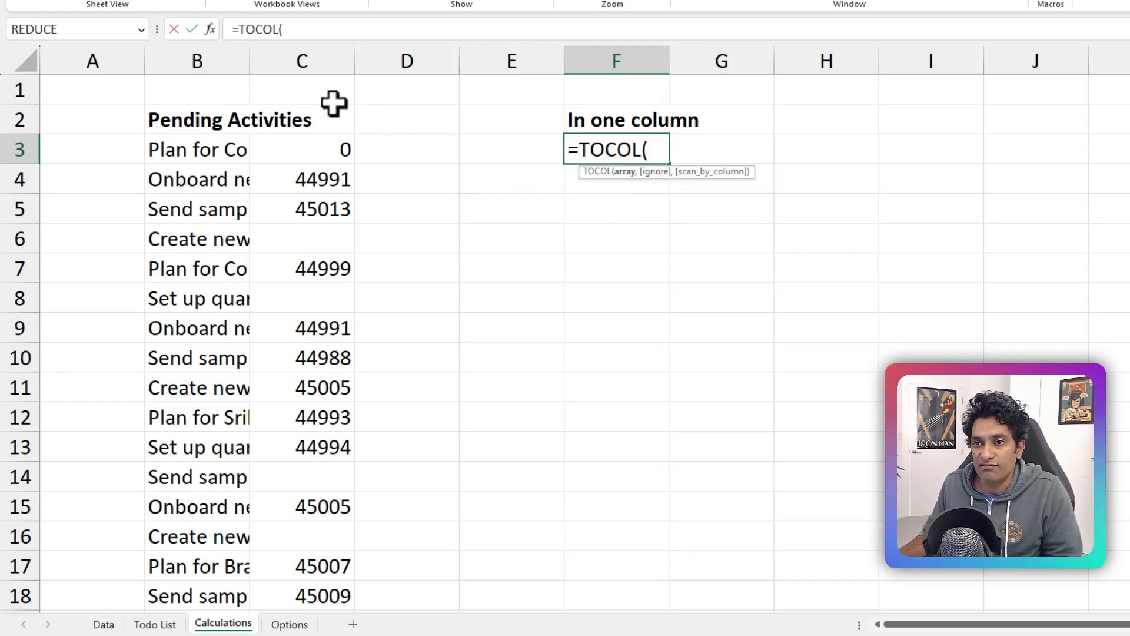
{"action": "left_click", "coordinate": [198, 150]}
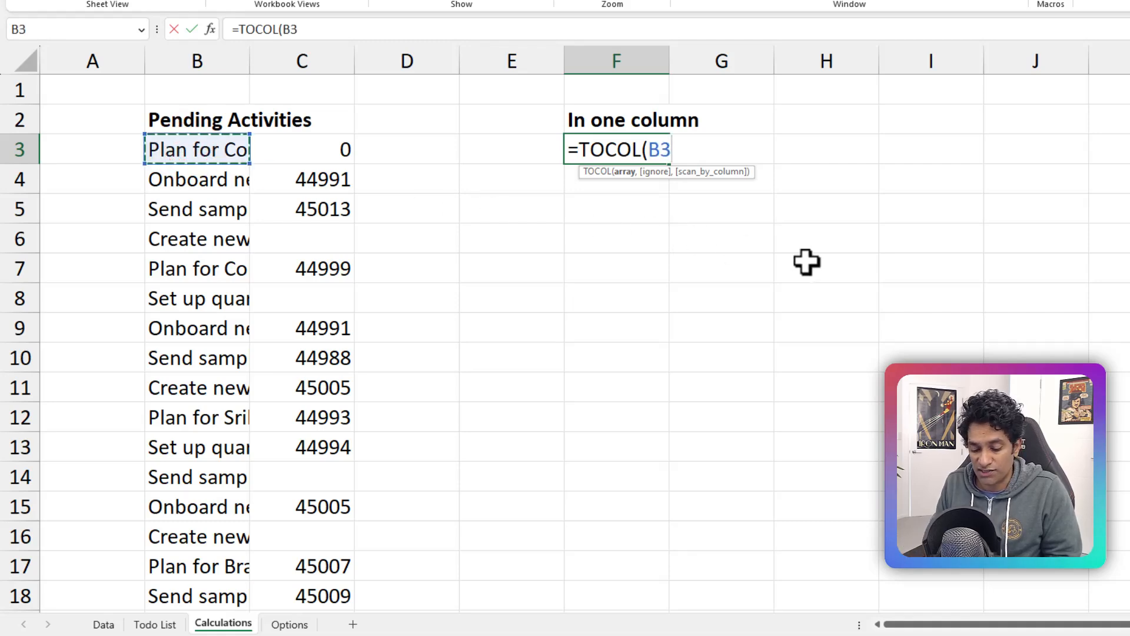
{"action": "type", "text": "#"}
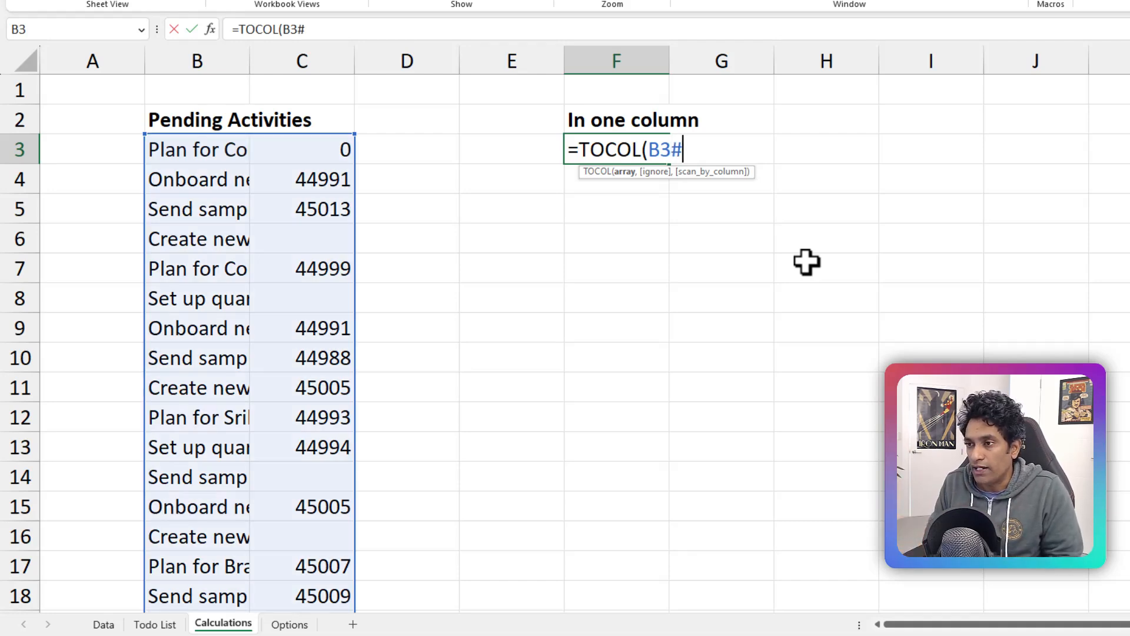
{"action": "key", "text": "Enter"}
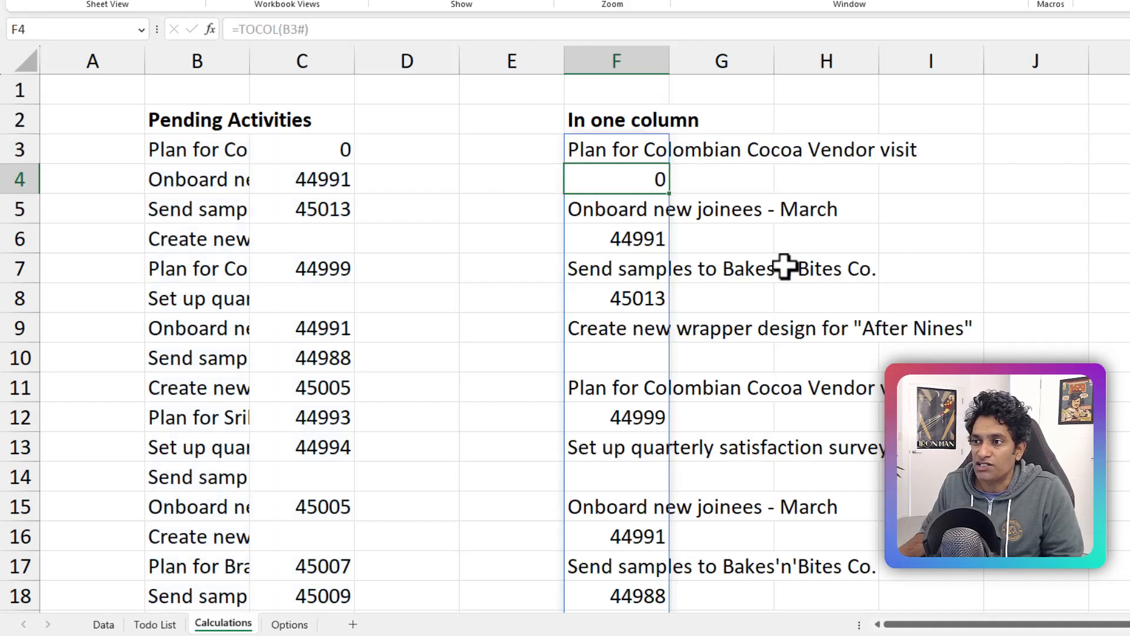
{"action": "scroll", "scroll_direction": "down", "scroll_amount": 3}
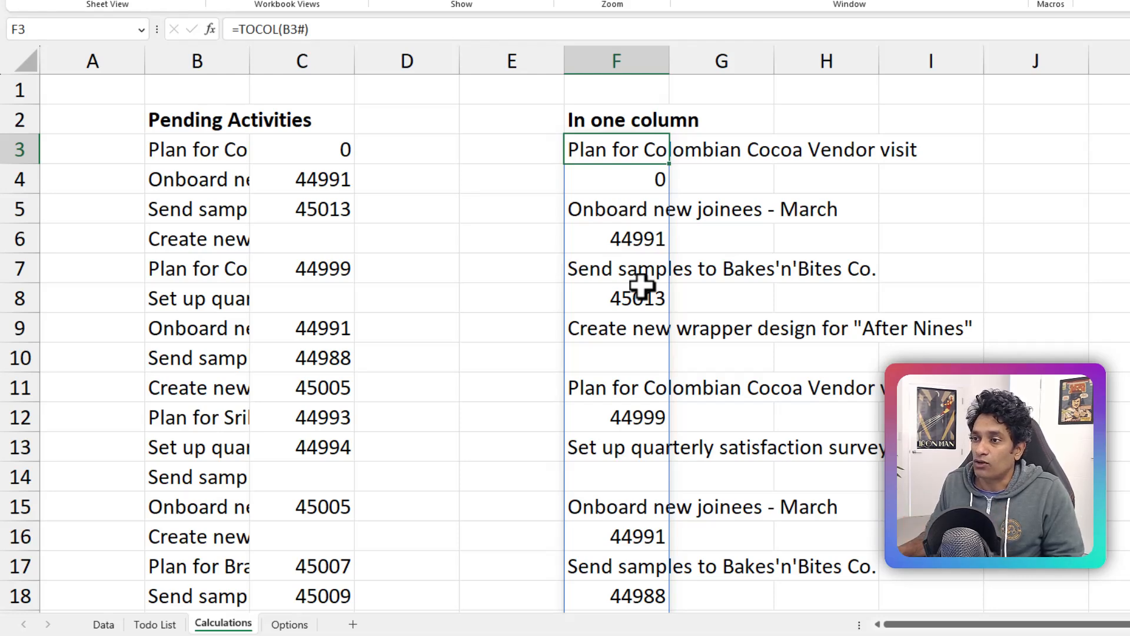
{"action": "mouse_move", "coordinate": [181, 155]}
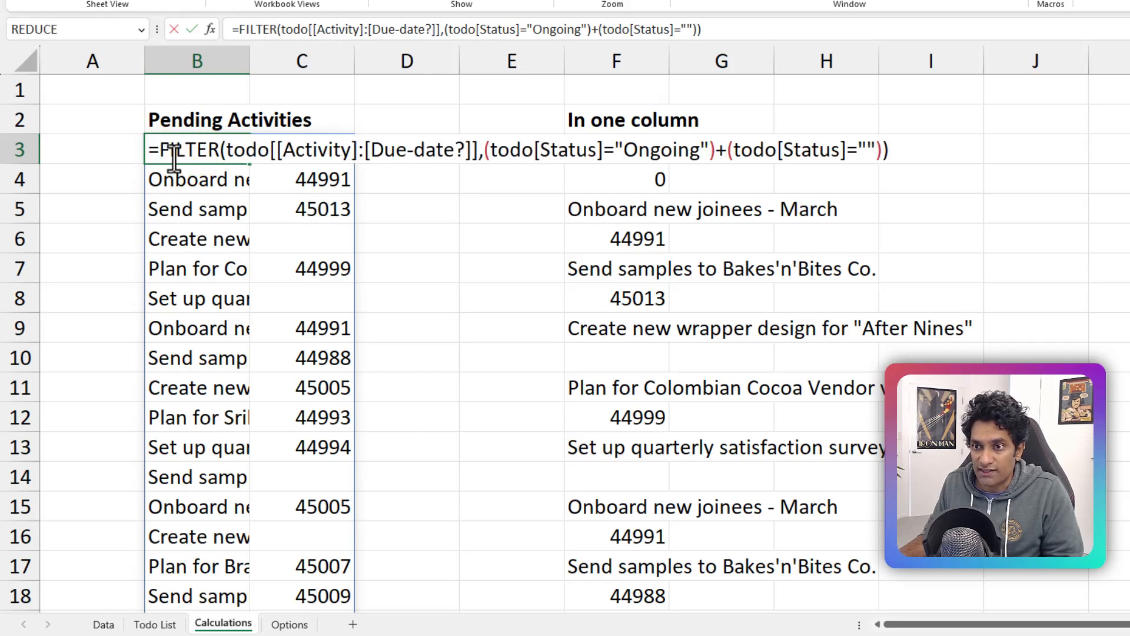
Wrap the B3 FILTER in SORT(...,2,1) so pending activities run earliest due date first.
{"action": "type", "text": "so"}
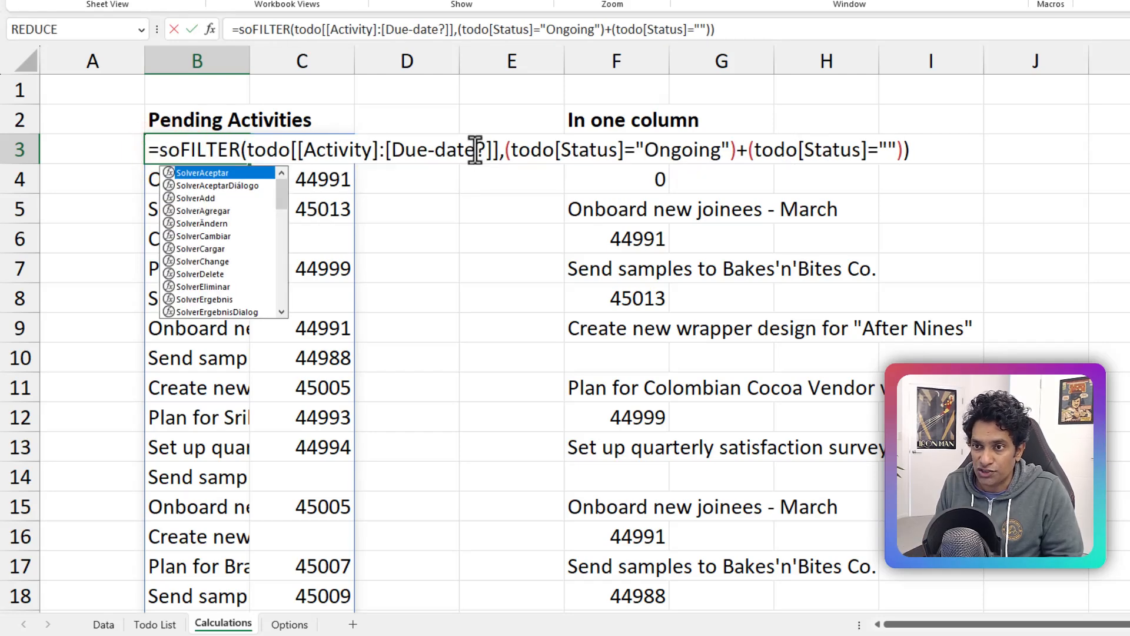
{"action": "type", "text": "SORT(F"}
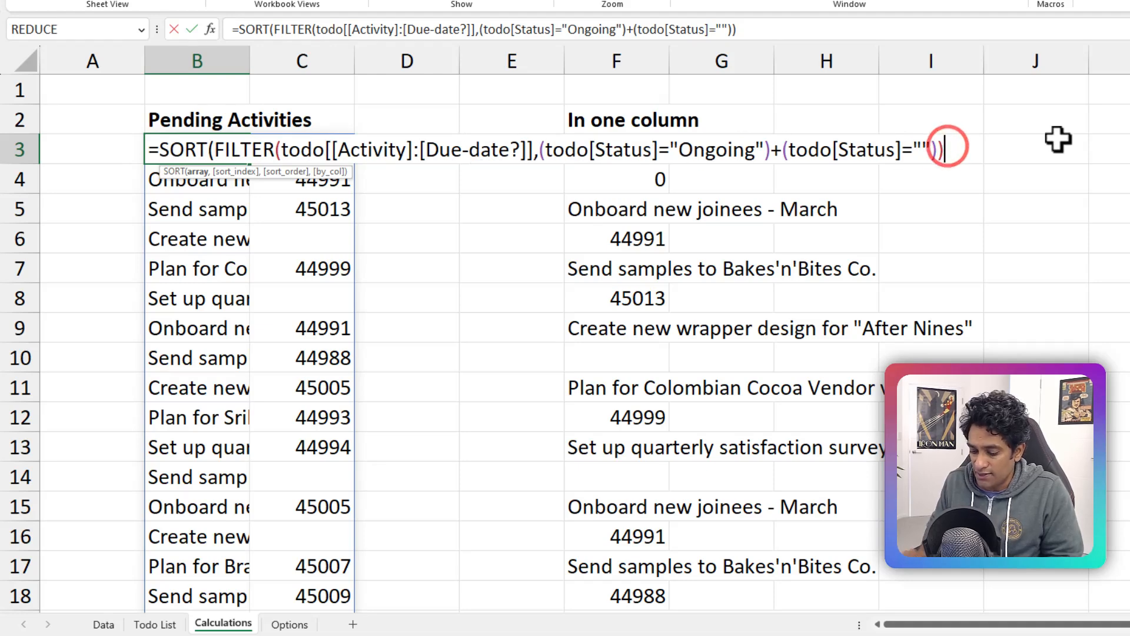
{"action": "type", "text": ",2"}
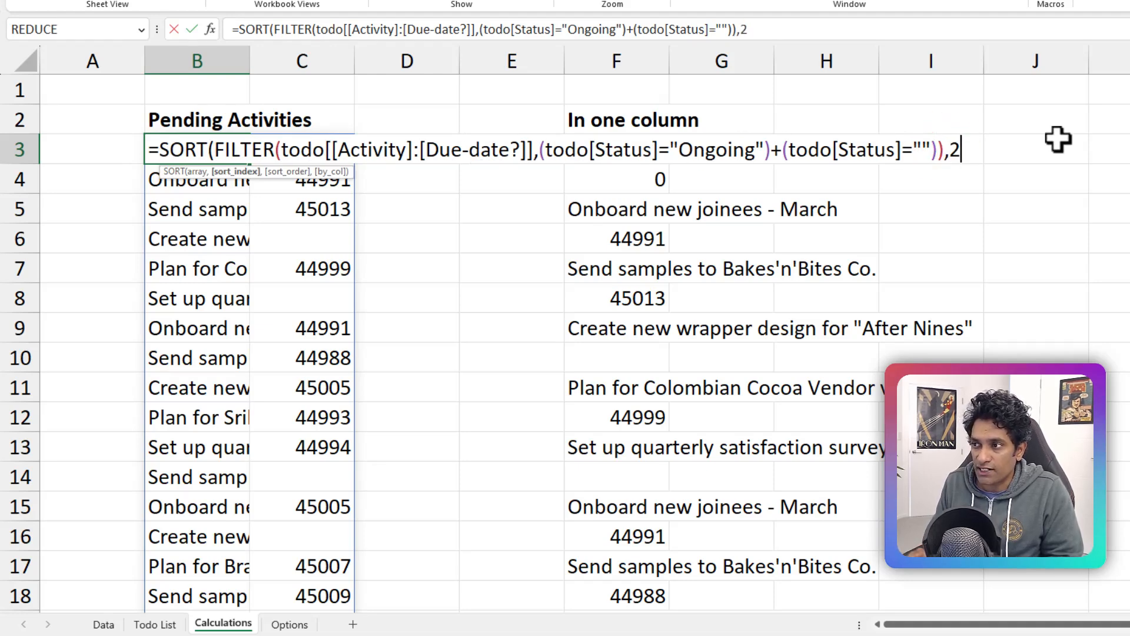
{"action": "type", "text": ","}
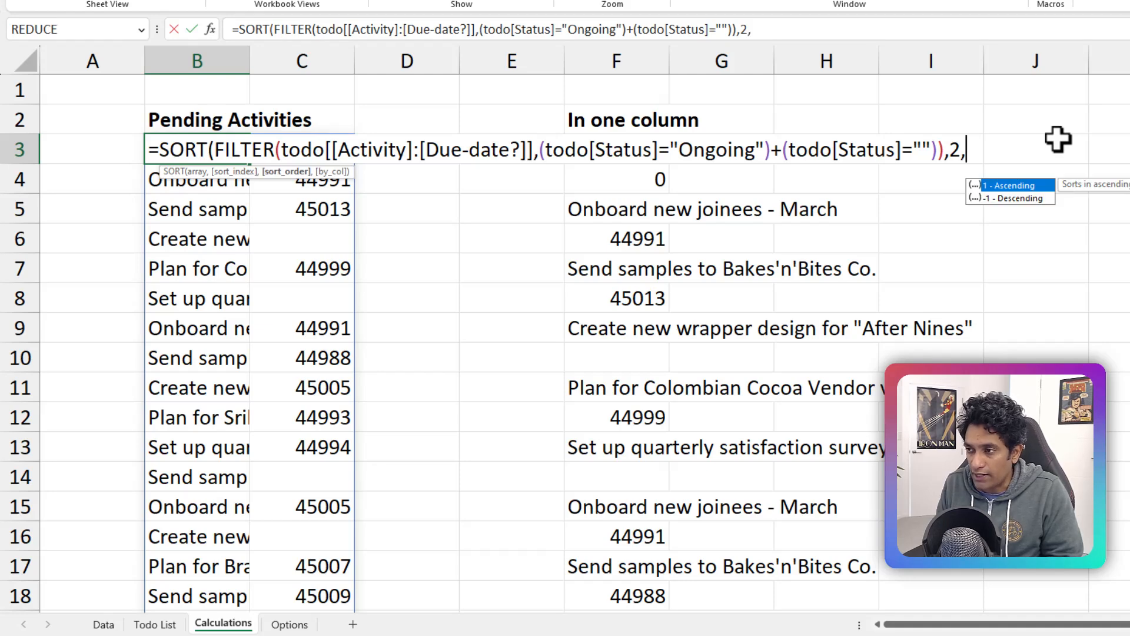
{"action": "type", "text": "1"}
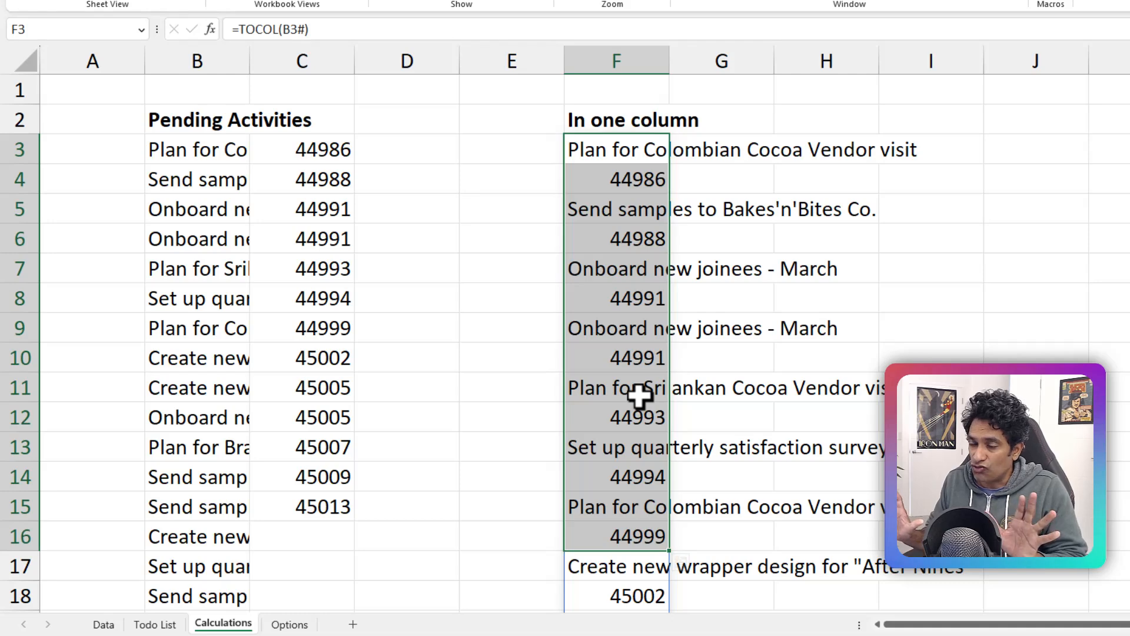
Link the banner's first cell to =Calculations!F3:F14 and carry the formula into the date columns.
{"action": "left_click", "coordinate": [154, 624]}
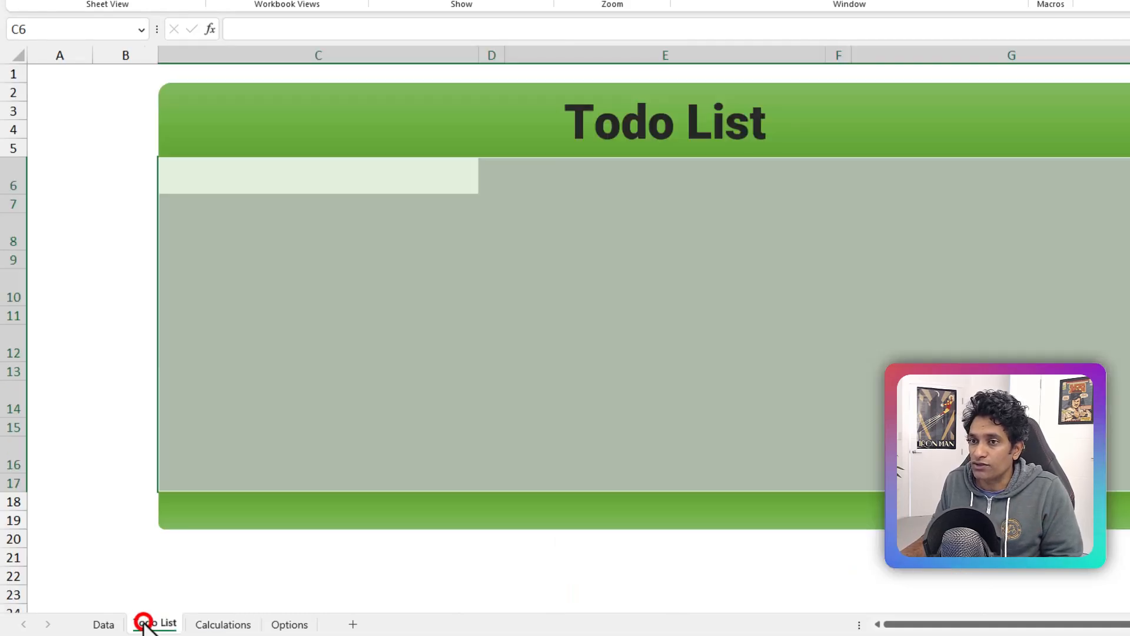
{"action": "left_click", "coordinate": [146, 624]}
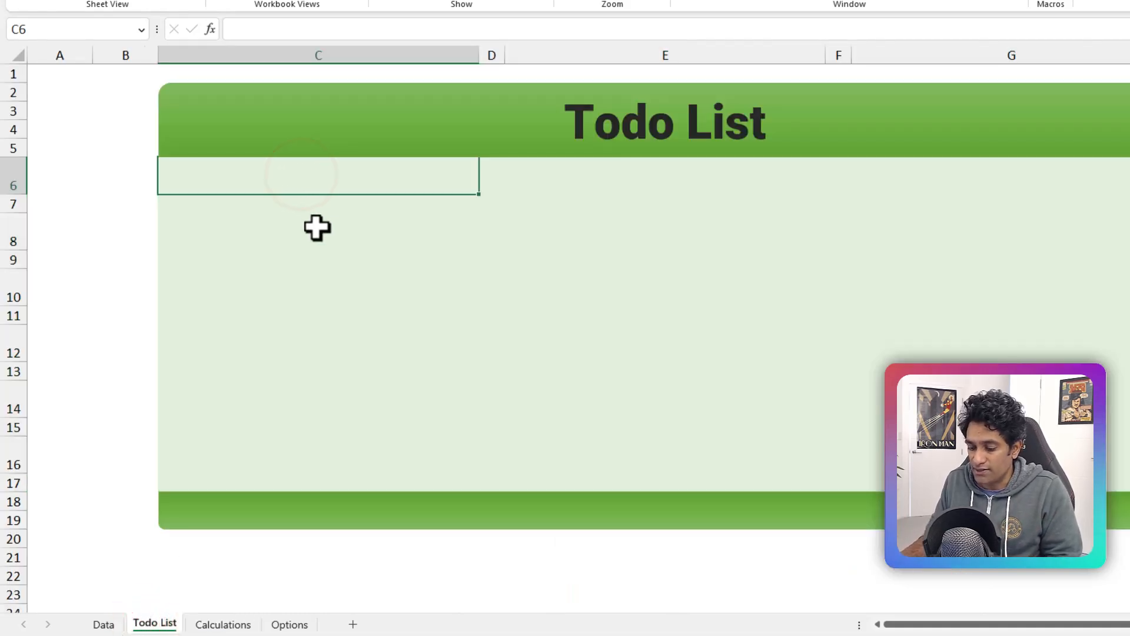
{"action": "type", "text": "="}
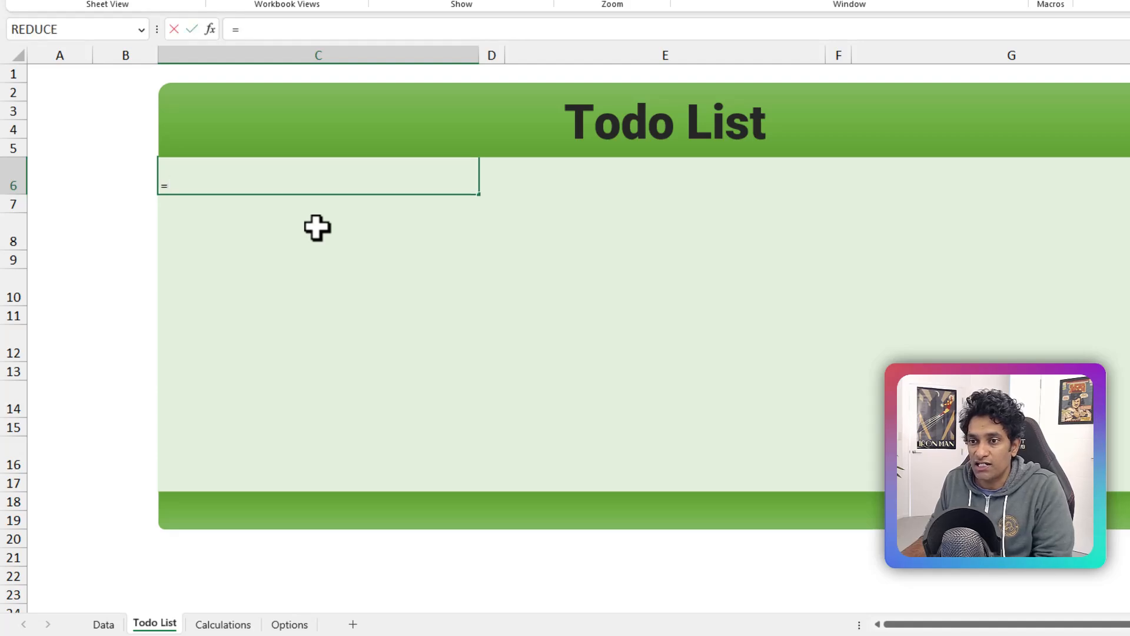
{"action": "left_click", "coordinate": [223, 624]}
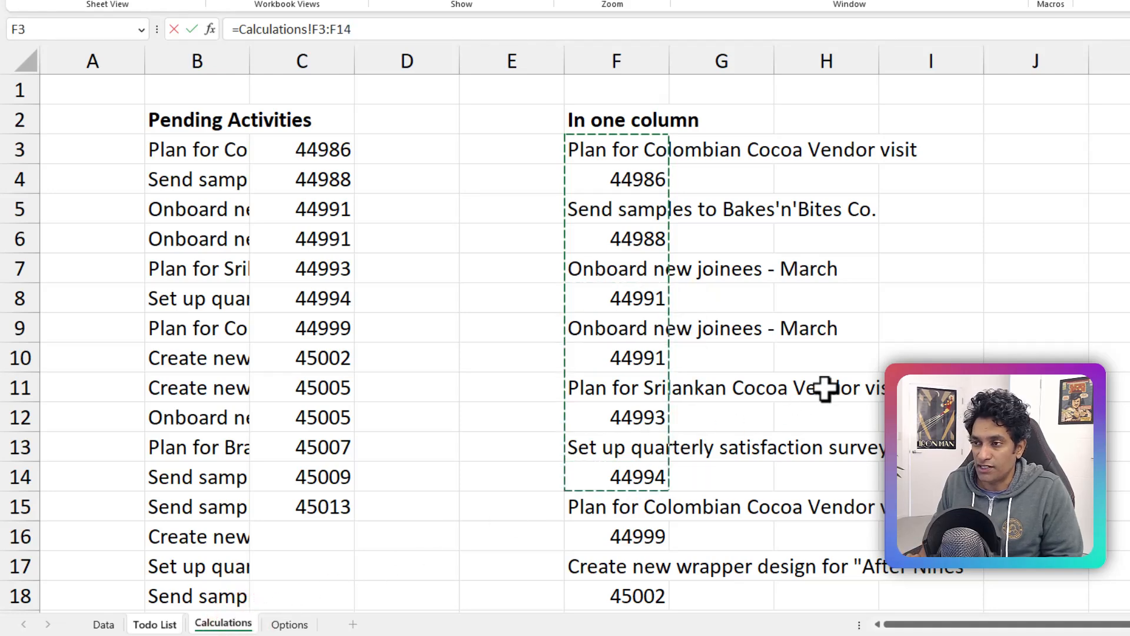
{"action": "left_click", "coordinate": [155, 621]}
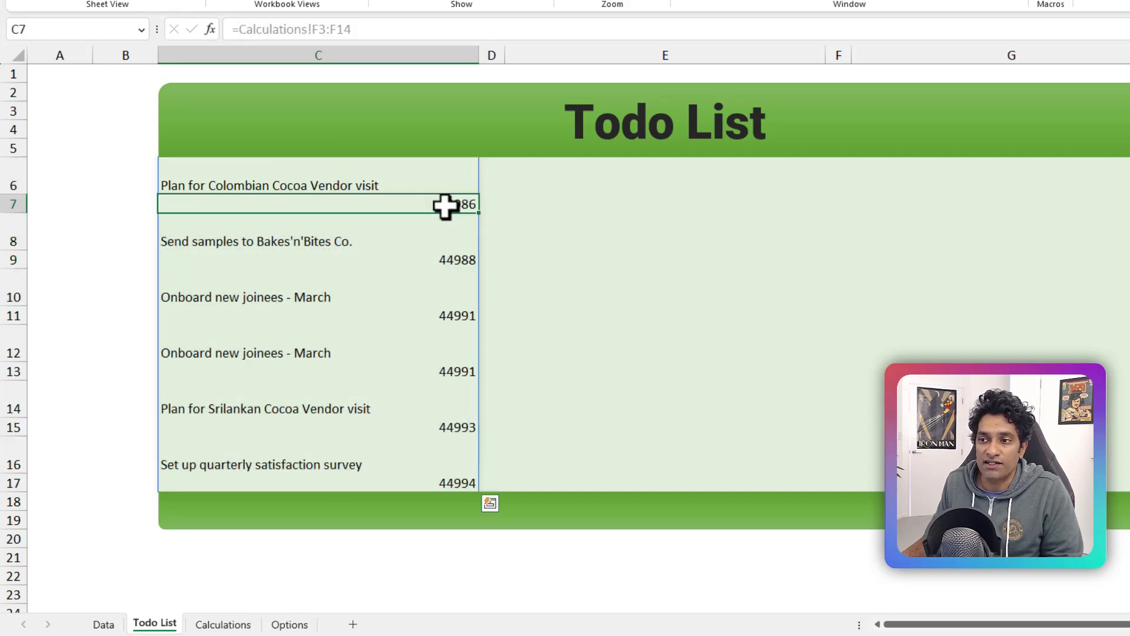
{"action": "mouse_move", "coordinate": [543, 205]}
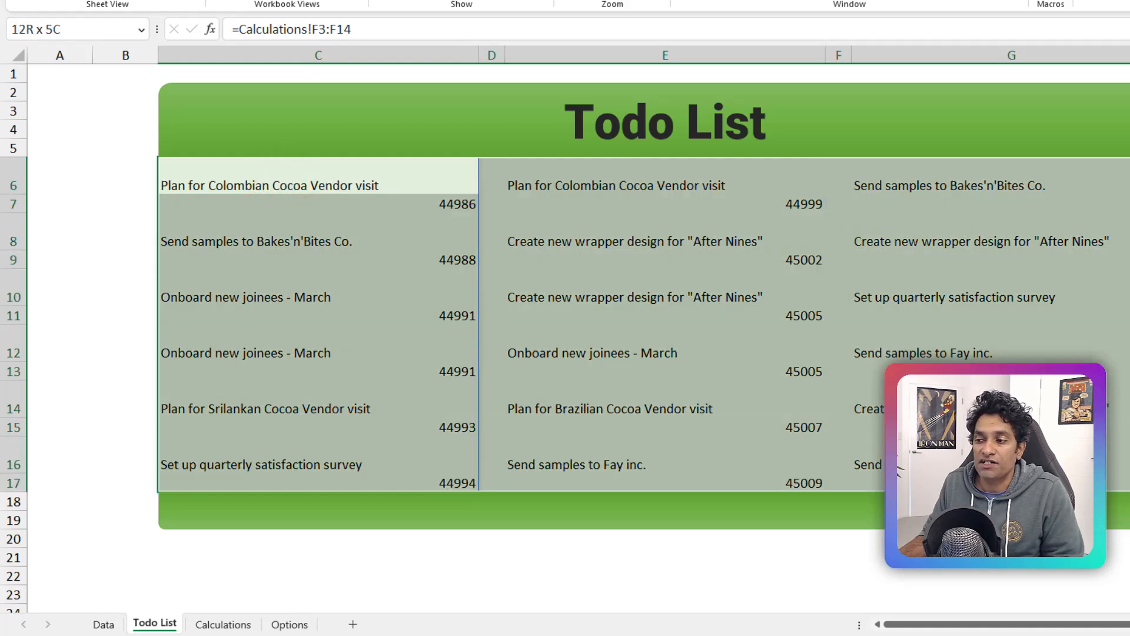
{"action": "left_click", "coordinate": [442, 246]}
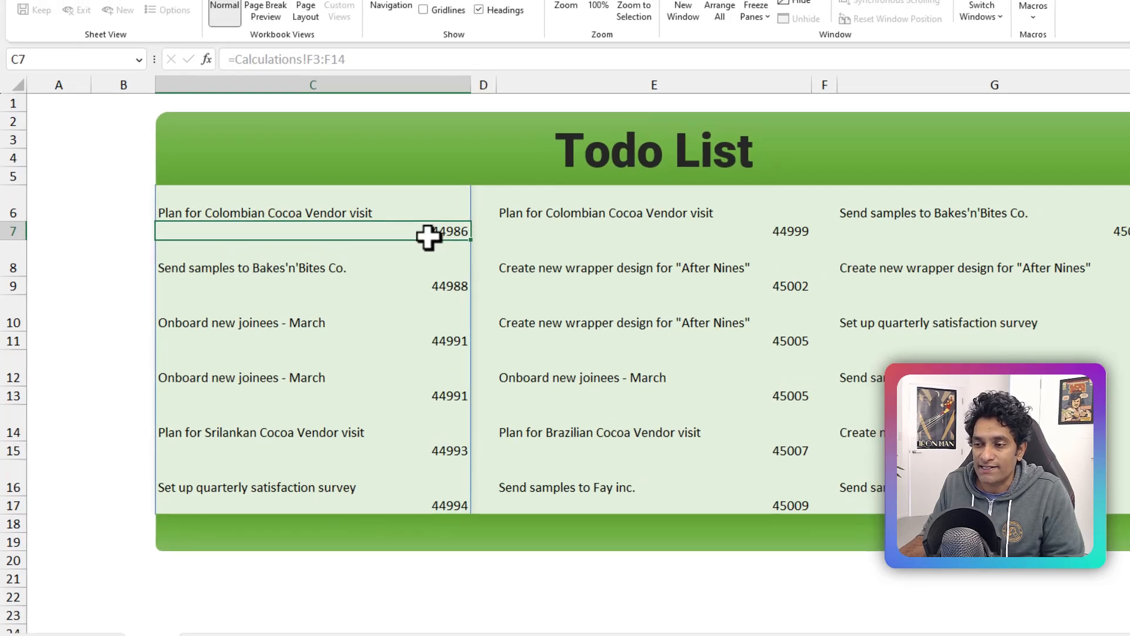
Show due dates as 1-Mar-23, set activity names to Georgia 16, and paint the styling across the banner.
{"action": "left_click", "coordinate": [56, 43]}
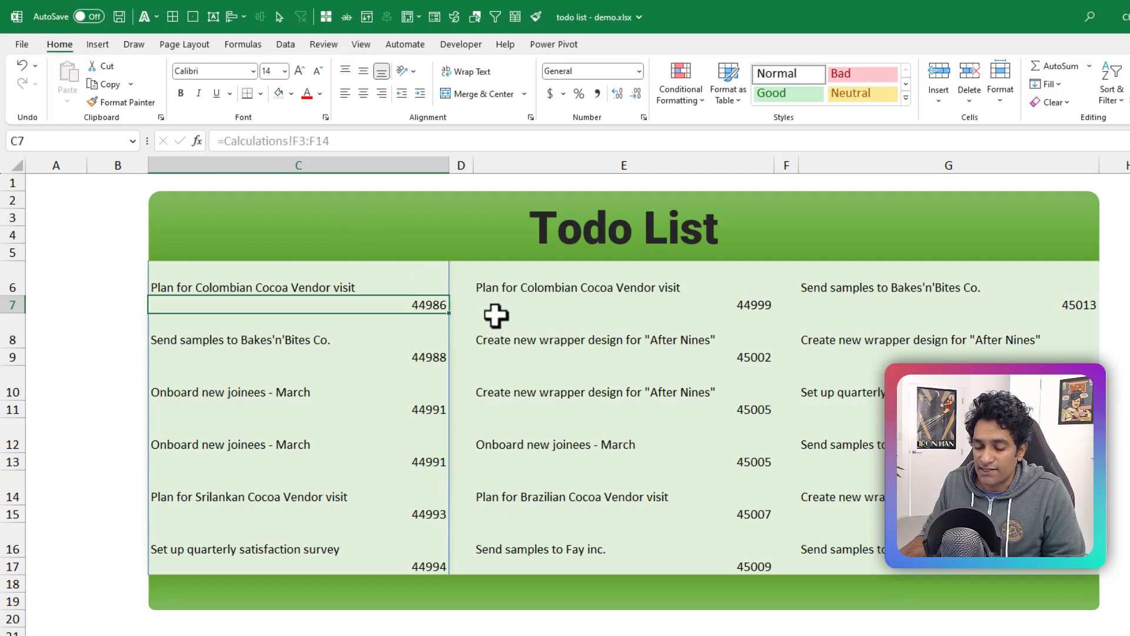
{"action": "key", "text": "Ctrl+Shift+3"}
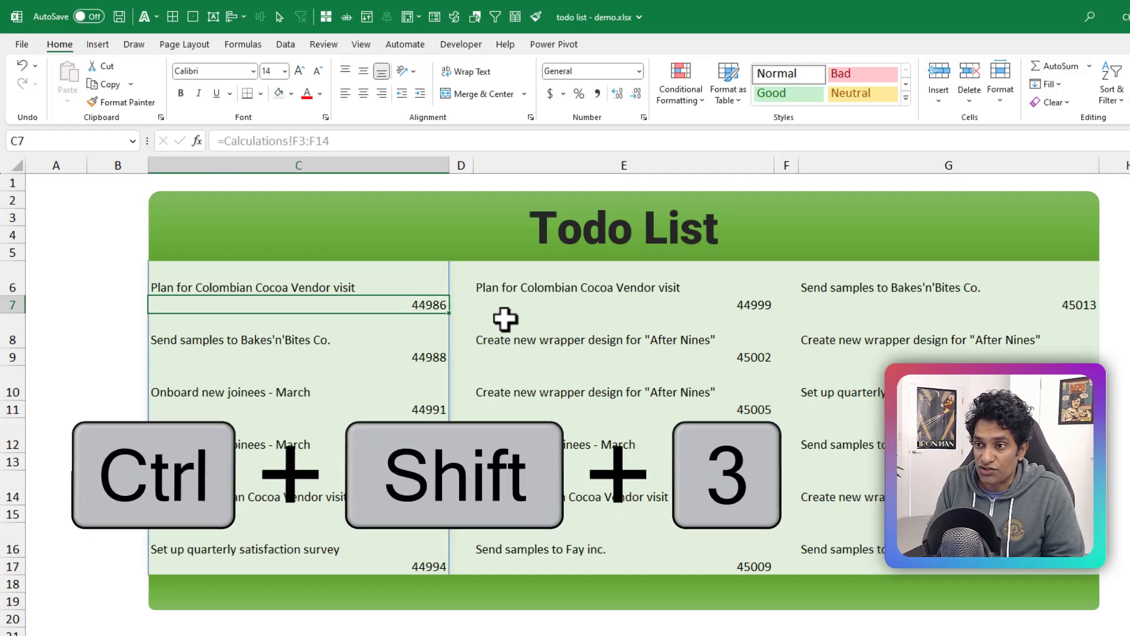
{"action": "key", "text": "Ctrl+Shift+3"}
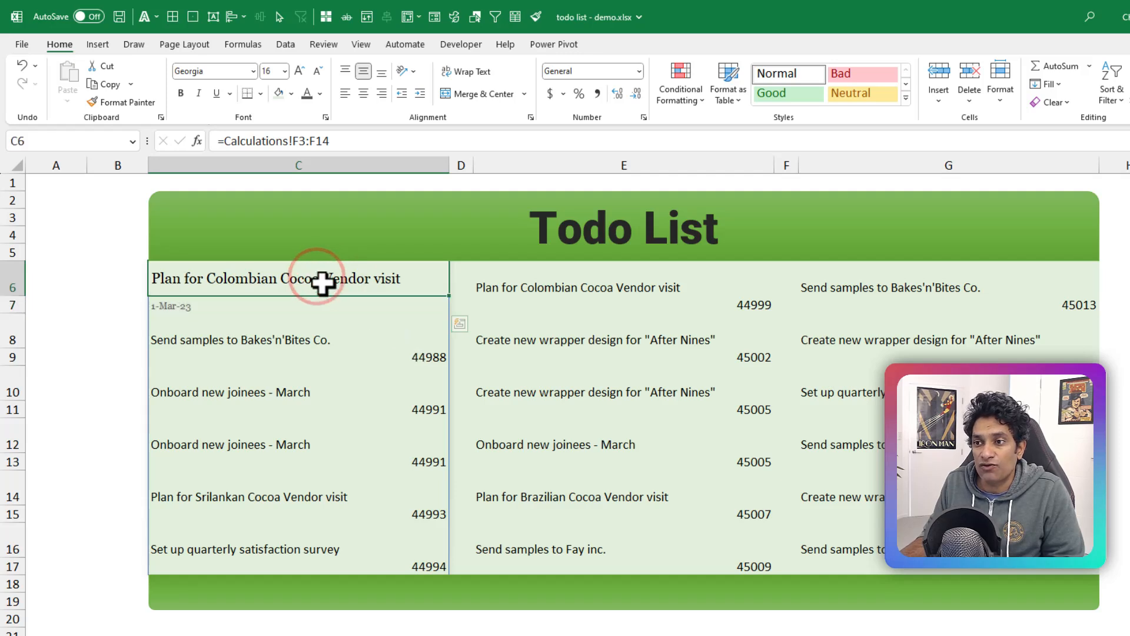
{"action": "left_click_drag", "start_coordinate": [317, 277], "coordinate": [325, 305]}
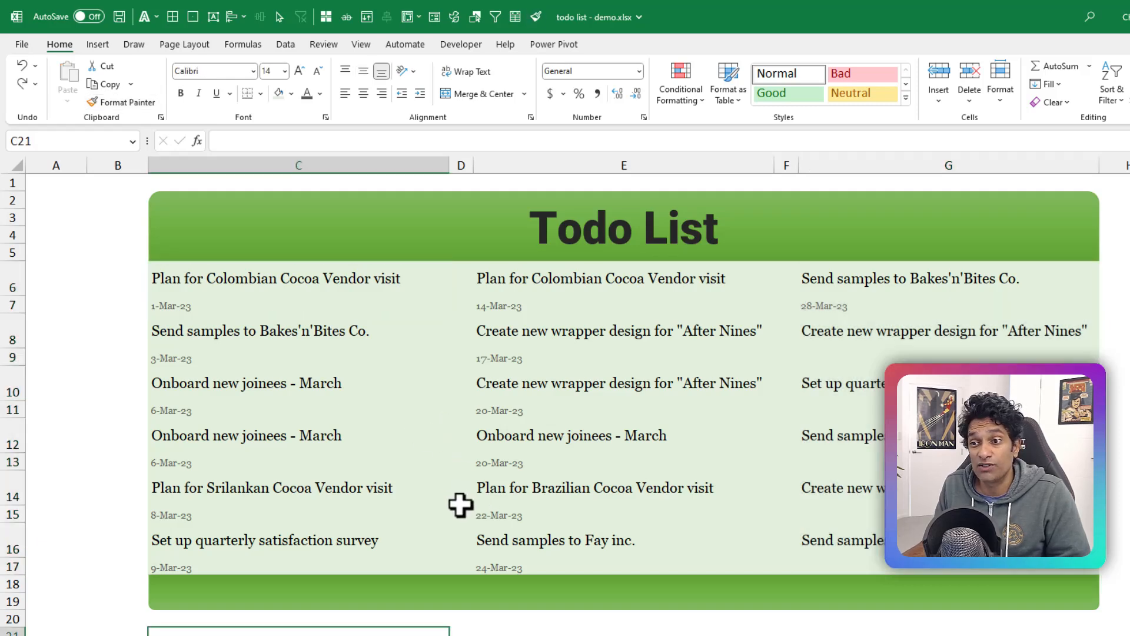
Set the 1-Mar-23 Colombian Cocoa Vendor visit to Done on the Data sheet so it drops off the list.
{"action": "scroll", "scroll_direction": "down", "scroll_amount": 3}
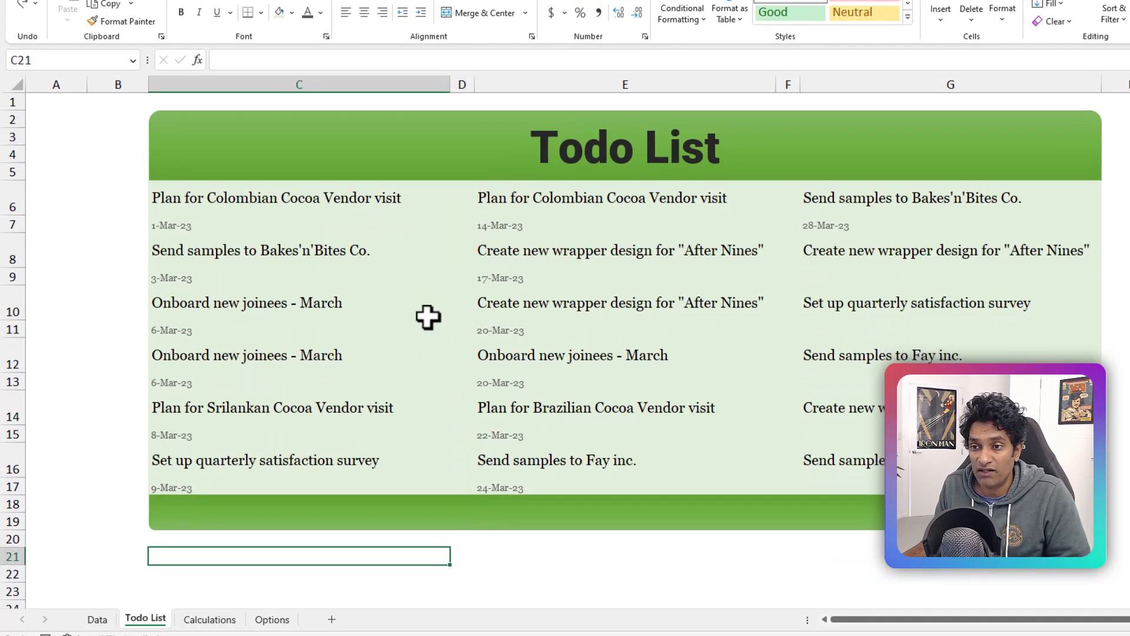
{"action": "mouse_move", "coordinate": [273, 256]}
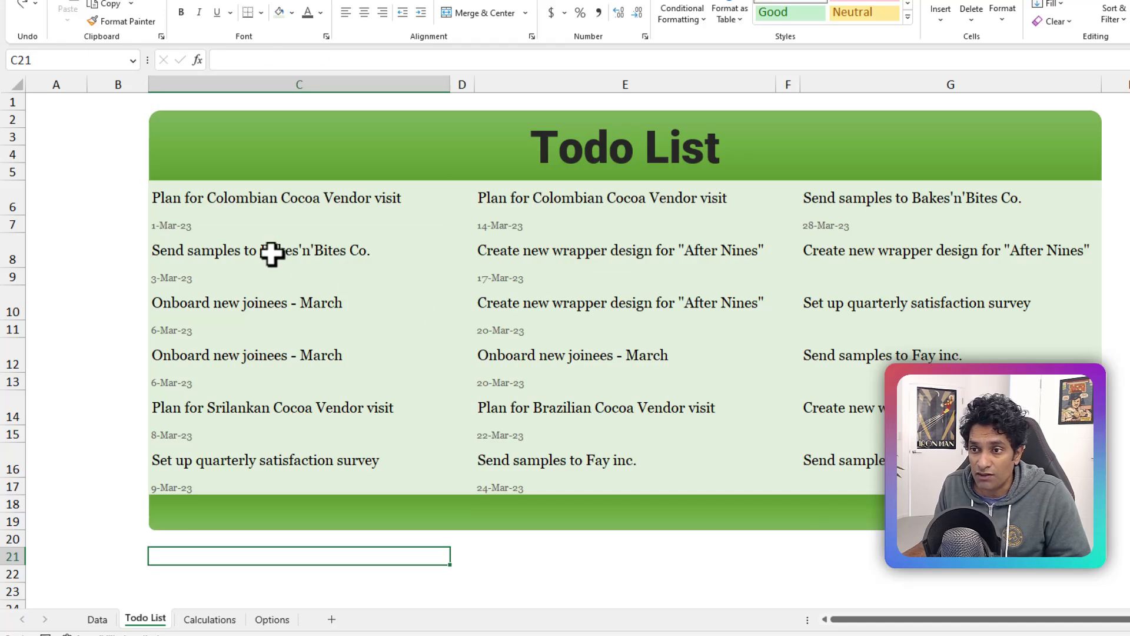
{"action": "left_click", "coordinate": [278, 205]}
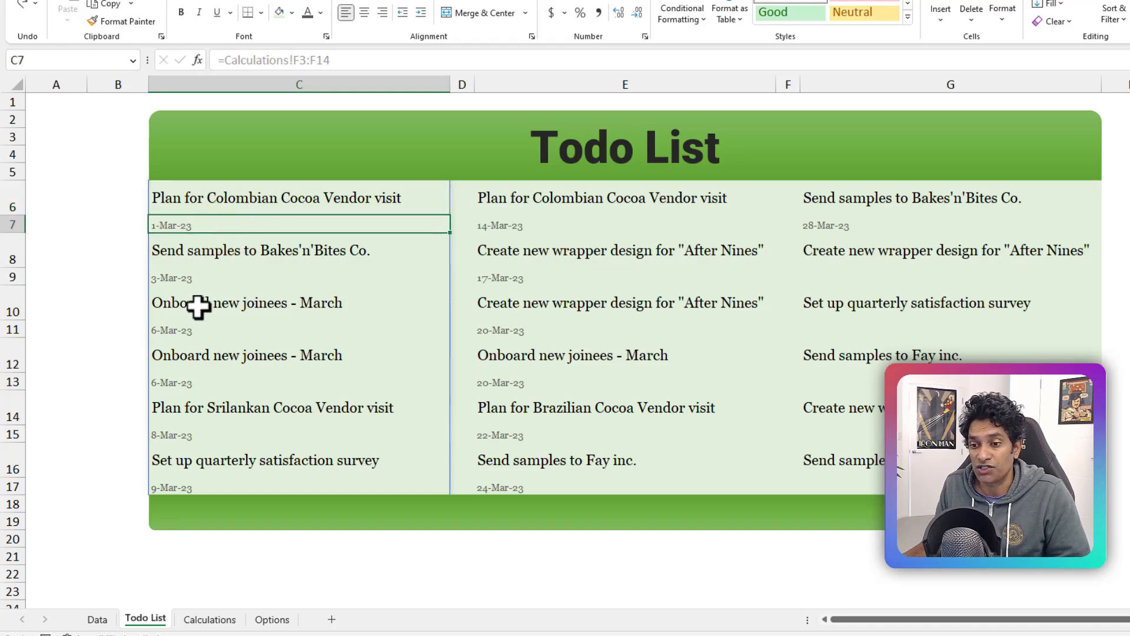
{"action": "left_click", "coordinate": [96, 619]}
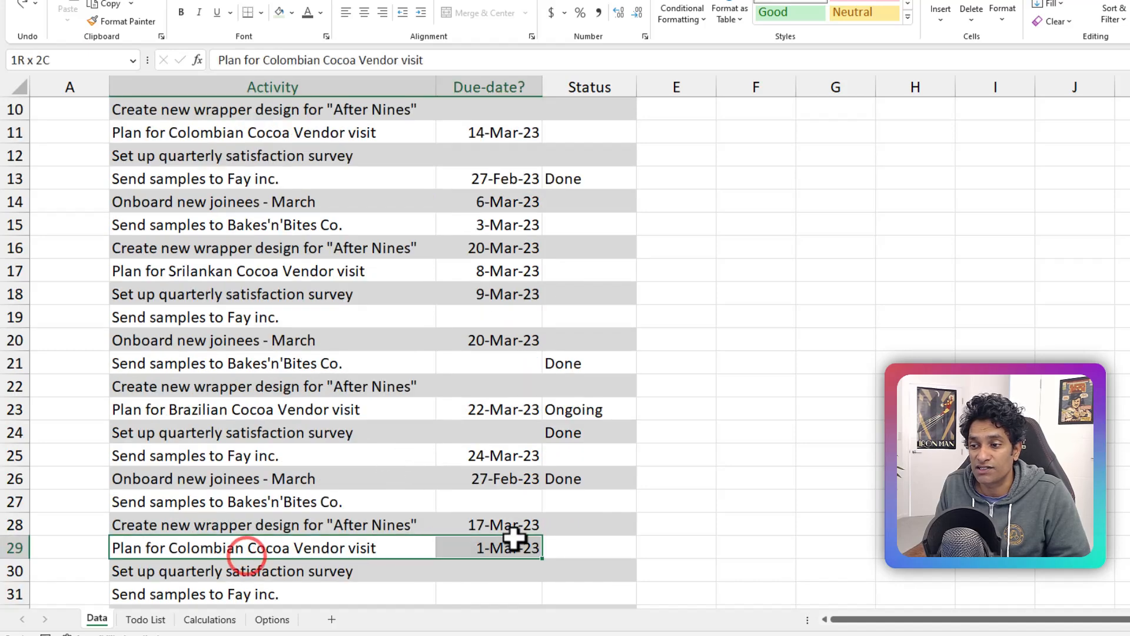
{"action": "left_click", "coordinate": [632, 547]}
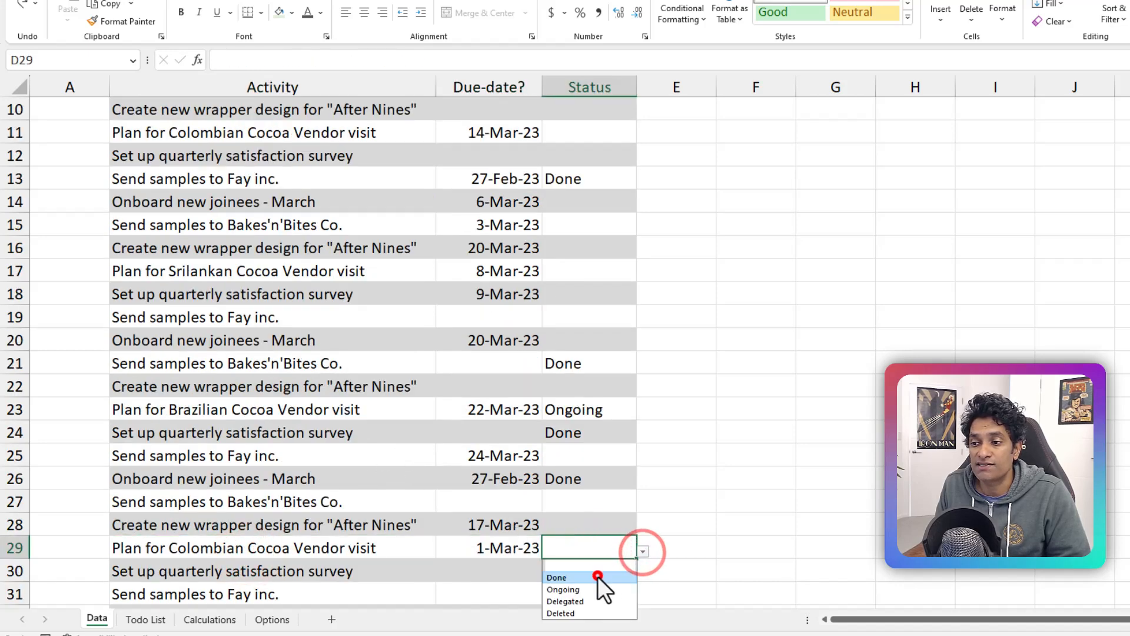
{"action": "left_click", "coordinate": [146, 619]}
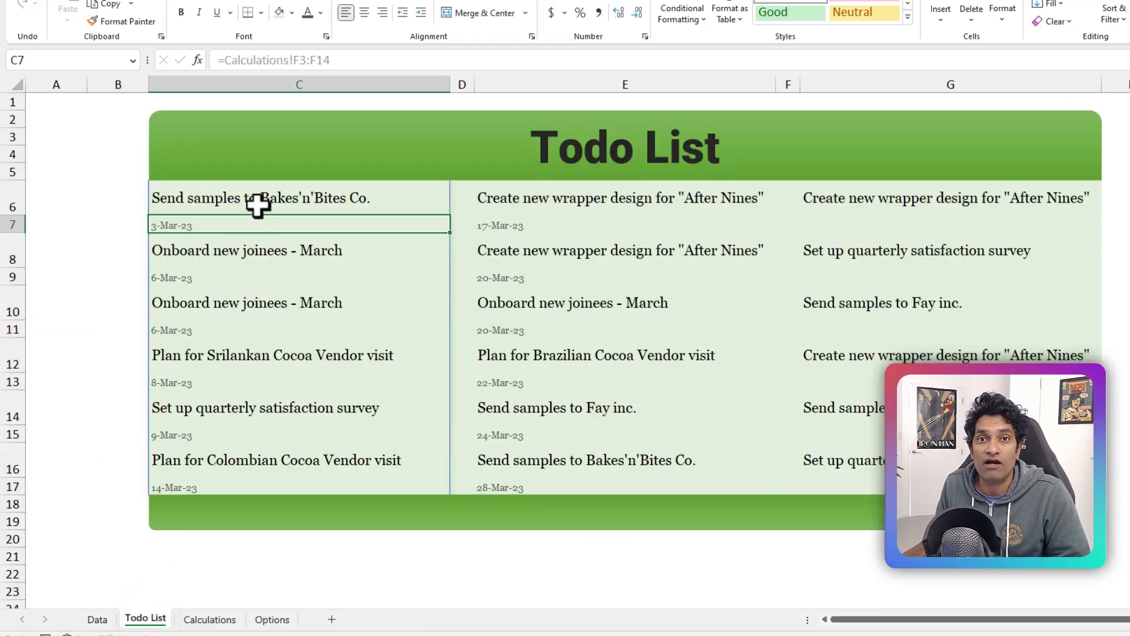
{"action": "mouse_move", "coordinate": [269, 219]}
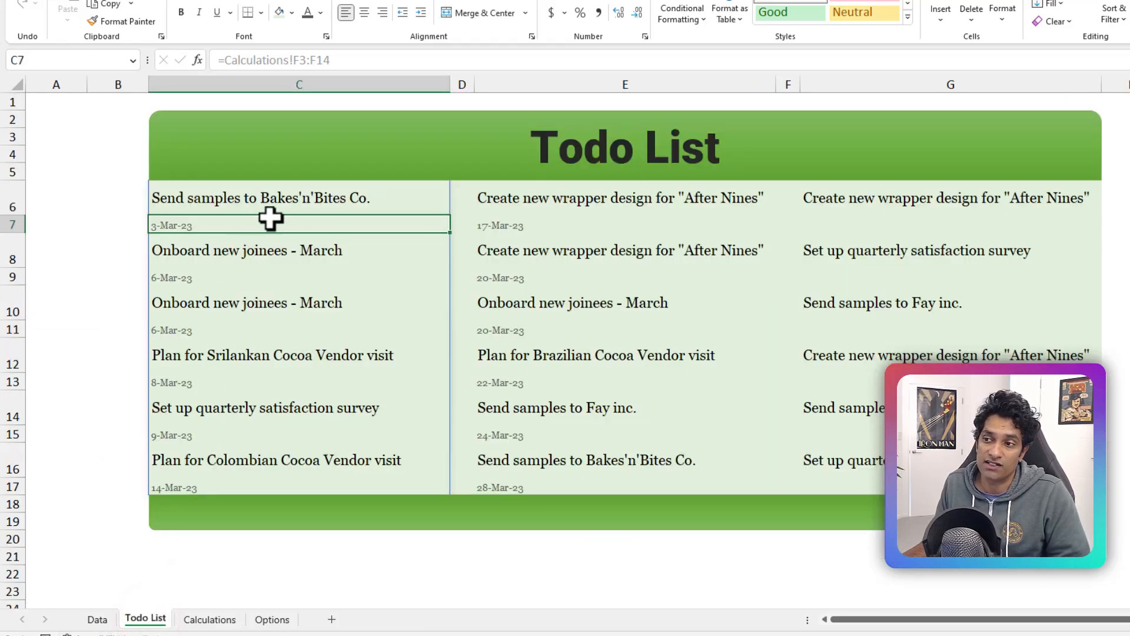